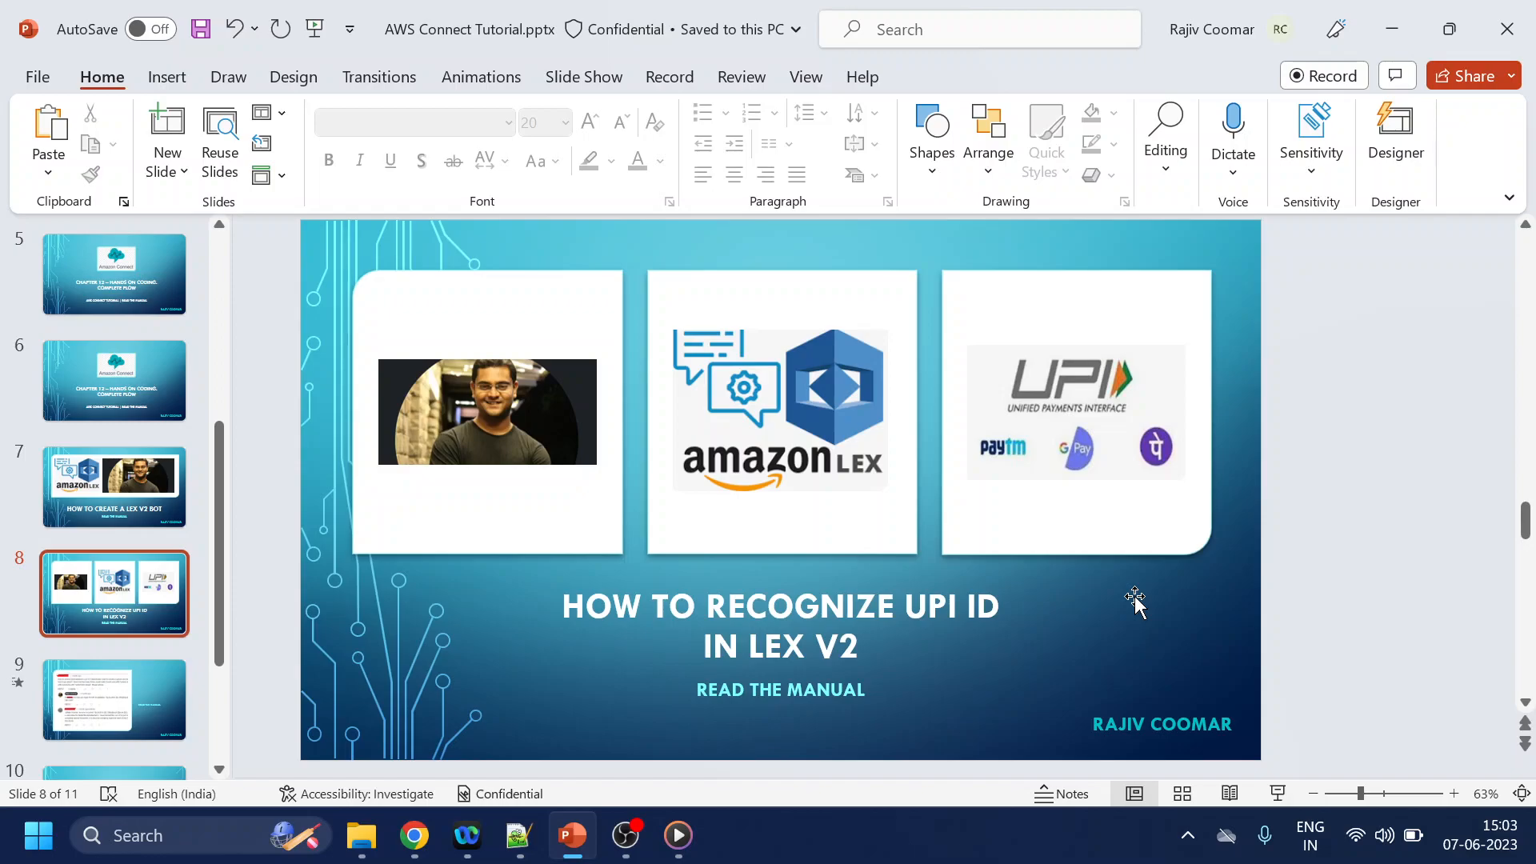
pyautogui.moveTo(1288, 806)
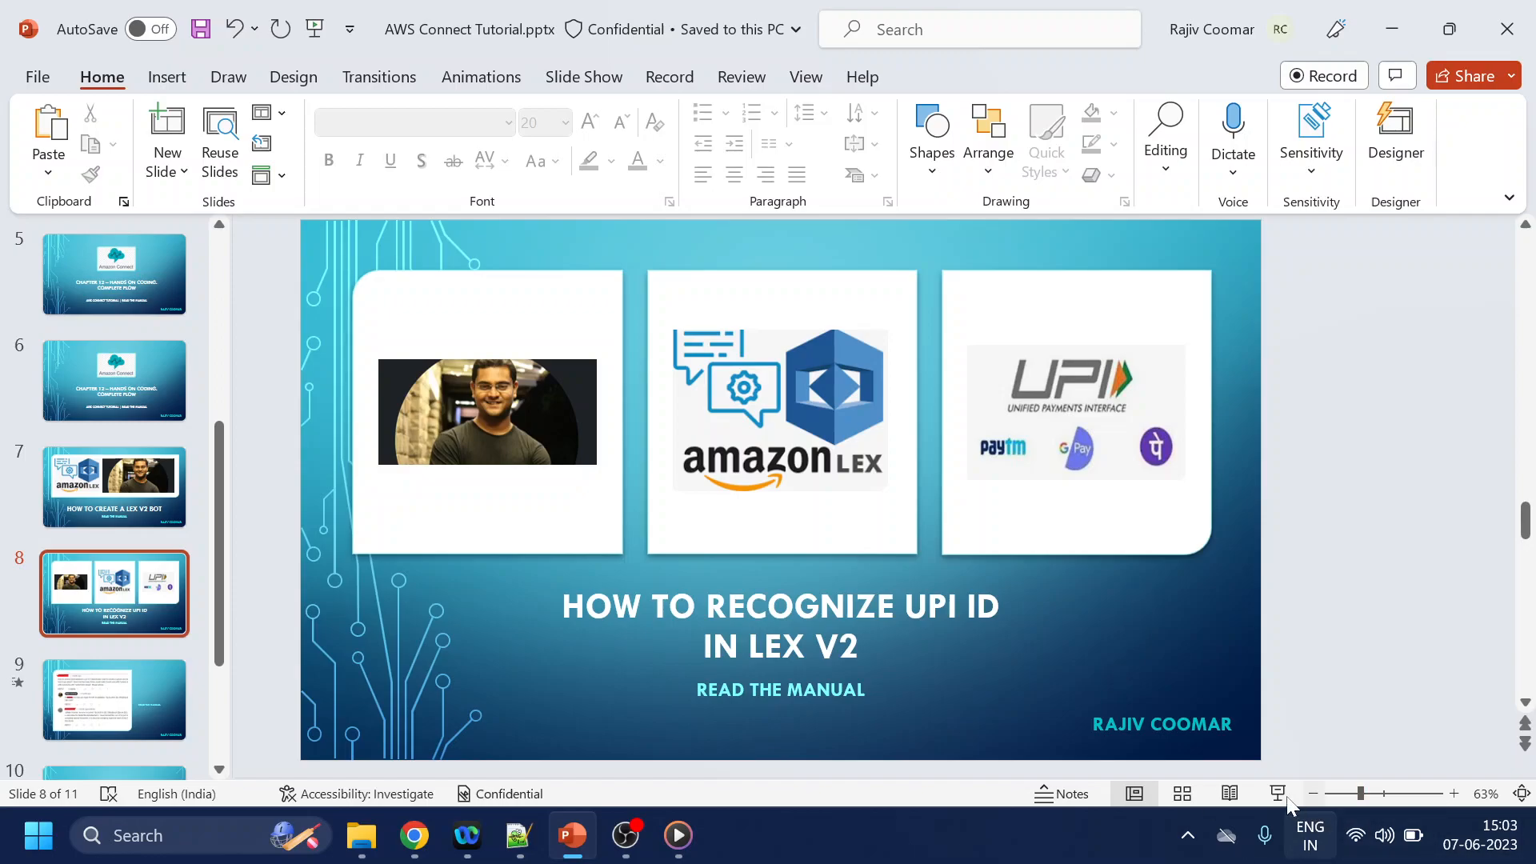
# Show slide 9 with the YouTube comment about regex UPI ID validation in Lex V2
pyautogui.click(113, 700)
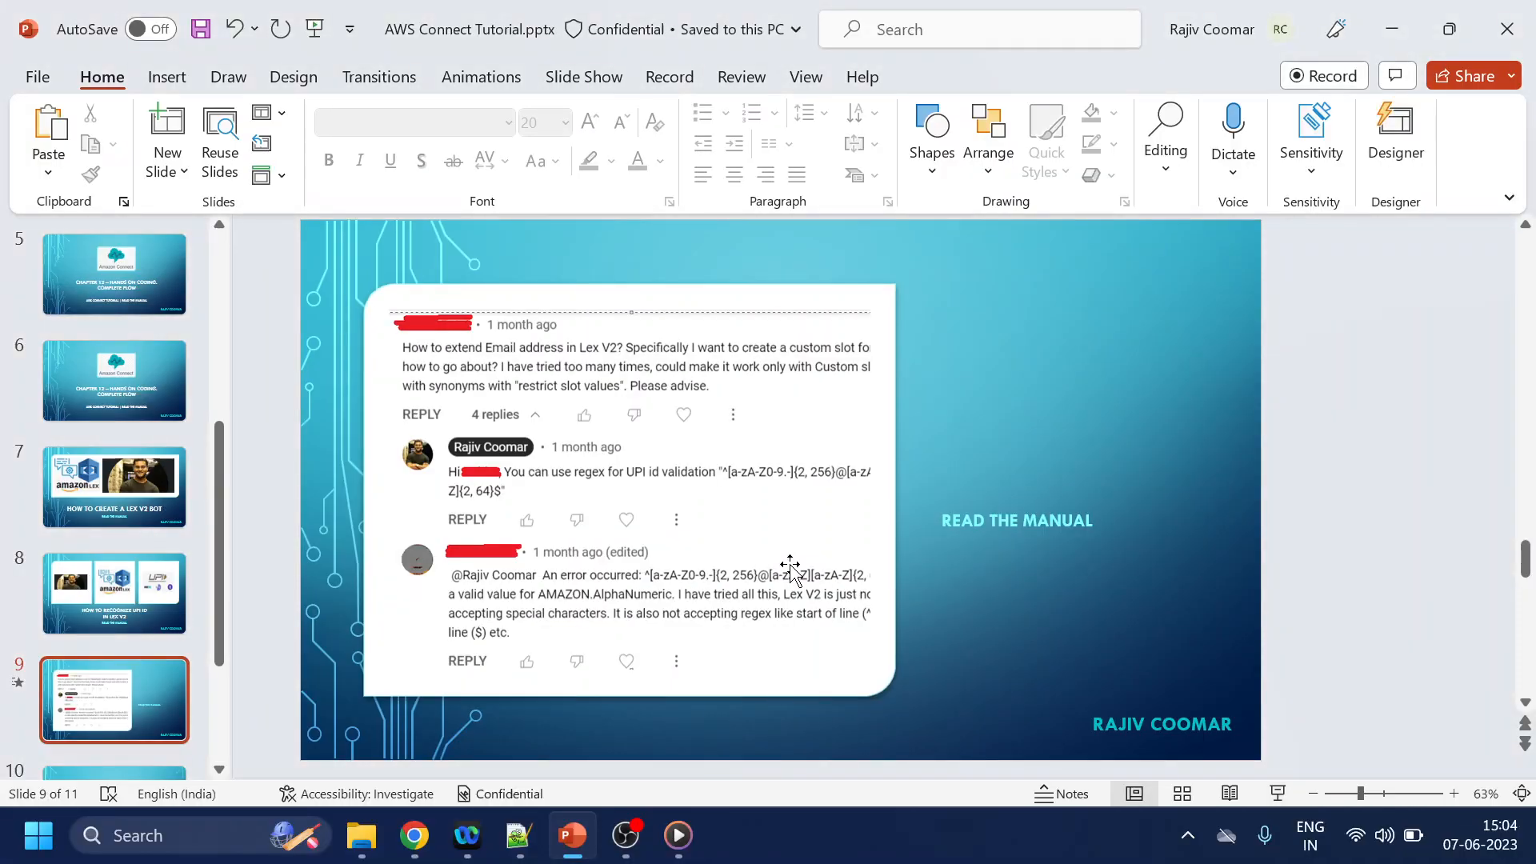
# Switch to the Lex console showing the Welcome intent's visual flow
pyautogui.click(413, 835)
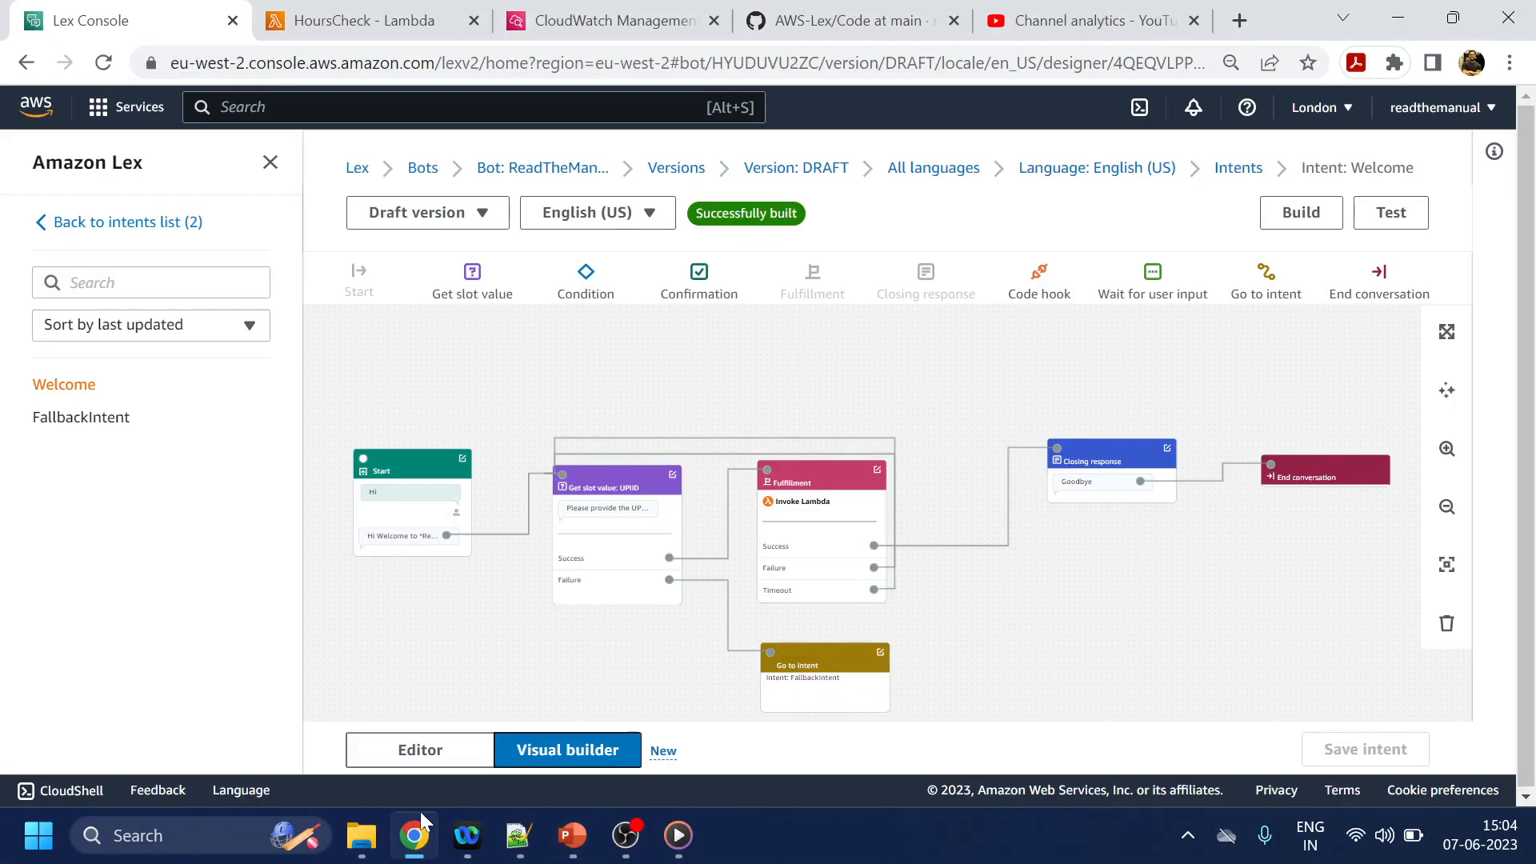
pyautogui.moveTo(582, 363)
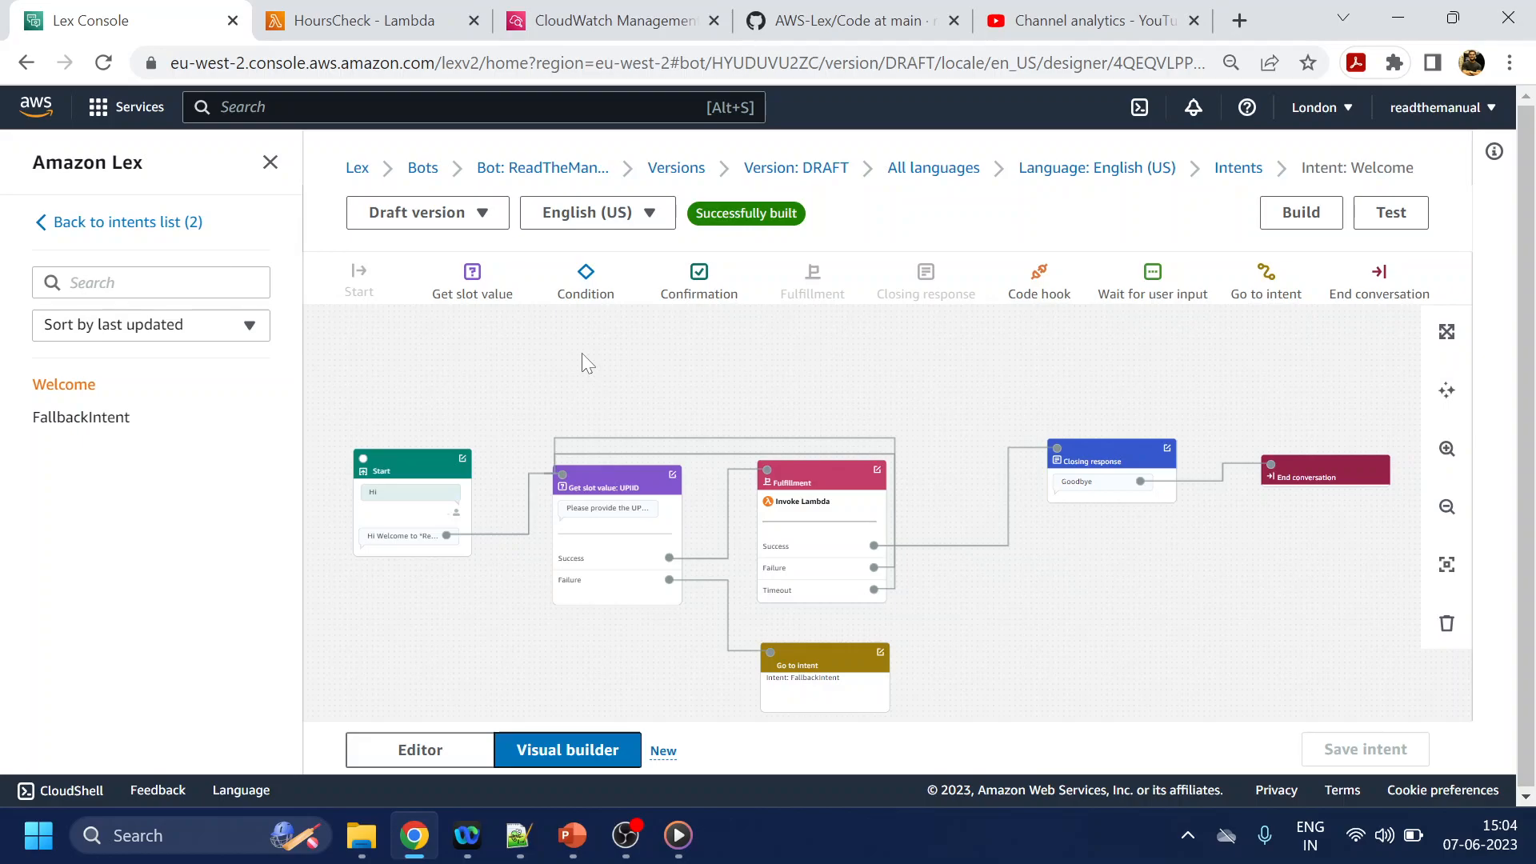
pyautogui.moveTo(536, 448)
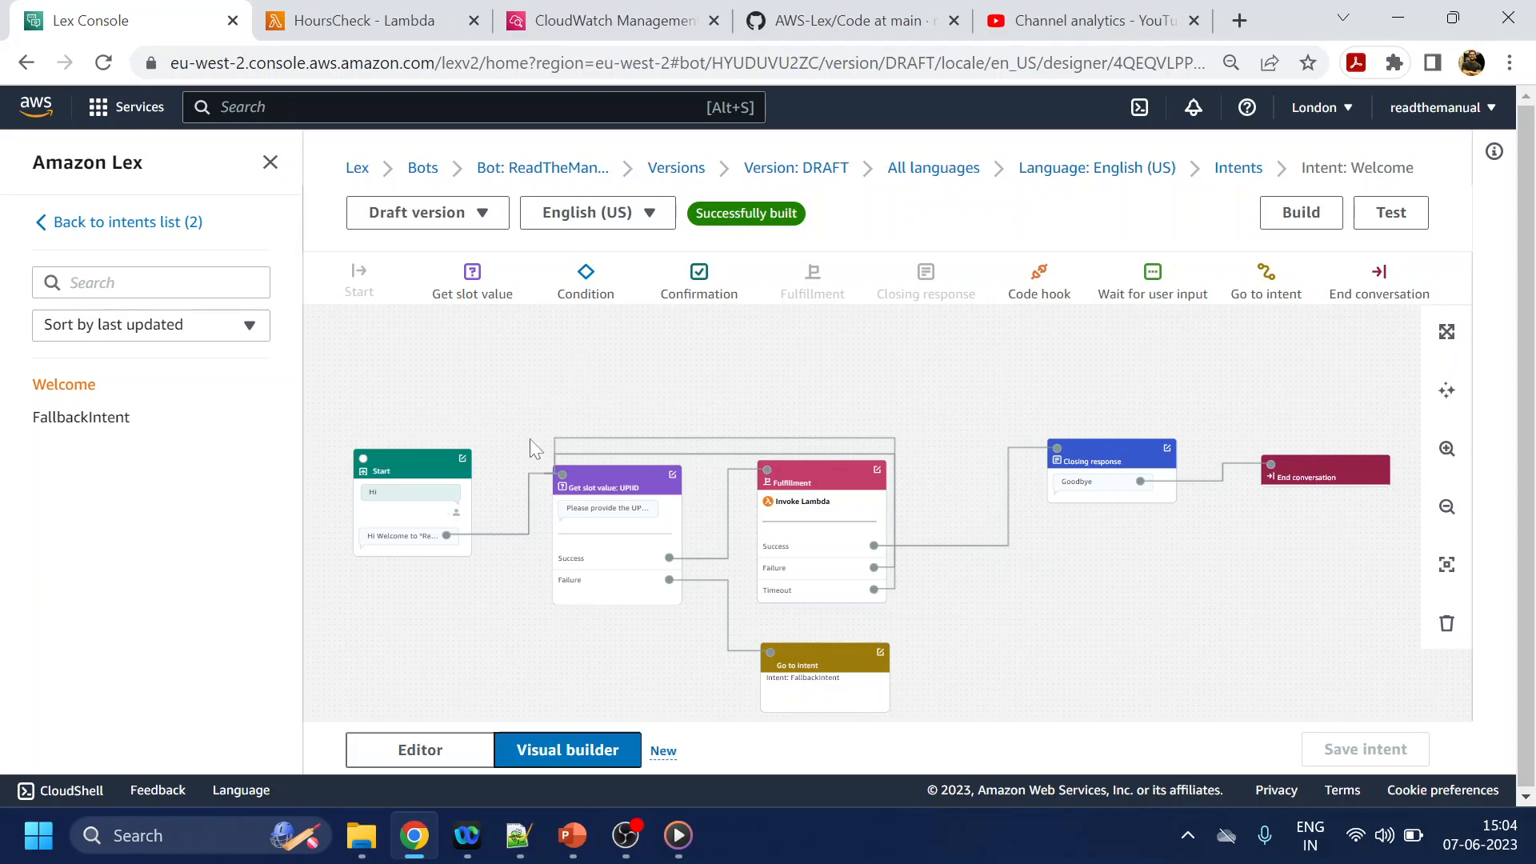
pyautogui.moveTo(412, 535)
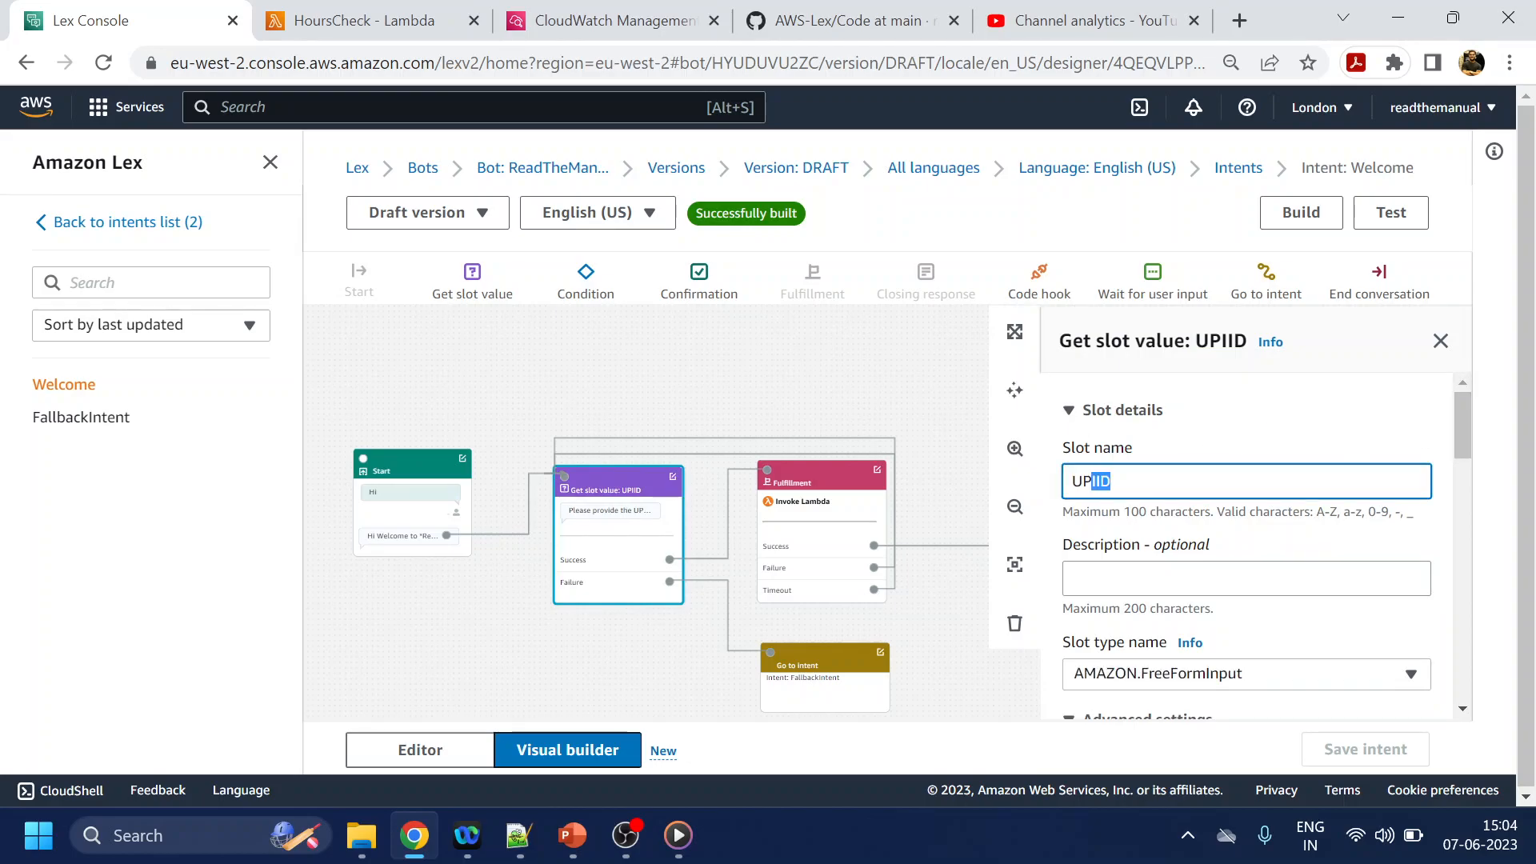
pyautogui.tripleClick(1245, 482)
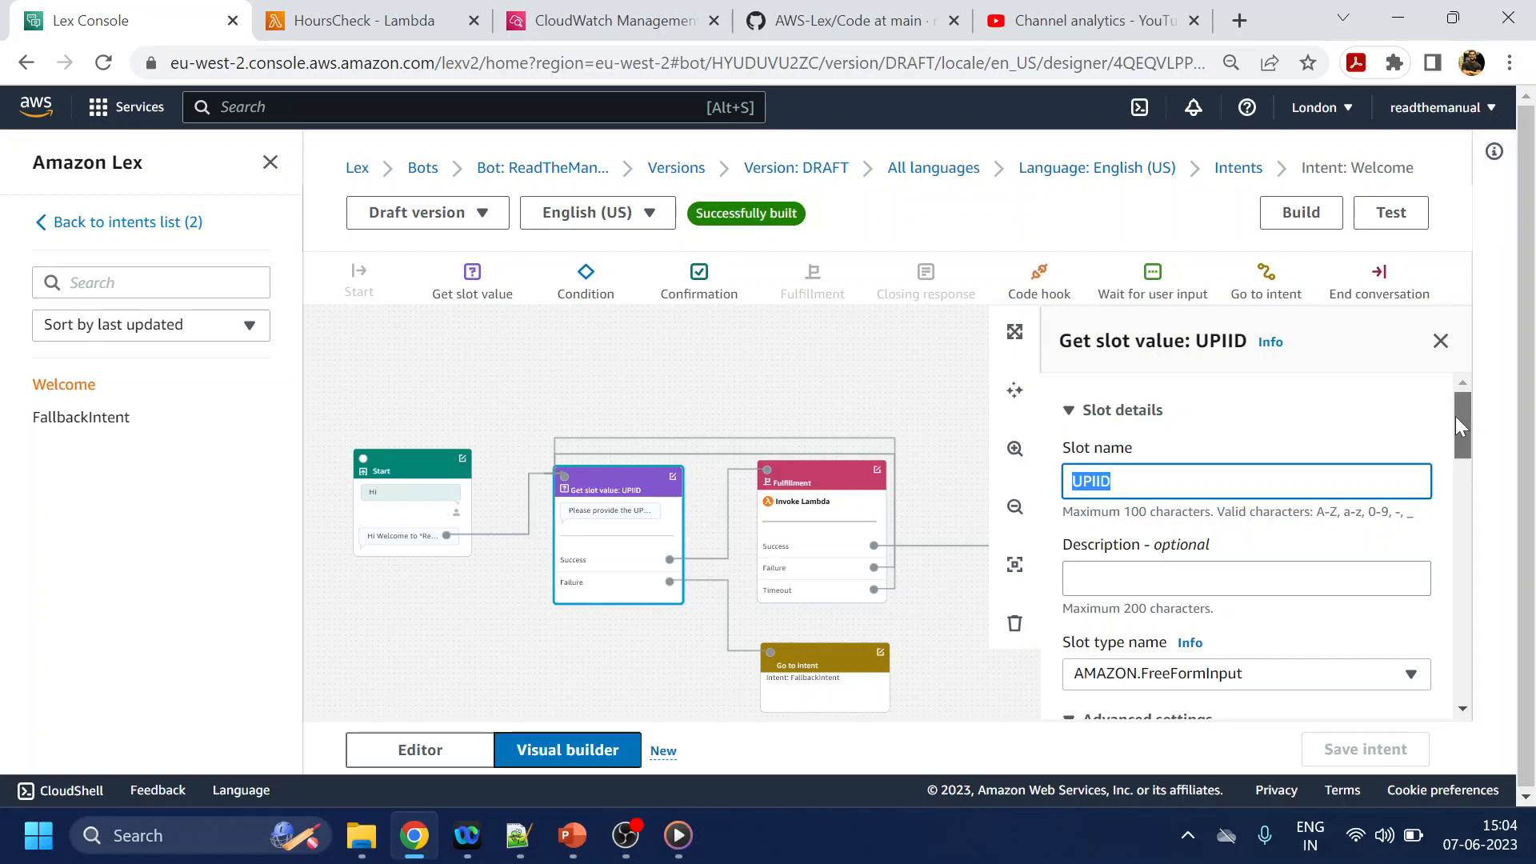
pyautogui.scroll(-3)
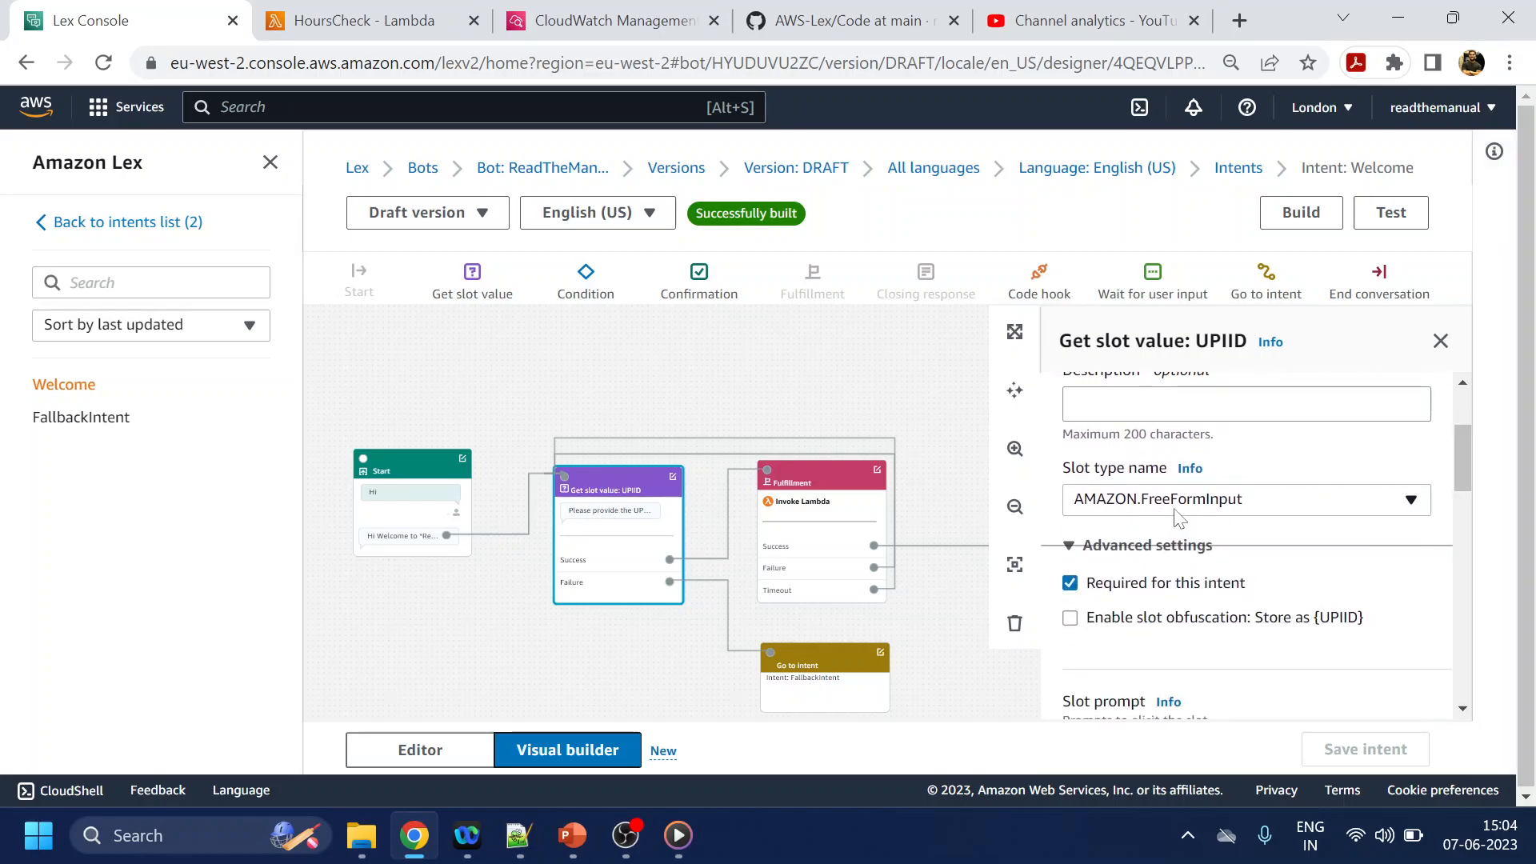
pyautogui.moveTo(1288, 519)
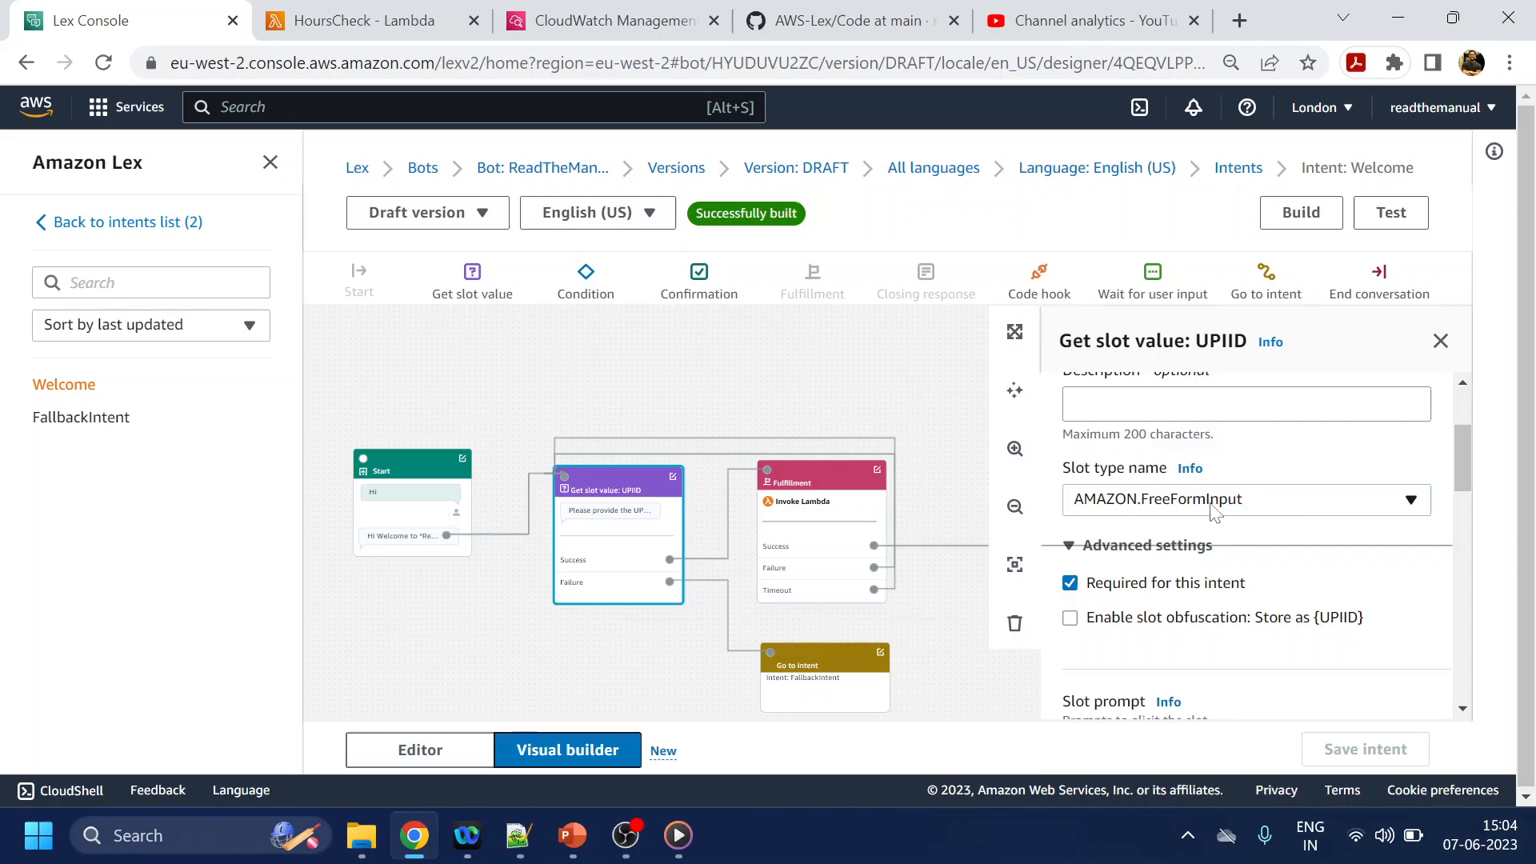
pyautogui.moveTo(1270, 504)
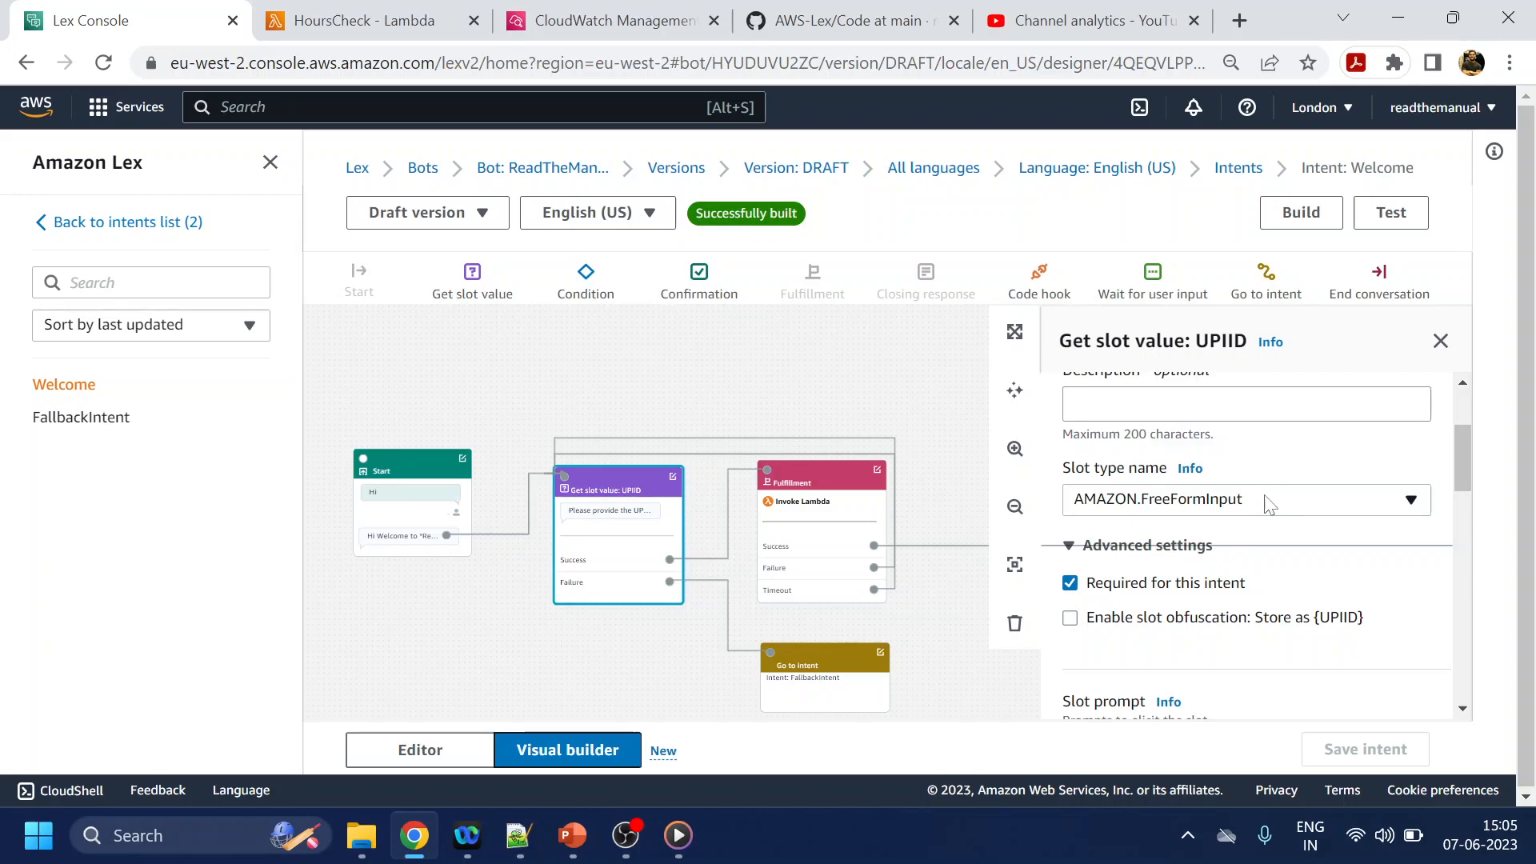
pyautogui.moveTo(1335, 491)
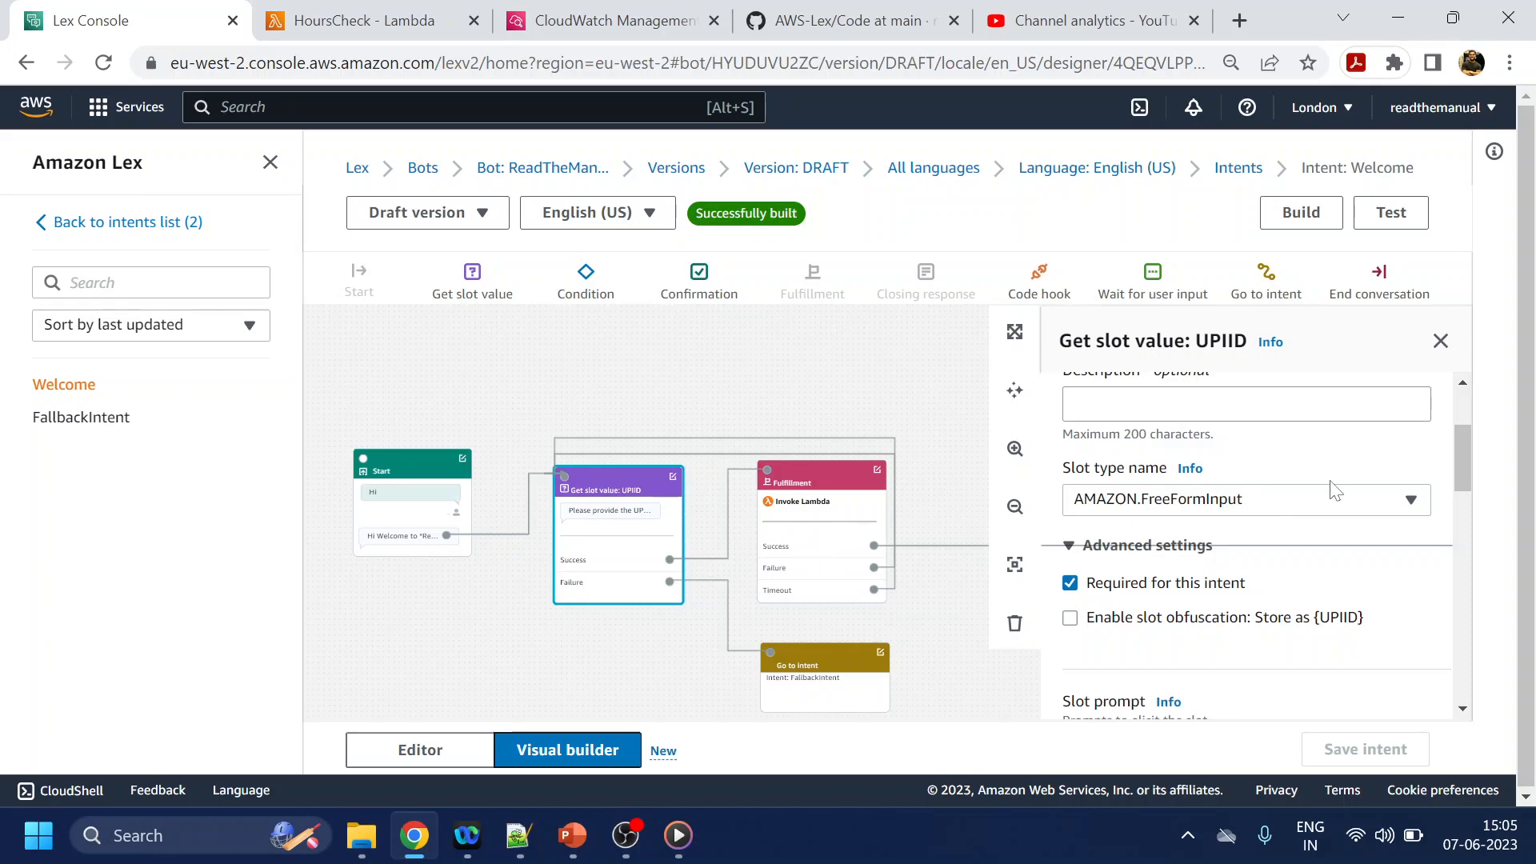
pyautogui.scroll(-3)
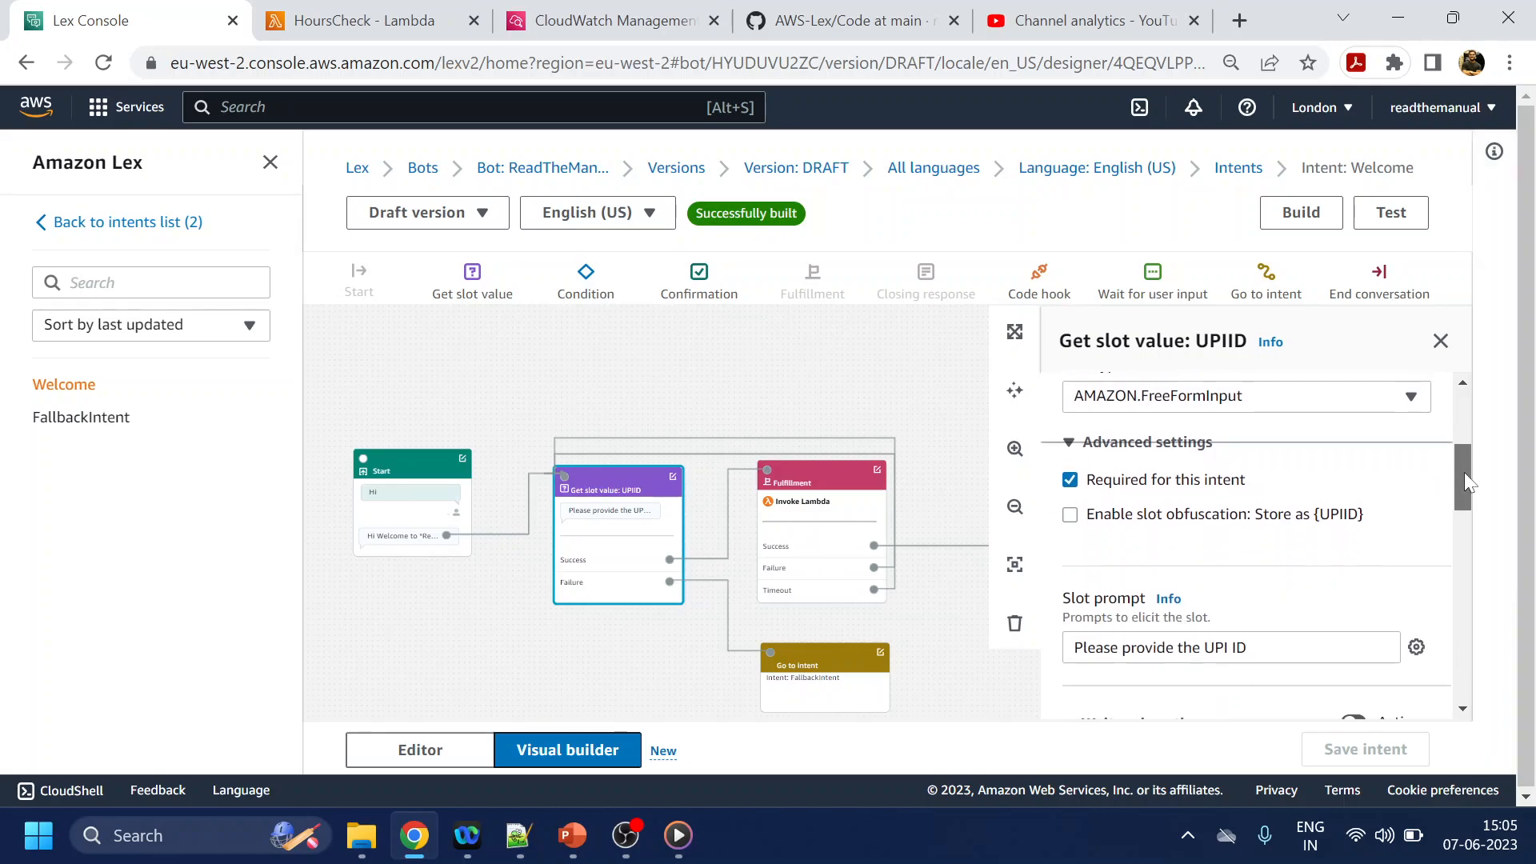
pyautogui.scroll(-3)
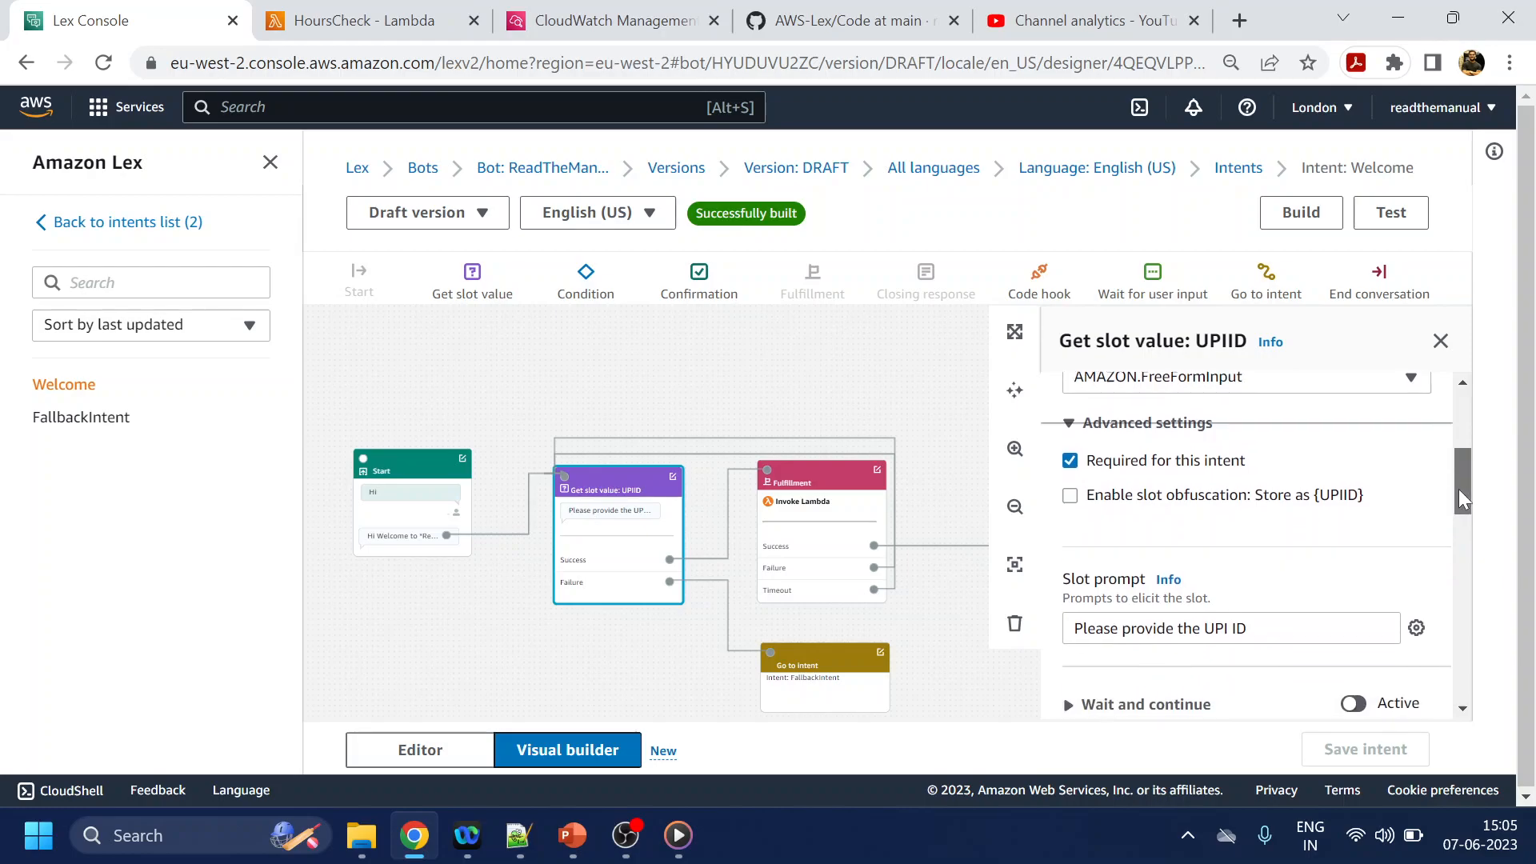
pyautogui.scroll(-3)
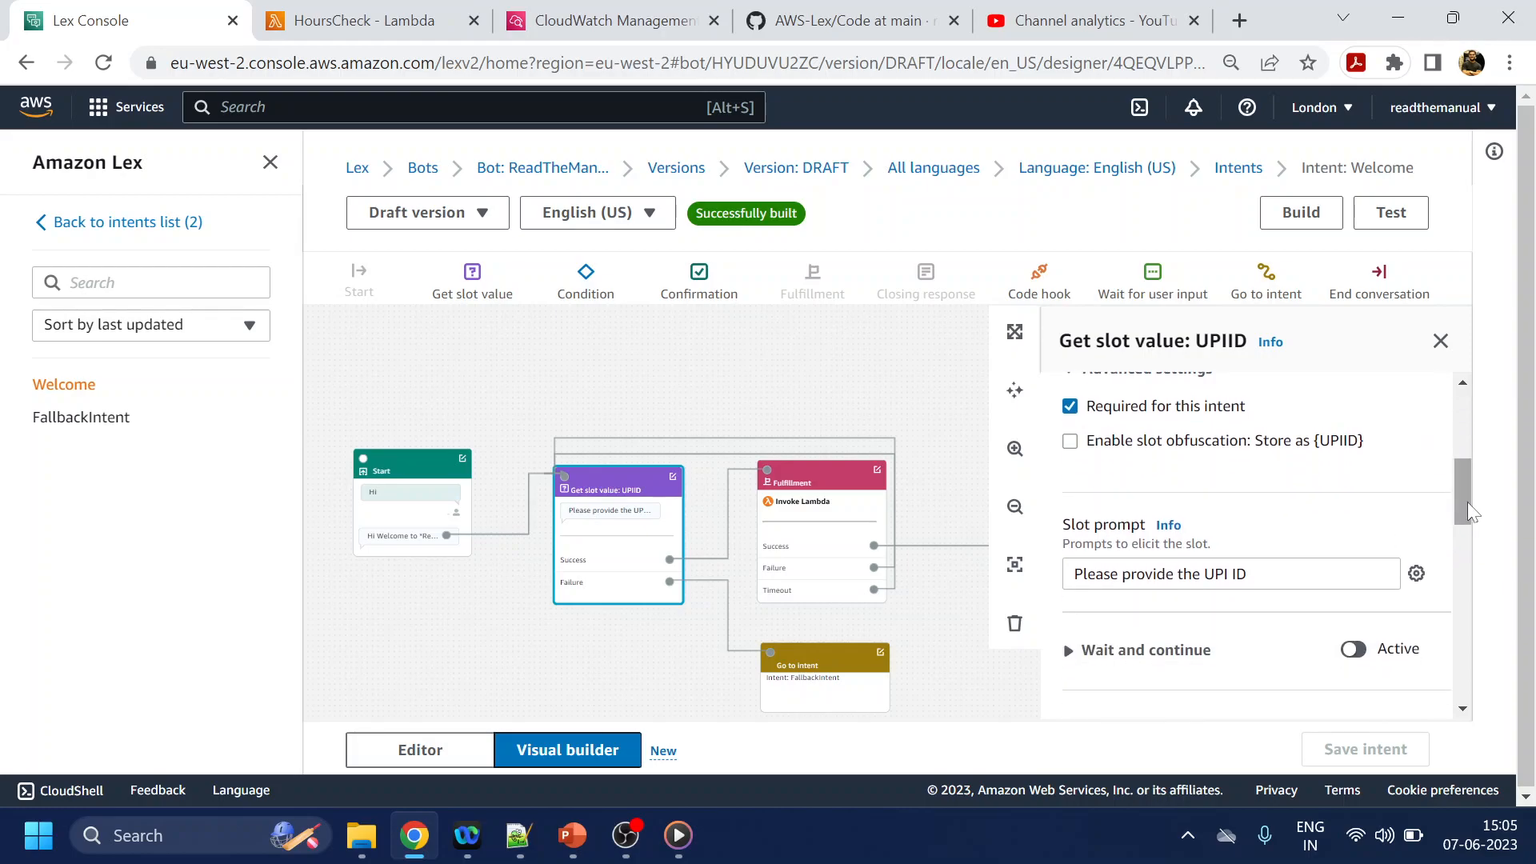
pyautogui.scroll(3)
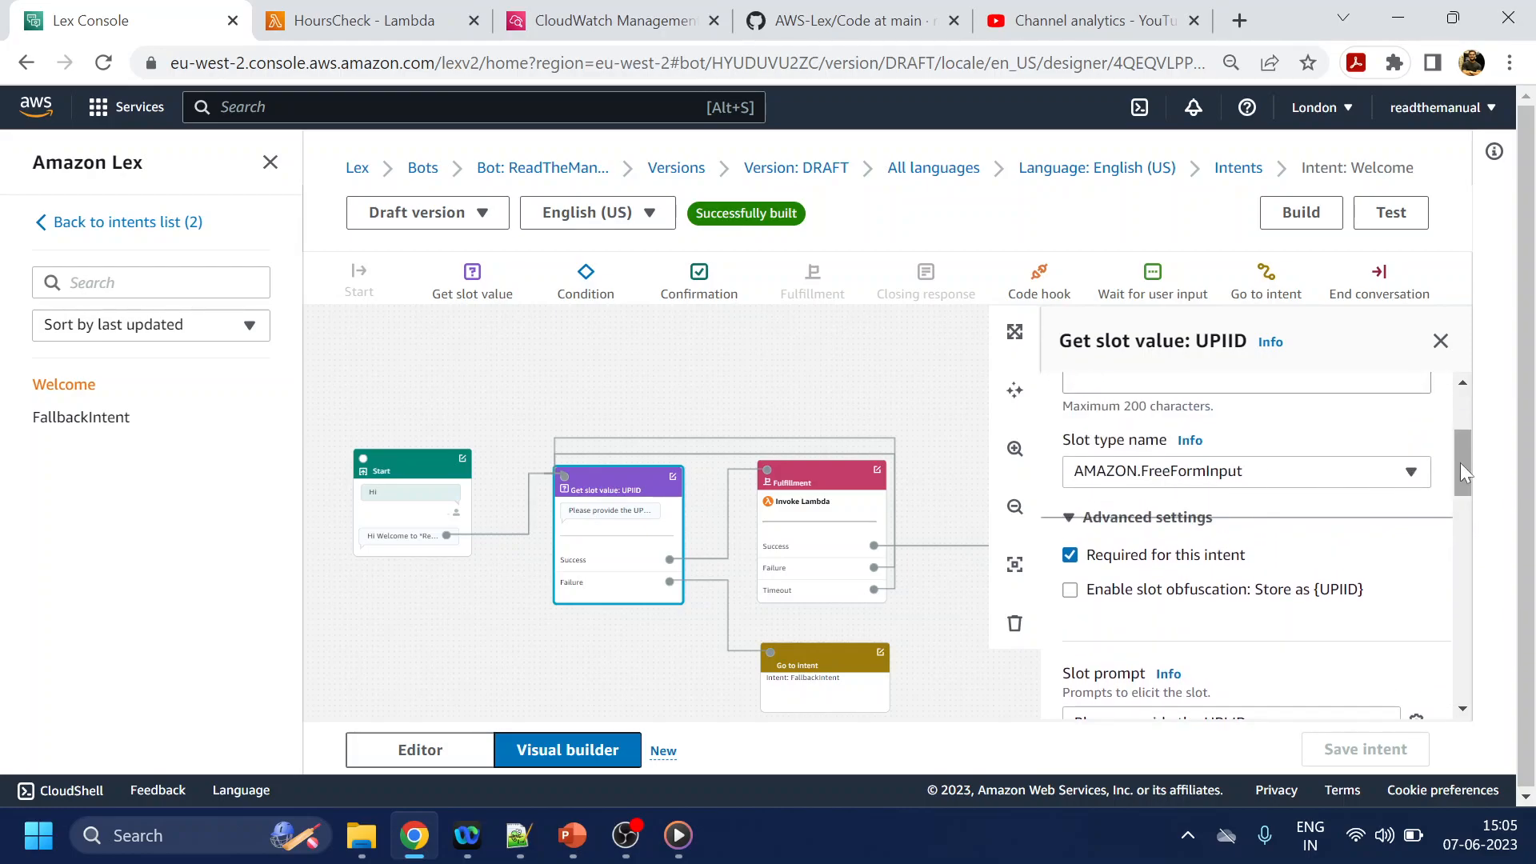
pyautogui.scroll(-3)
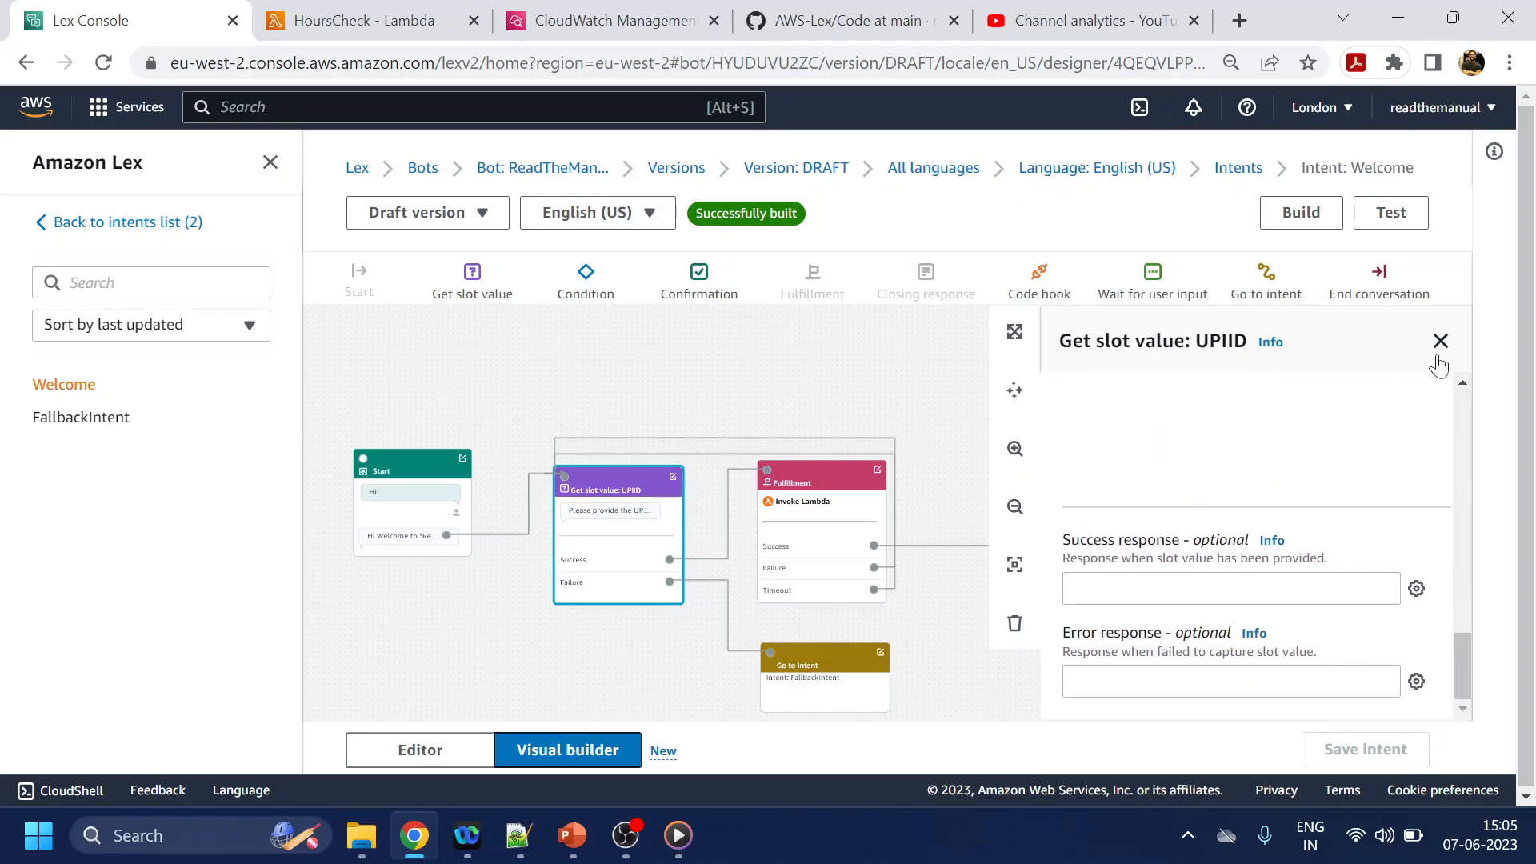
# Close the UPIID slot panel, review the Fulfillment step's Lambda responses, and close it
pyautogui.click(1440, 341)
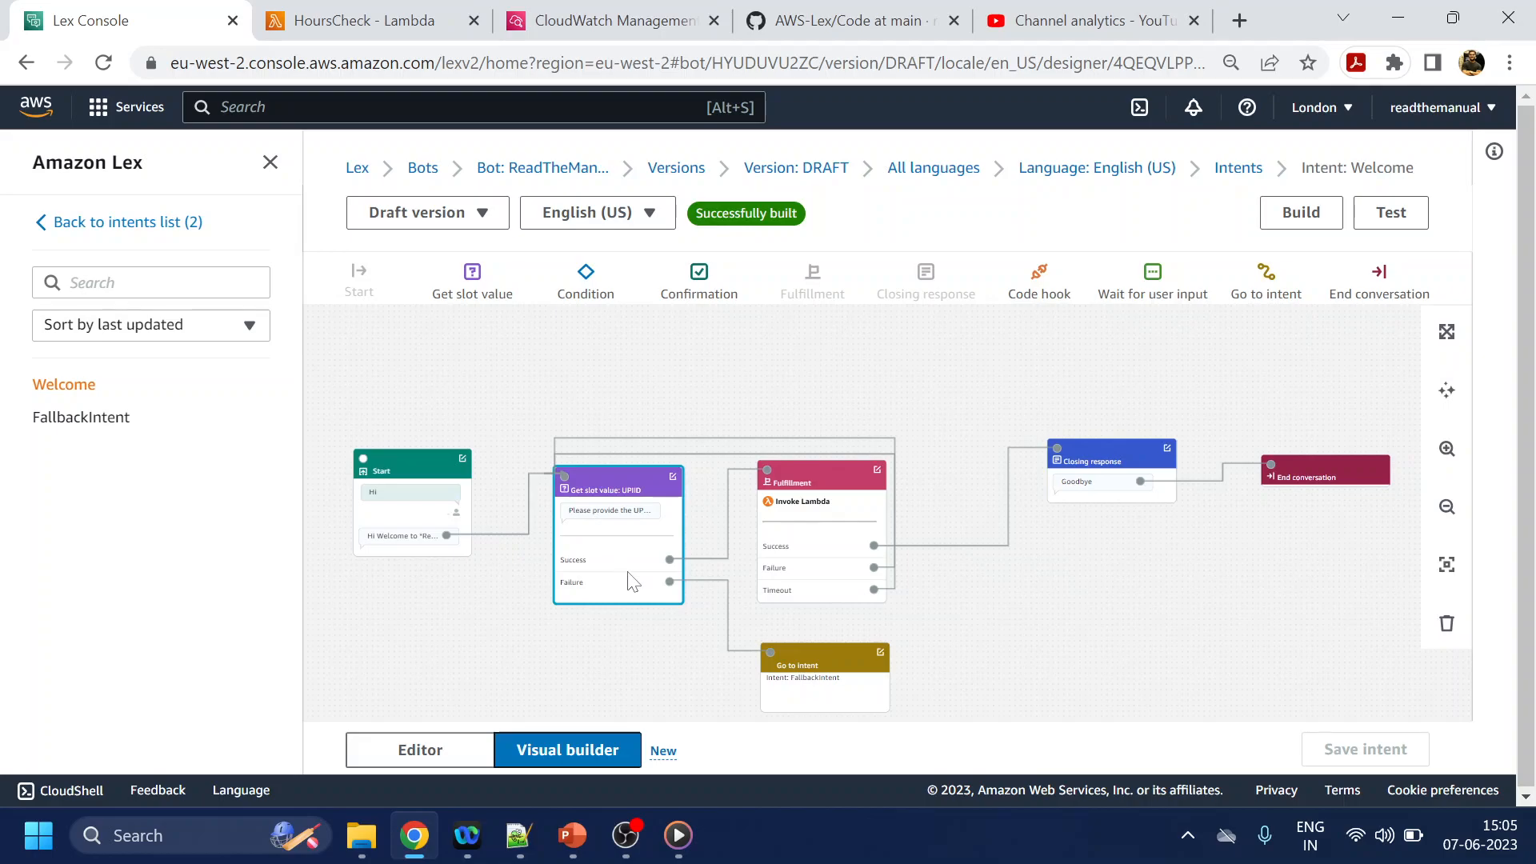
pyautogui.moveTo(873, 481)
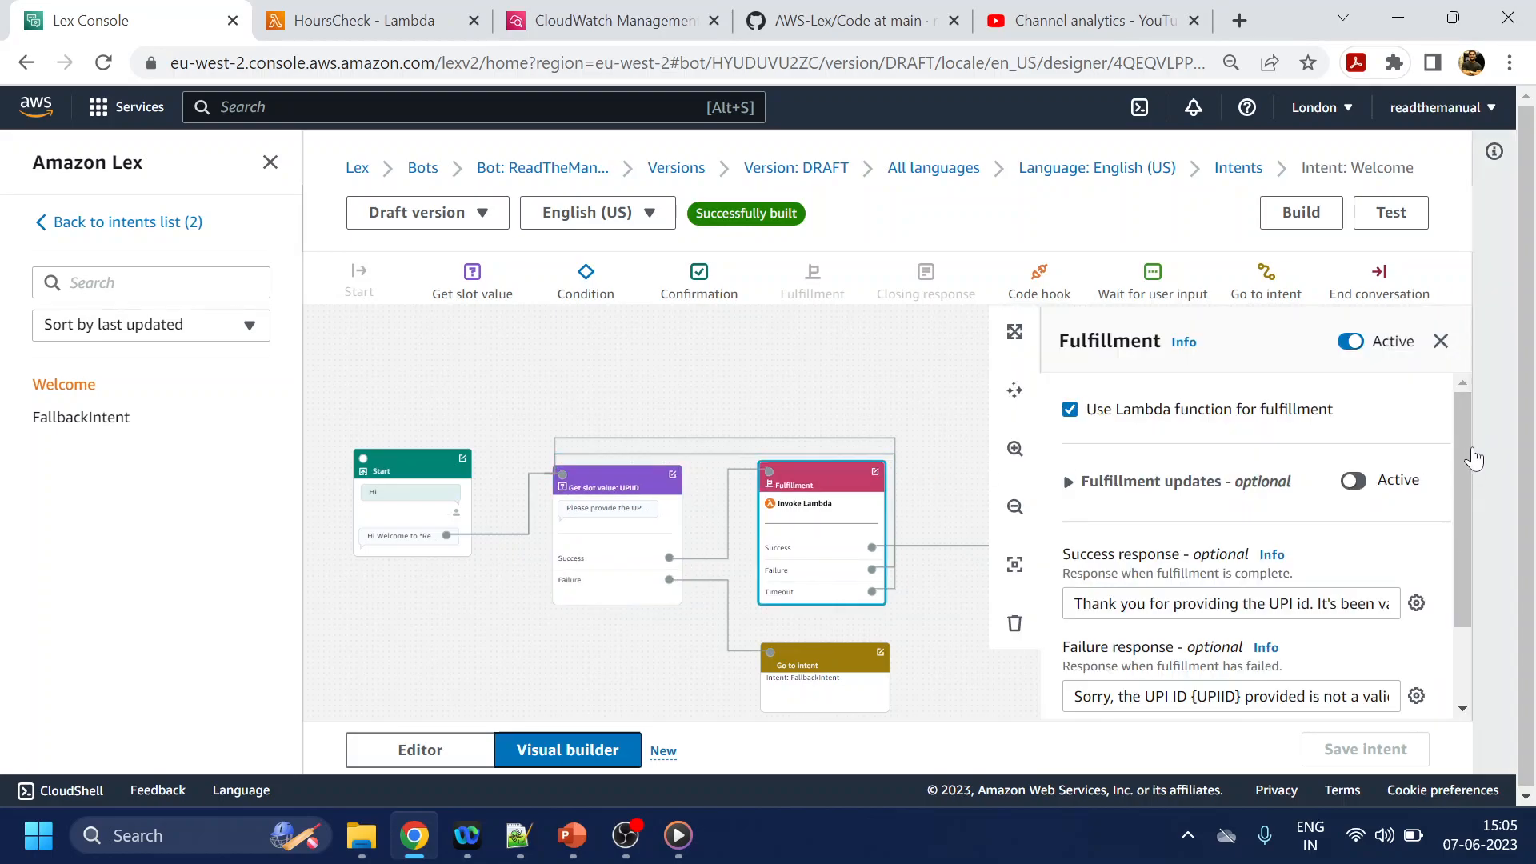
pyautogui.moveTo(1406, 449)
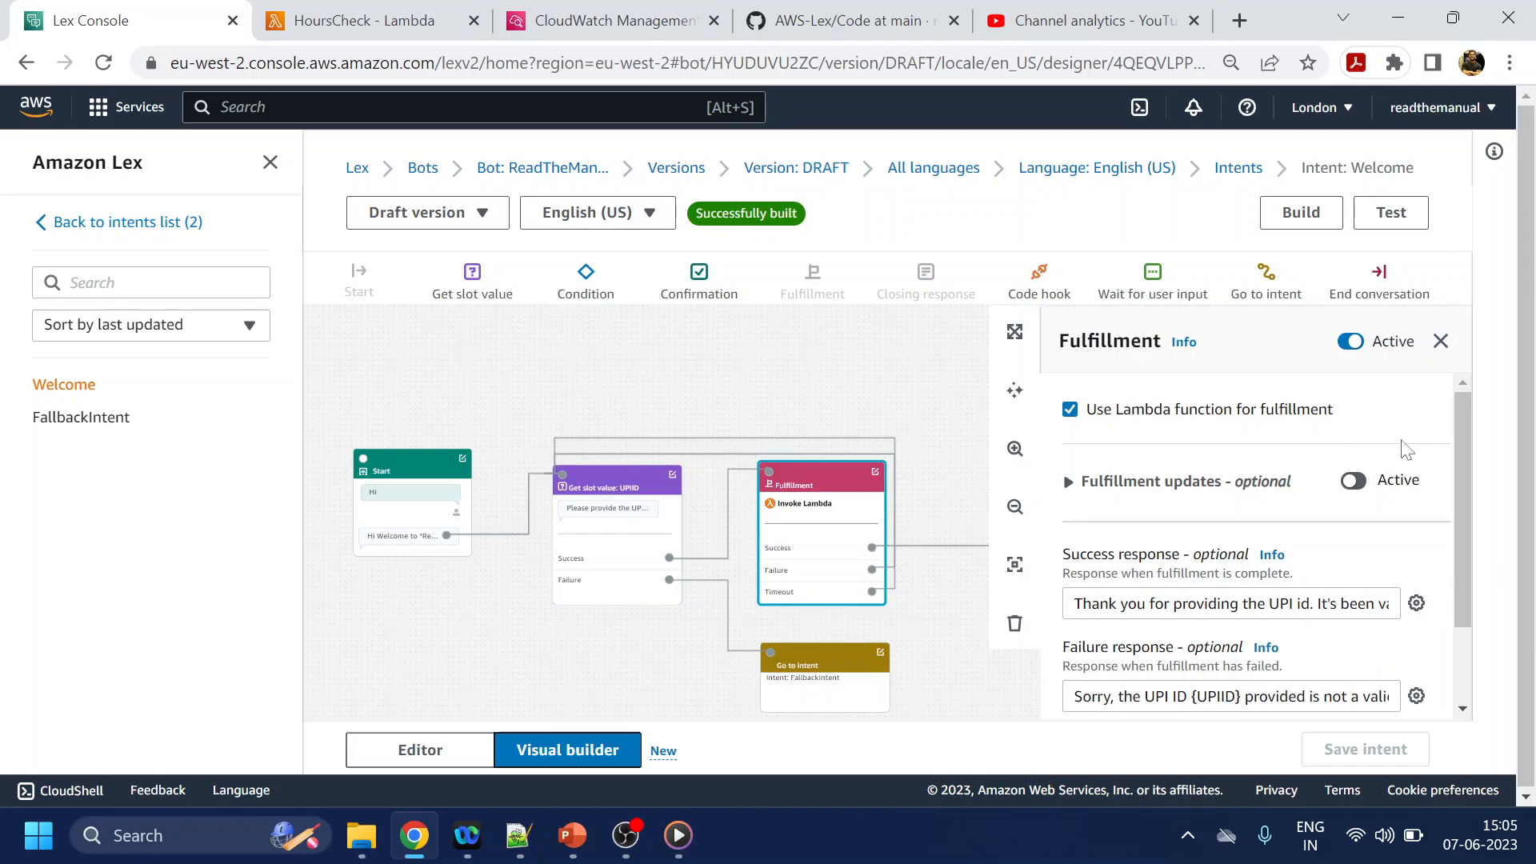
pyautogui.scroll(-3)
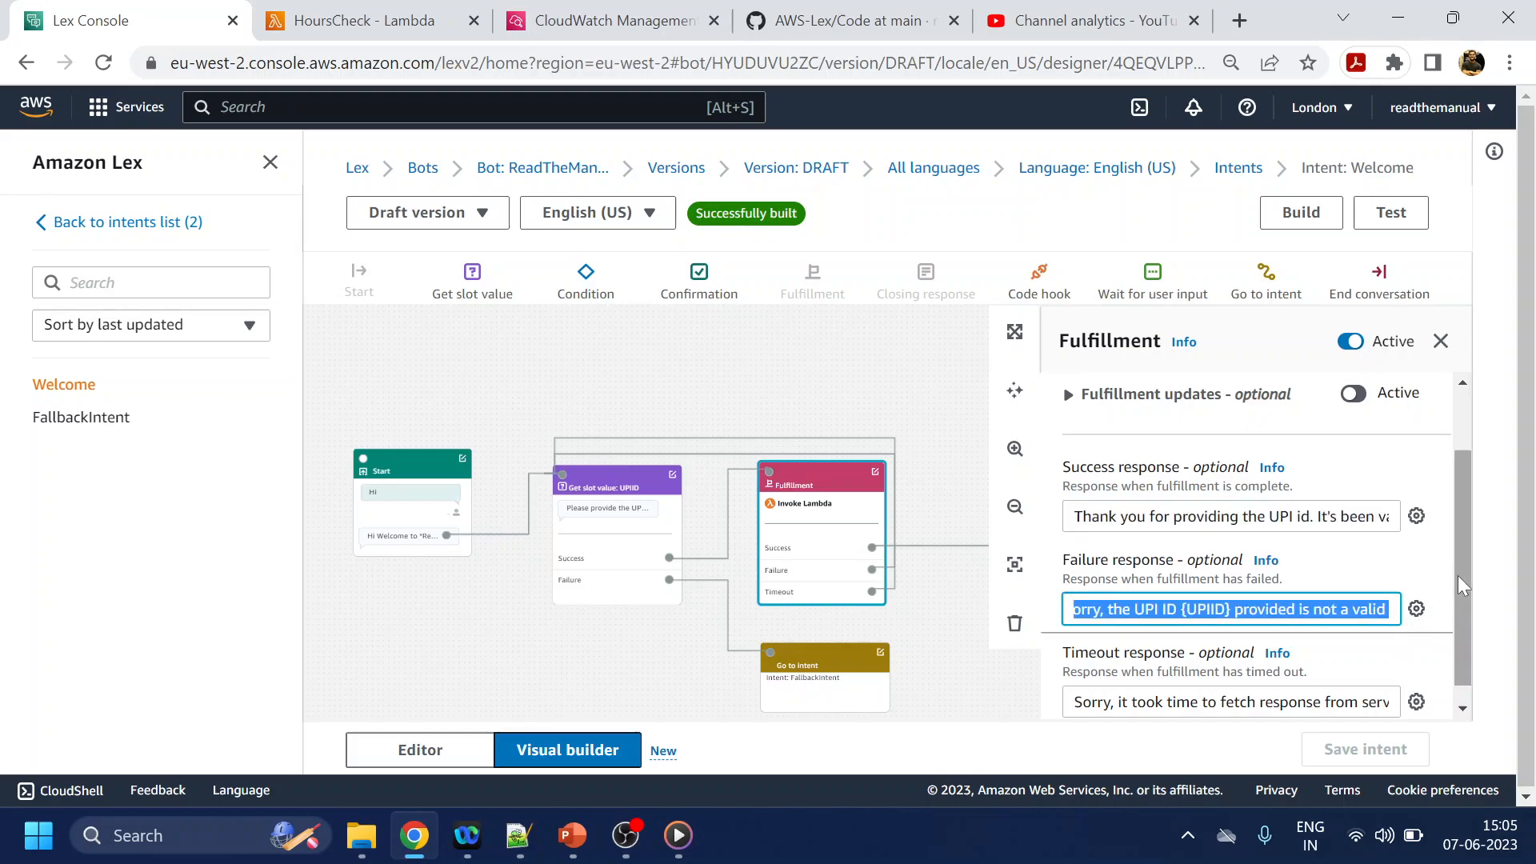
pyautogui.scroll(3)
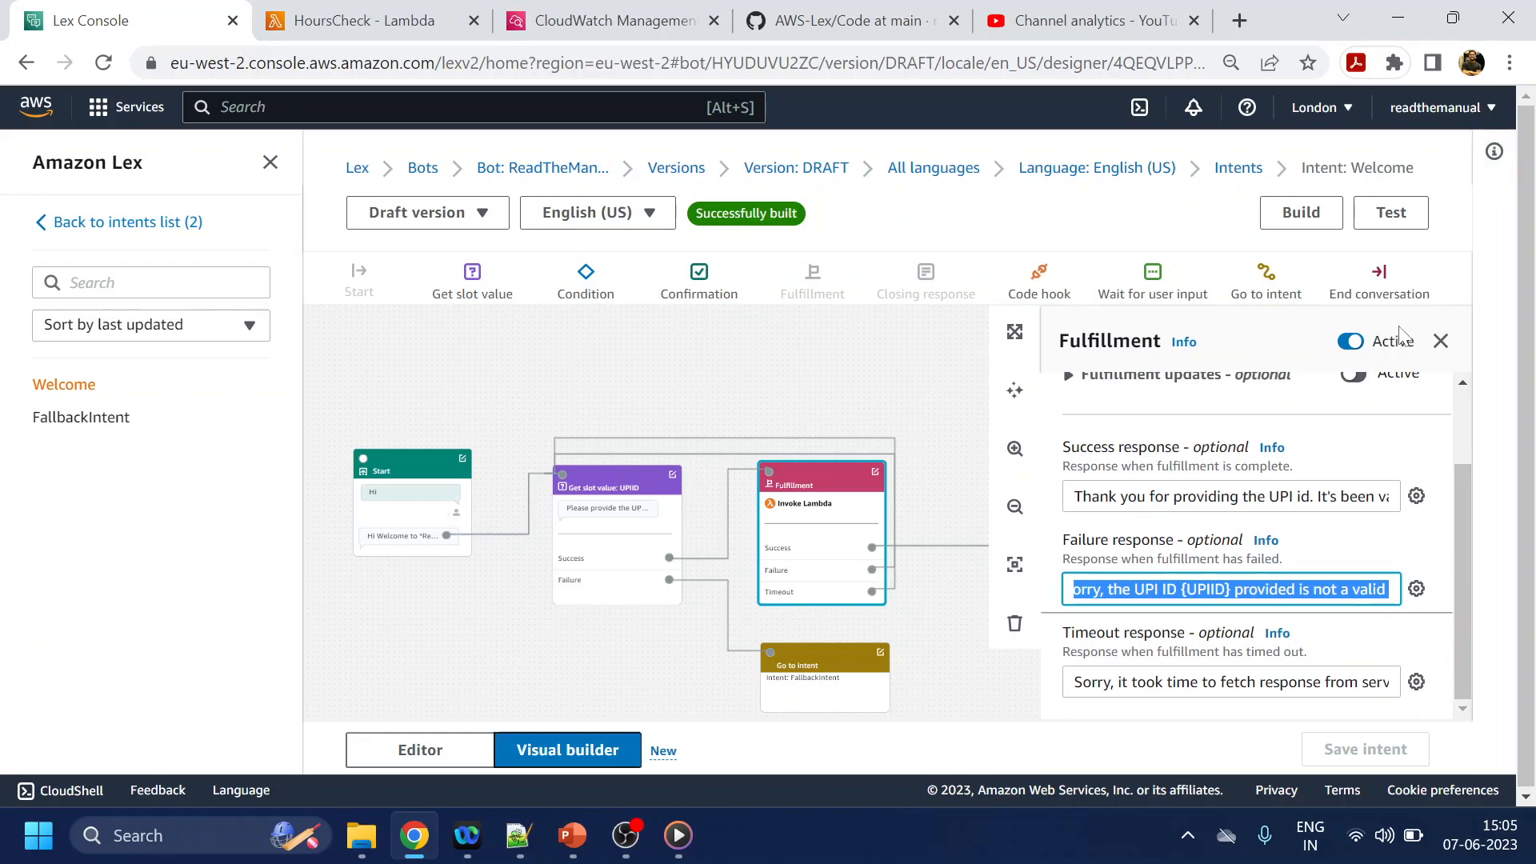
pyautogui.click(1440, 341)
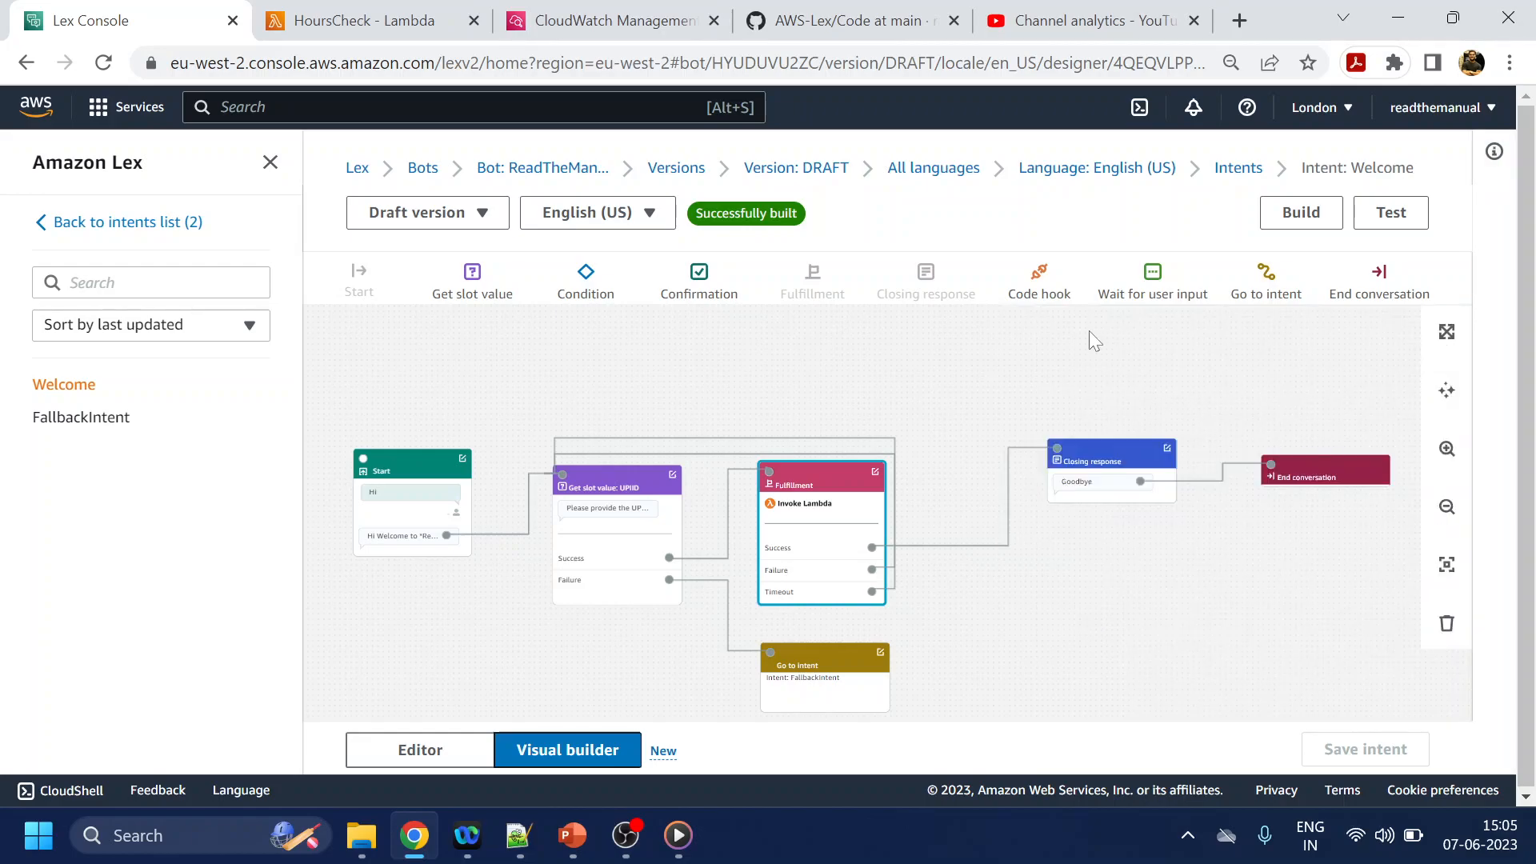
# Open the Test Draft chat panel, then show the HoursCheck Lambda function's index.js code
pyautogui.click(1390, 212)
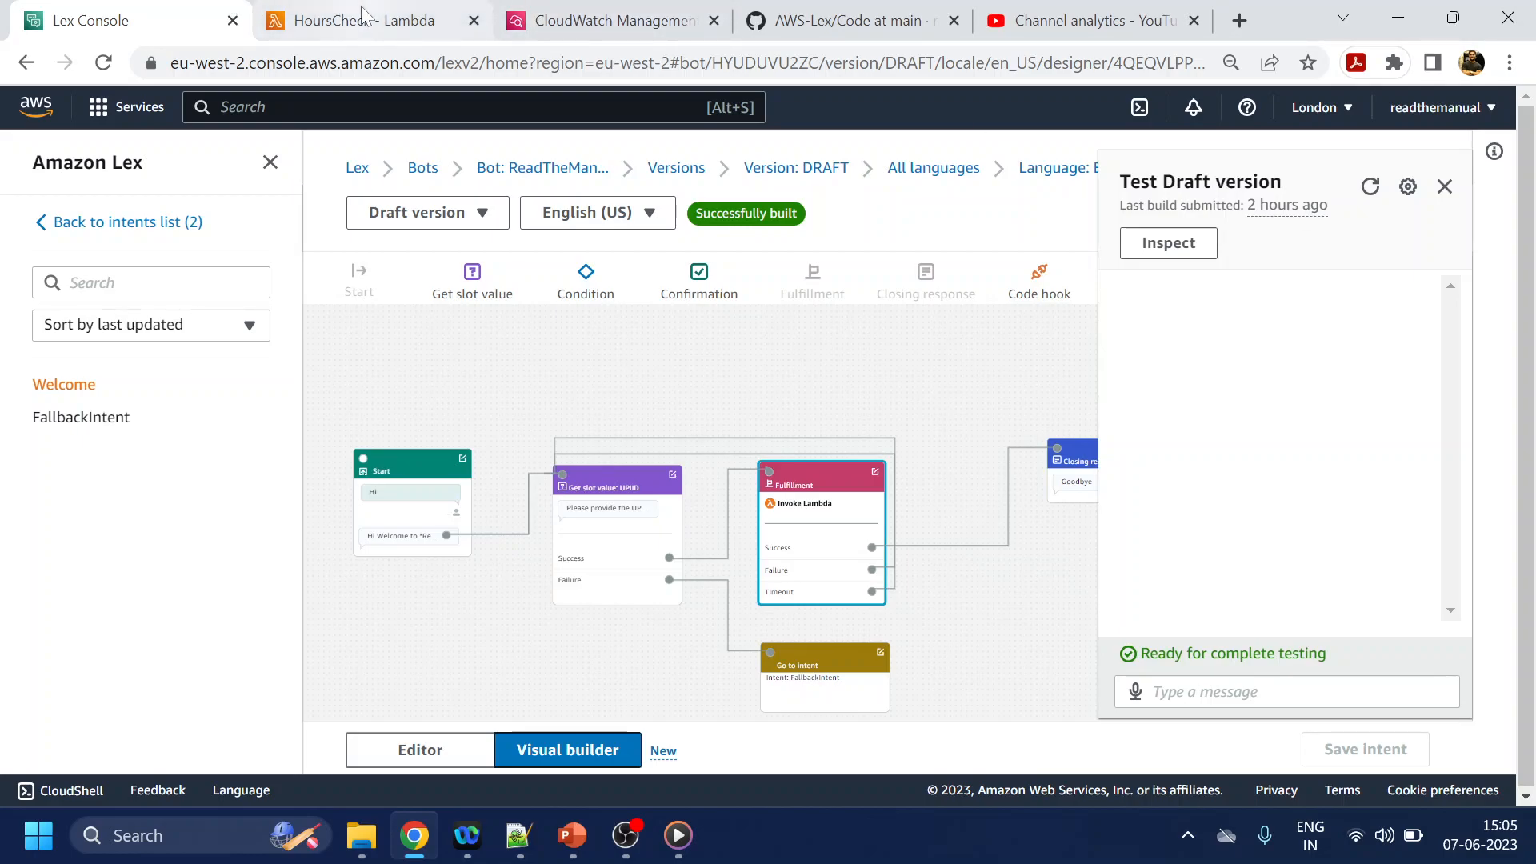
pyautogui.click(368, 19)
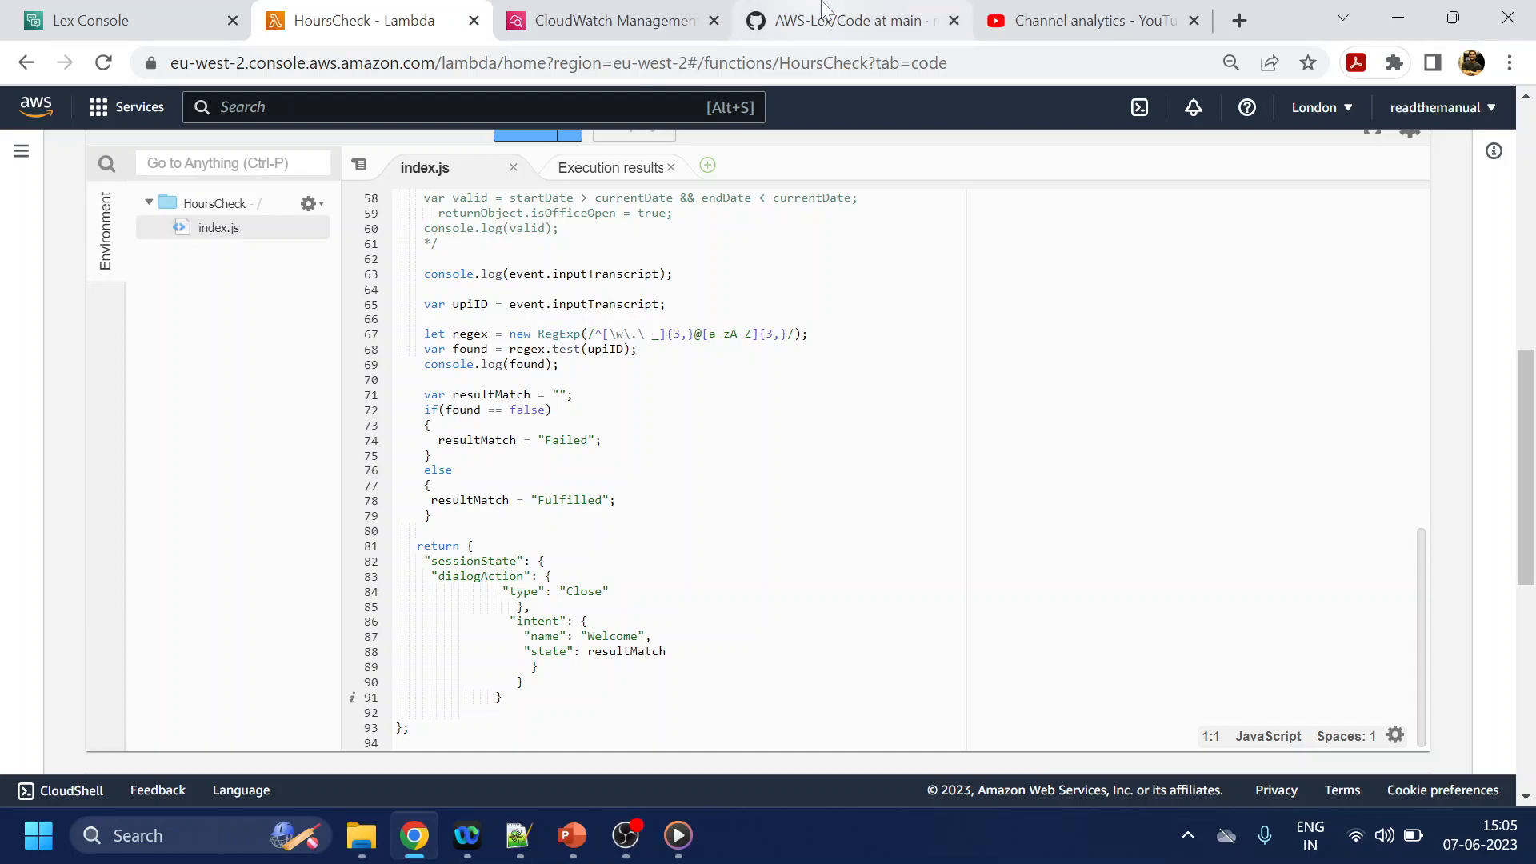
# Show the AWS-Lex GitHub repository's Code folder containing UPI_ID_Lambda.zip
pyautogui.click(845, 21)
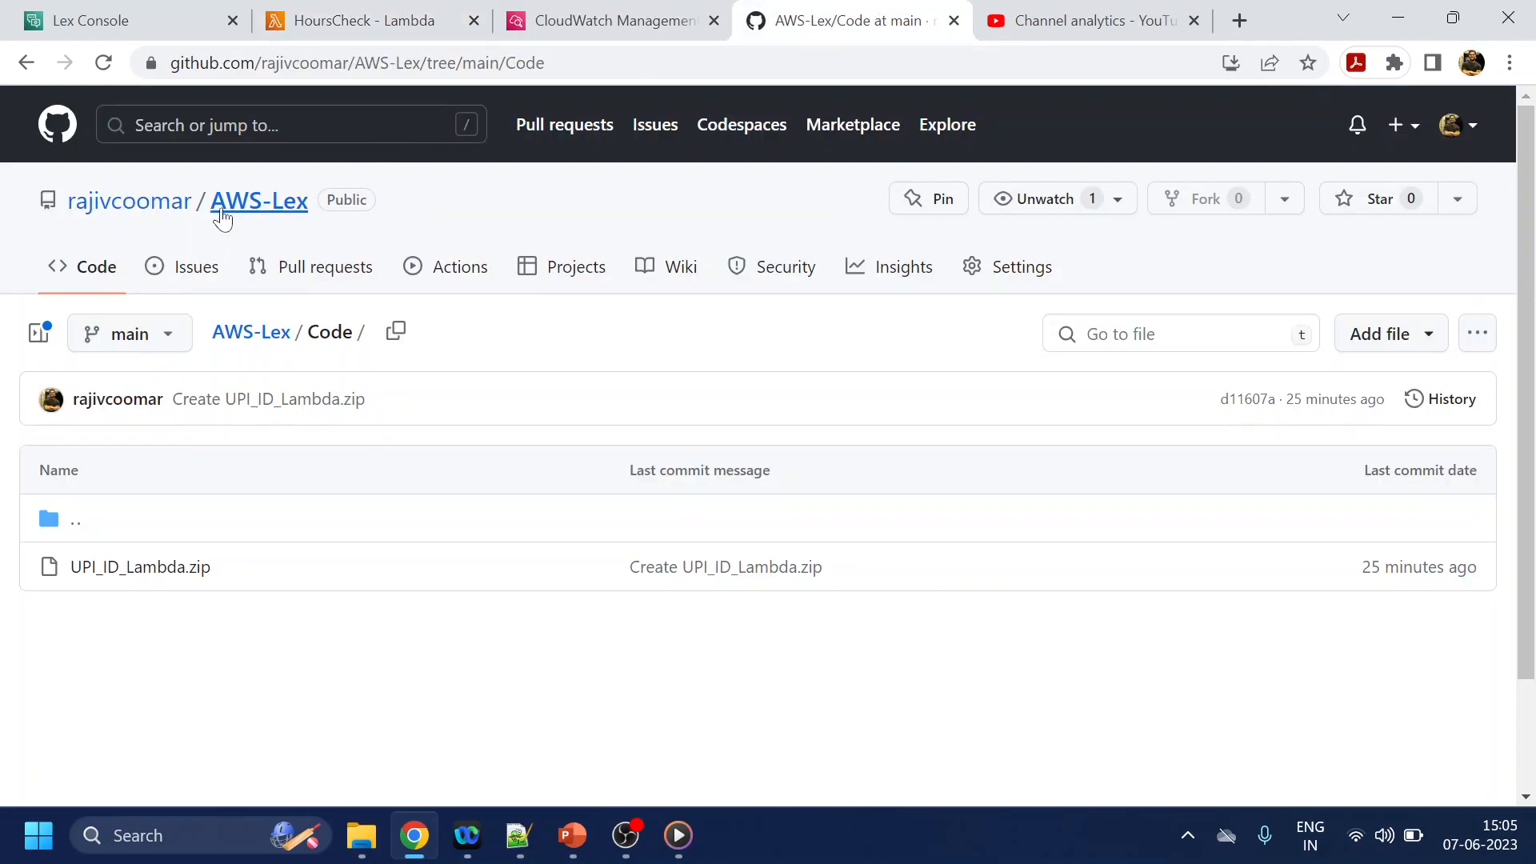
pyautogui.moveTo(504, 213)
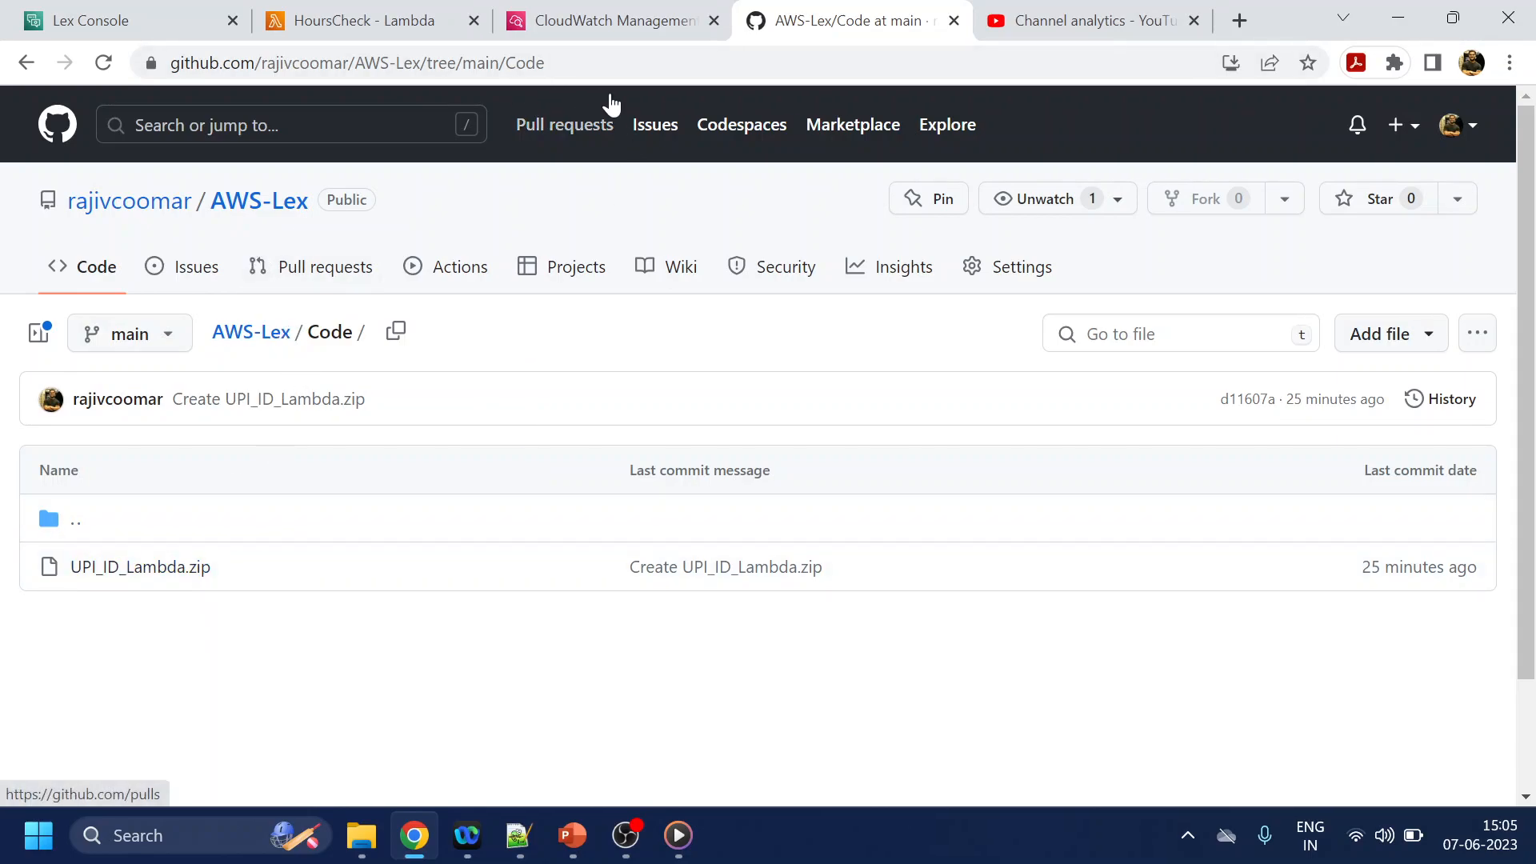
pyautogui.moveTo(373, 19)
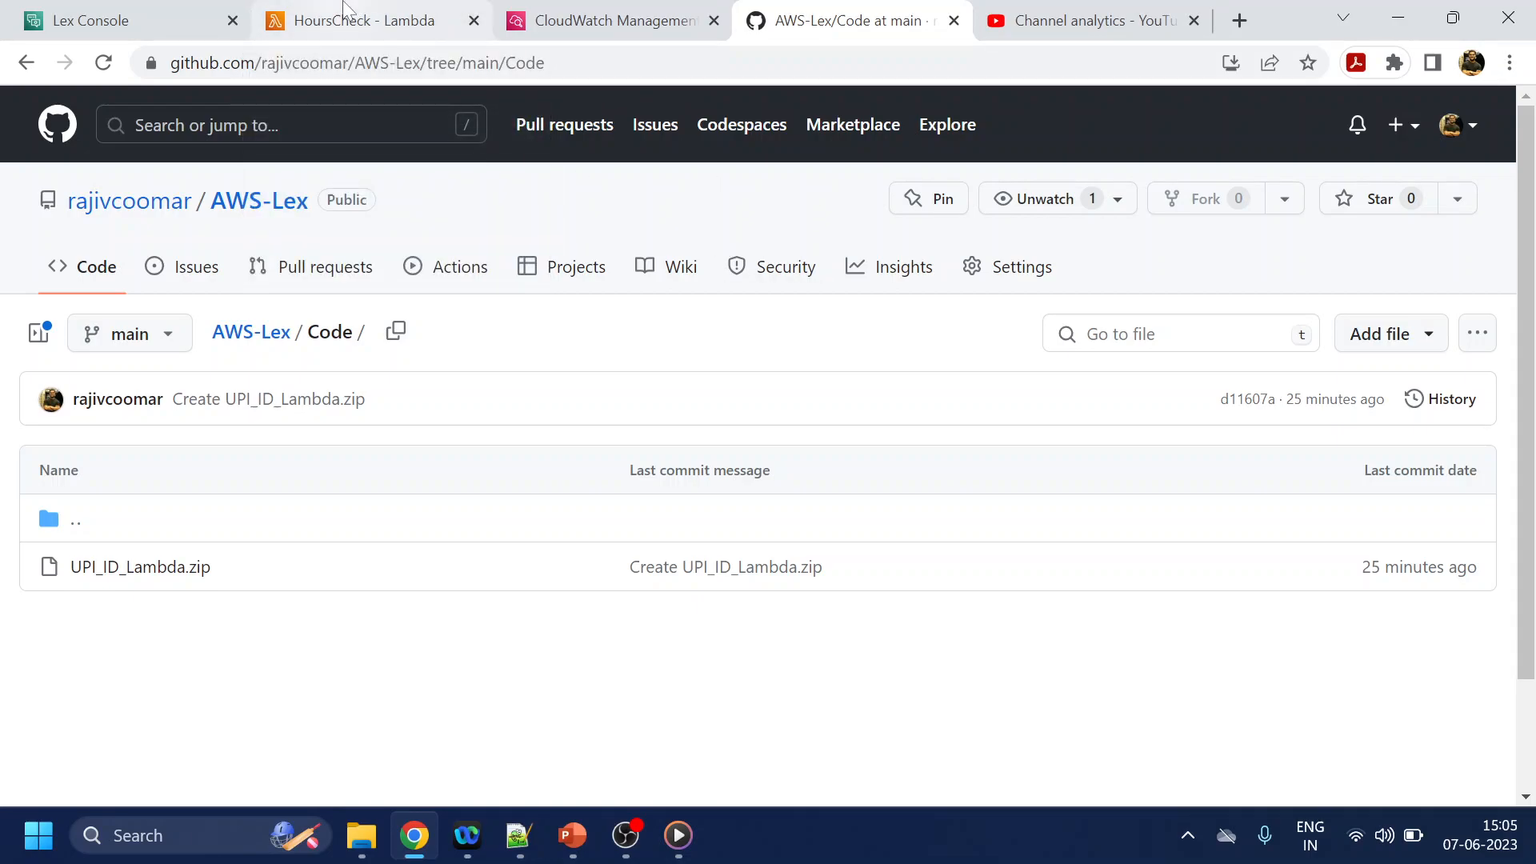
pyautogui.moveTo(350, 19)
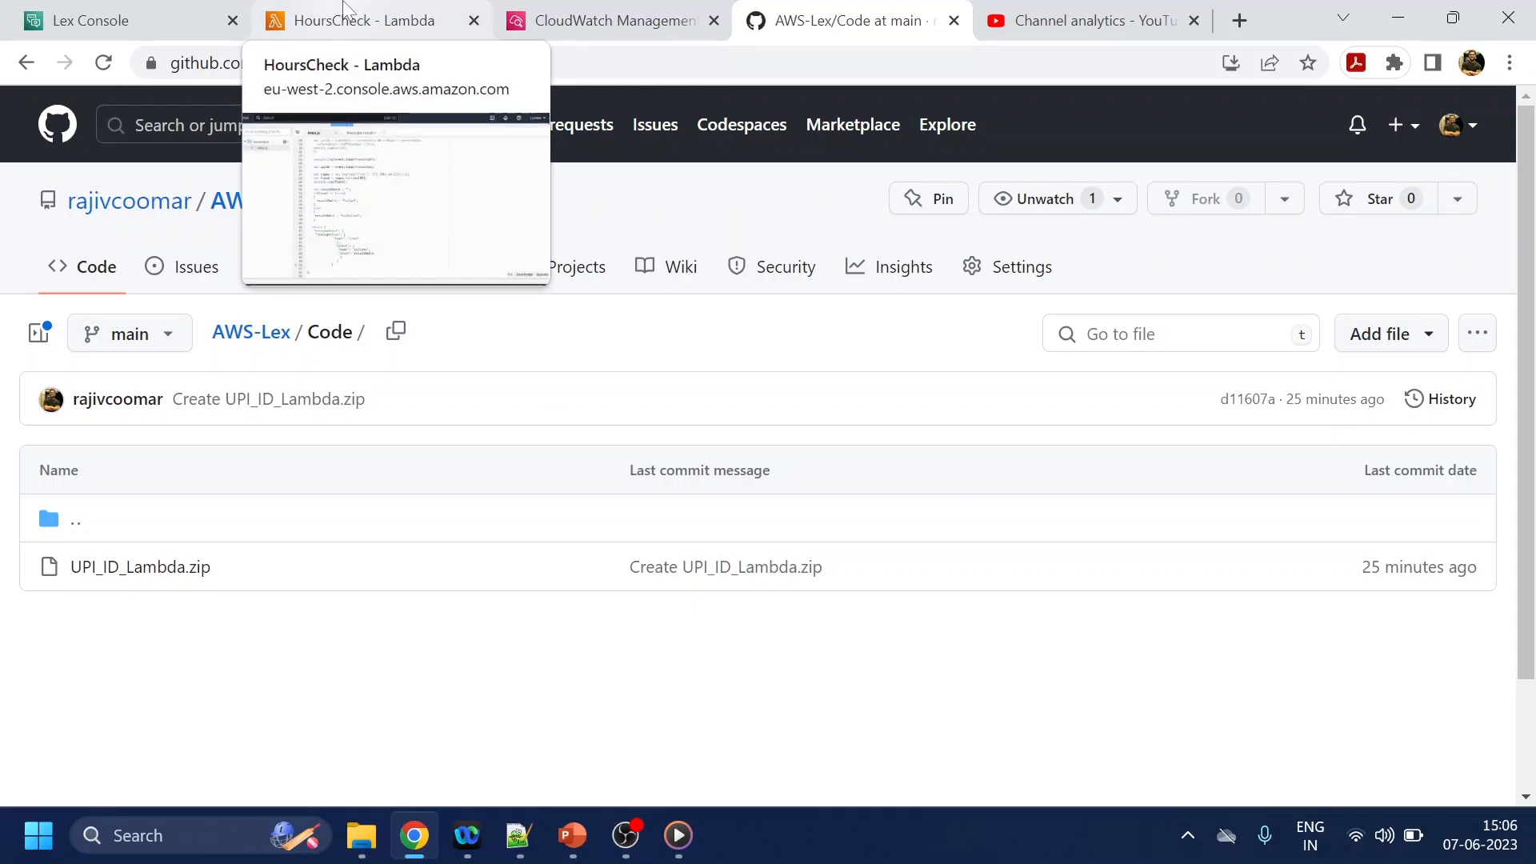
# Return to the HoursCheck Lambda code and highlight the UPI ID RegExp pattern on line 67
pyautogui.click(363, 20)
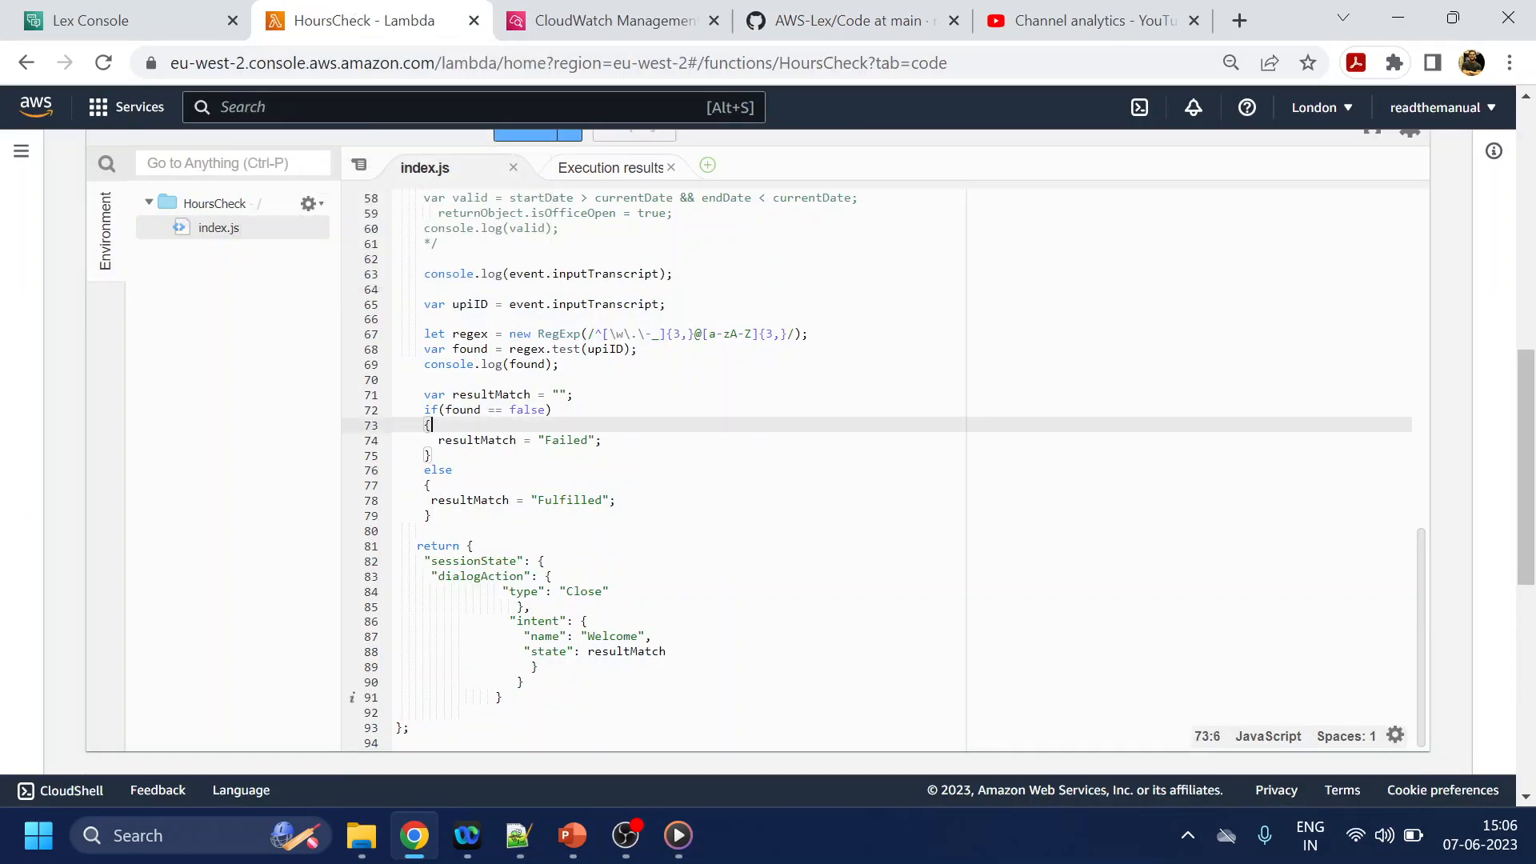
pyautogui.doubleClick(605, 274)
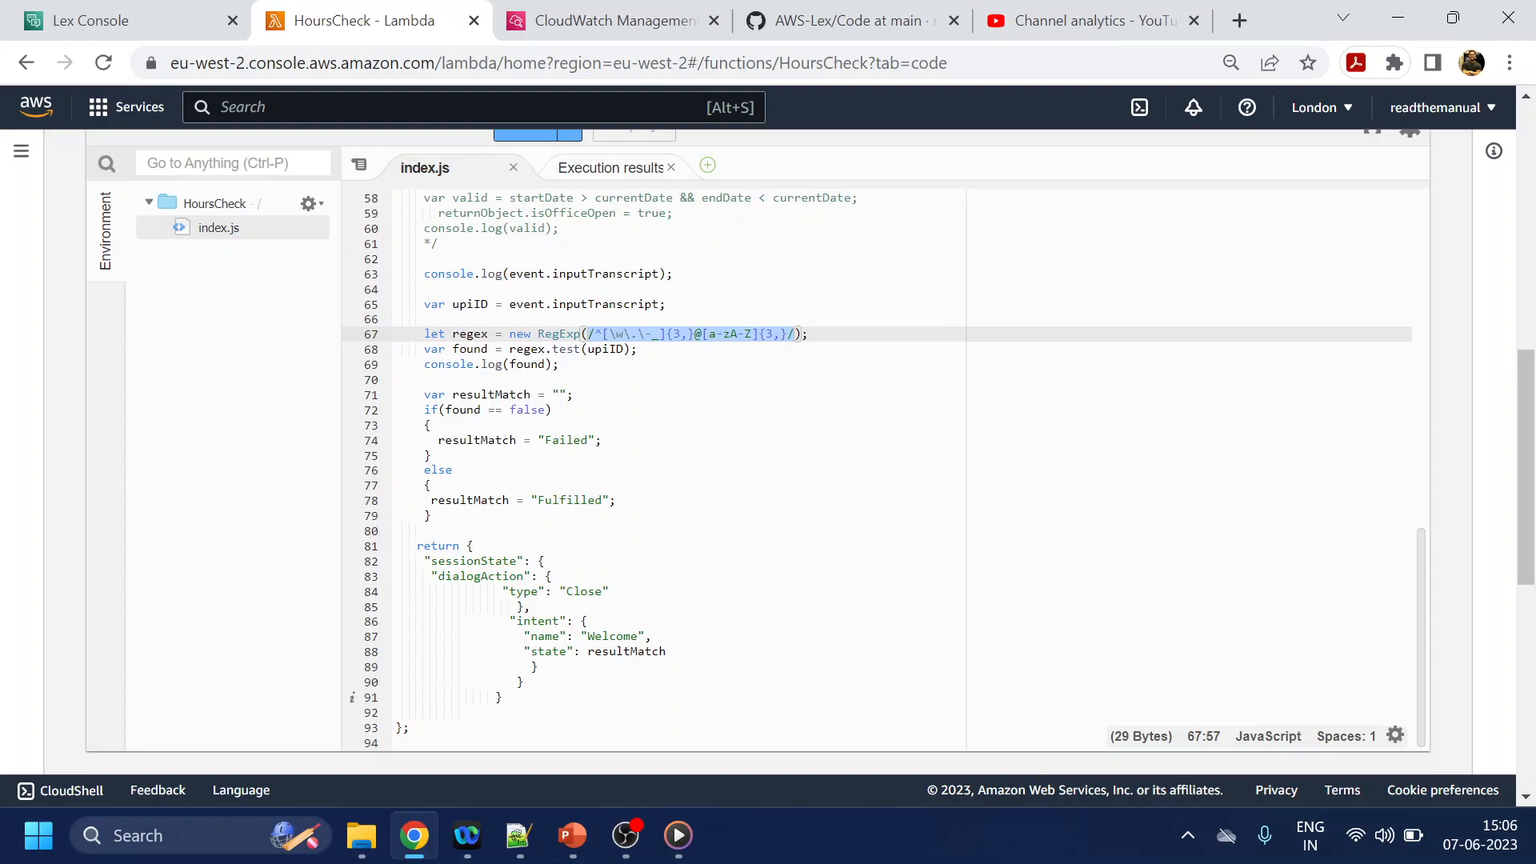
pyautogui.moveTo(573, 836)
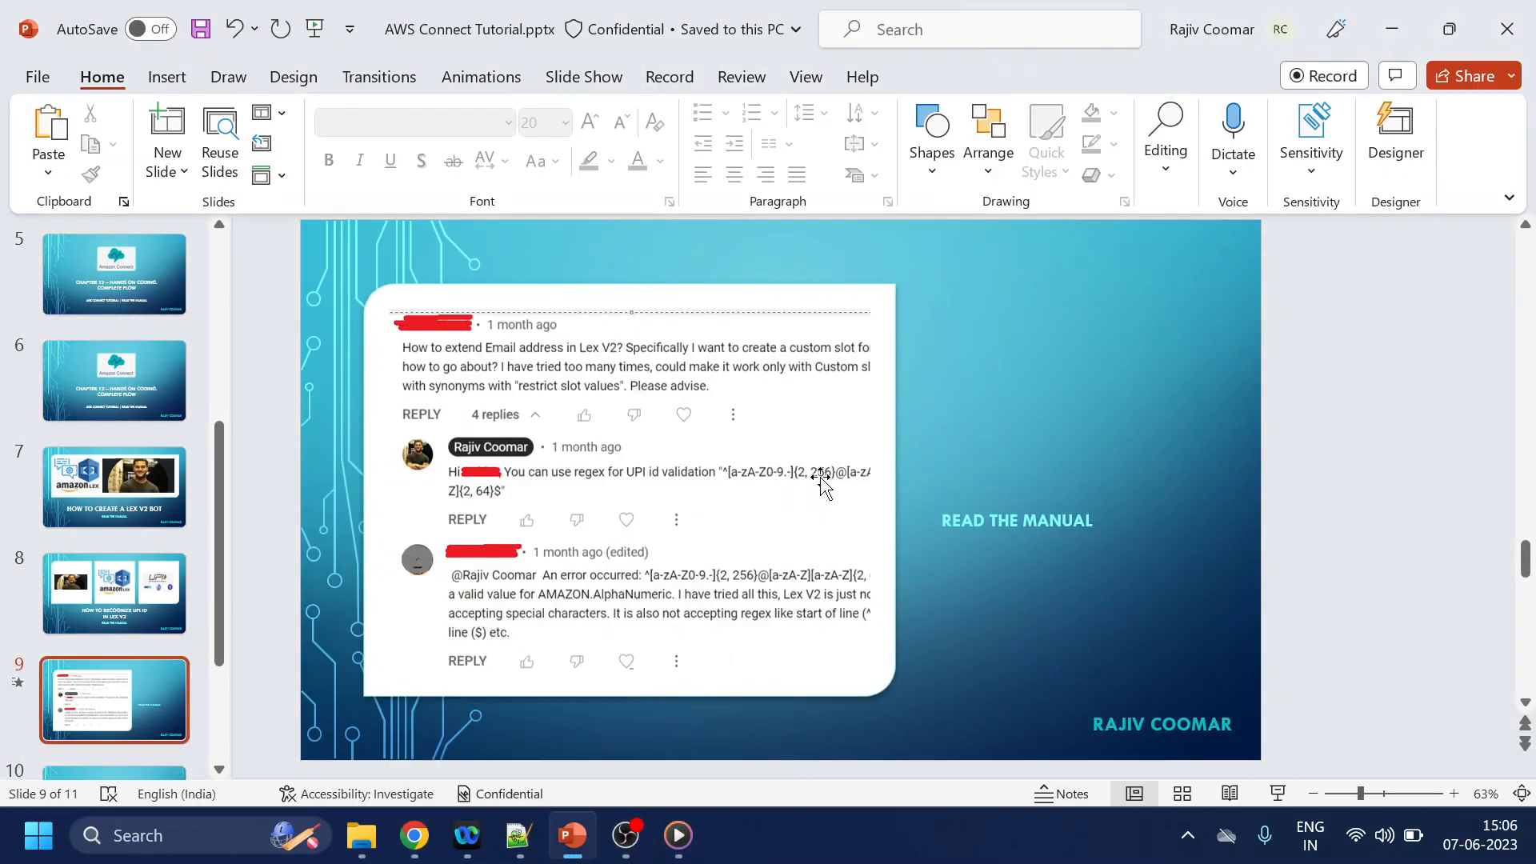
pyautogui.moveTo(1381, 24)
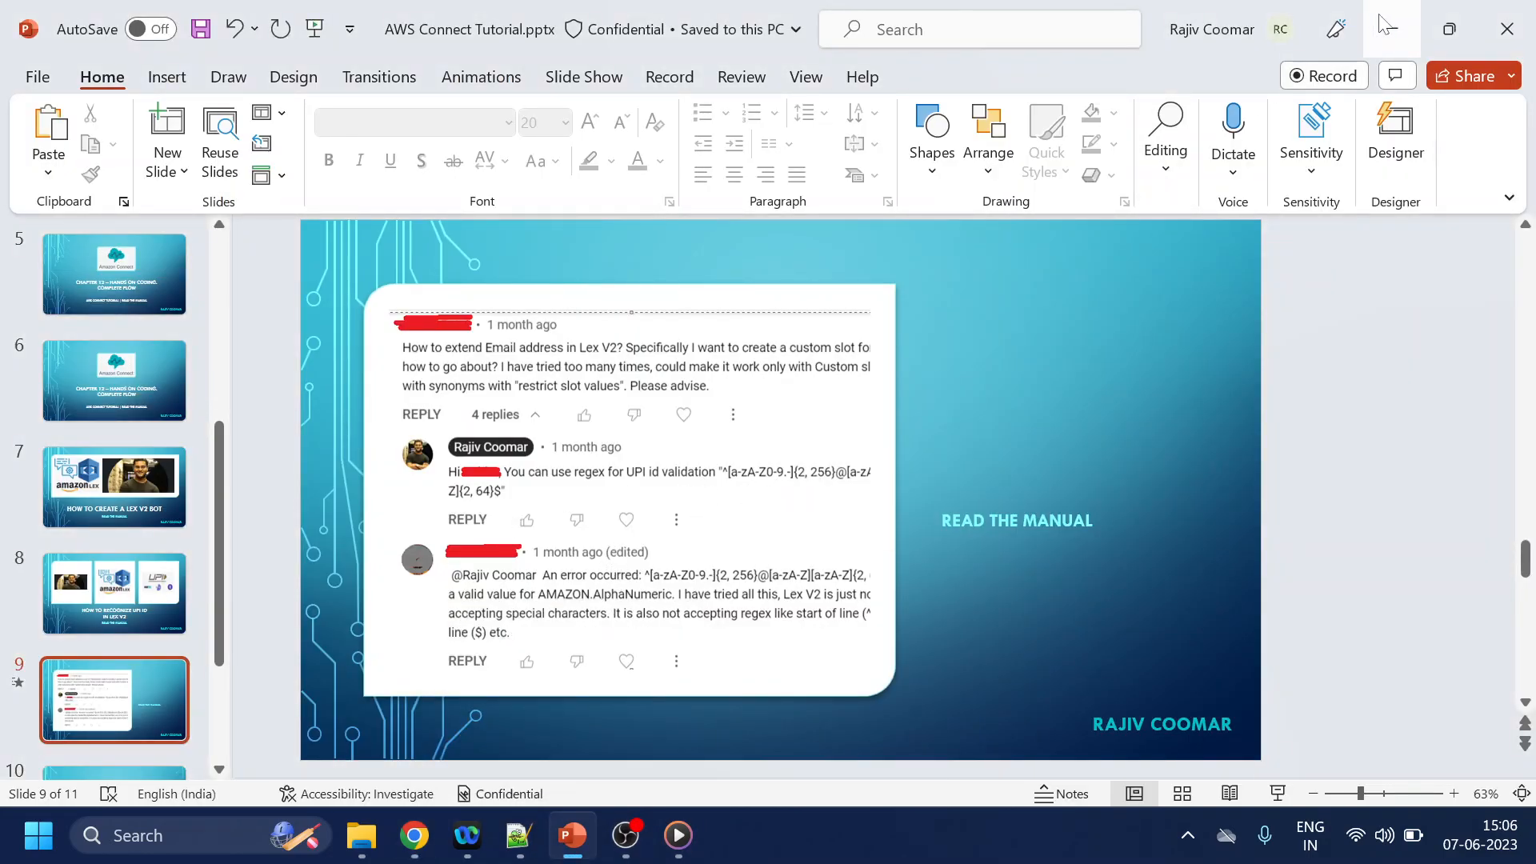
# Revisit slide 9 with the viewer's UPI regex question in PowerPoint
pyautogui.click(413, 835)
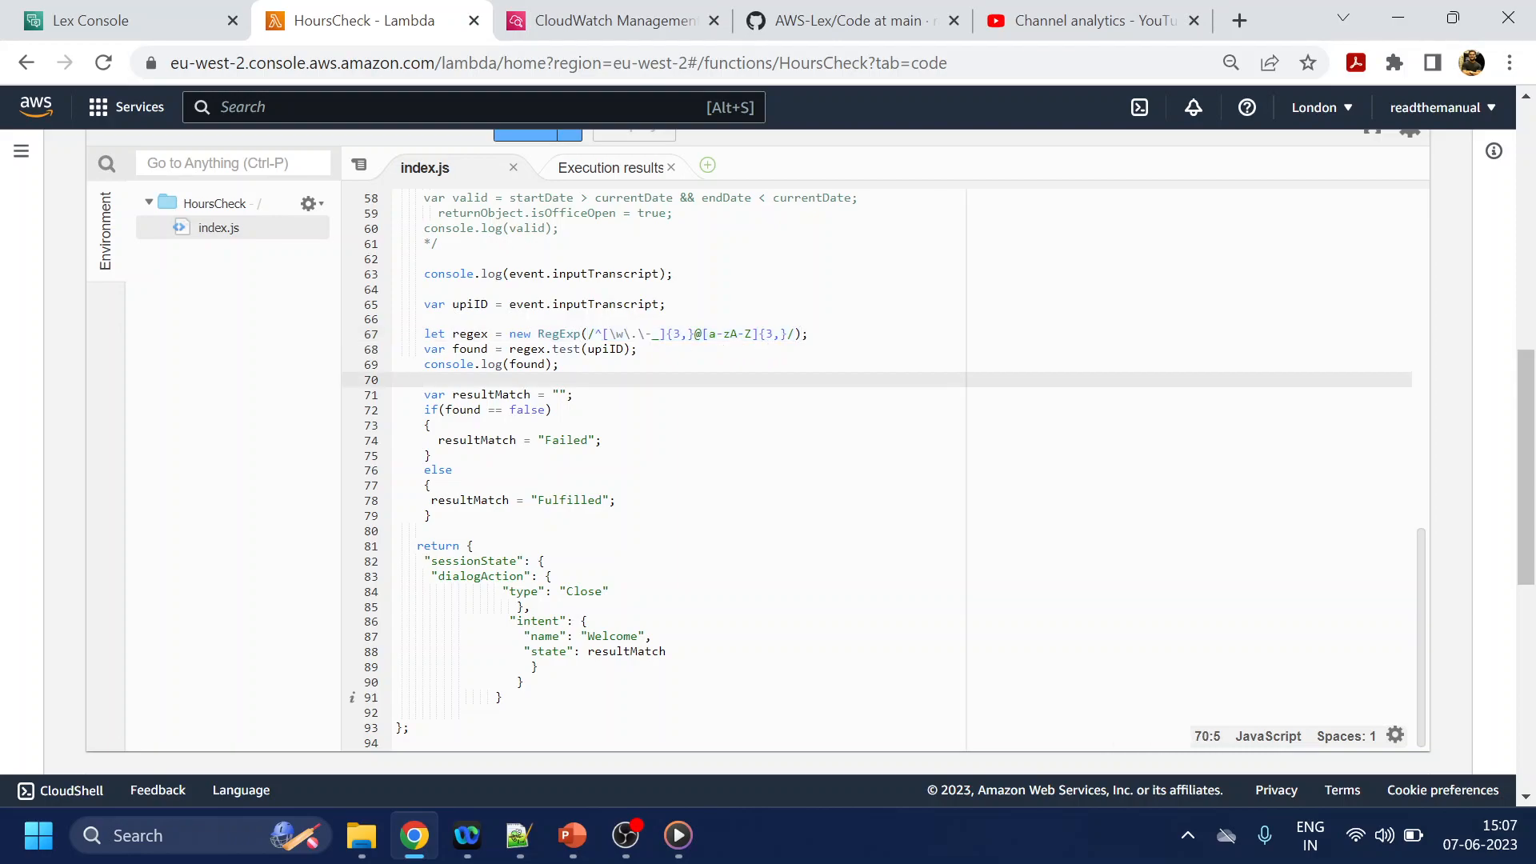
# Highlight sessionState, Welcome, resultMatch and the Failed branch in the Lambda code, then return to Lex
pyautogui.doubleClick(469, 349)
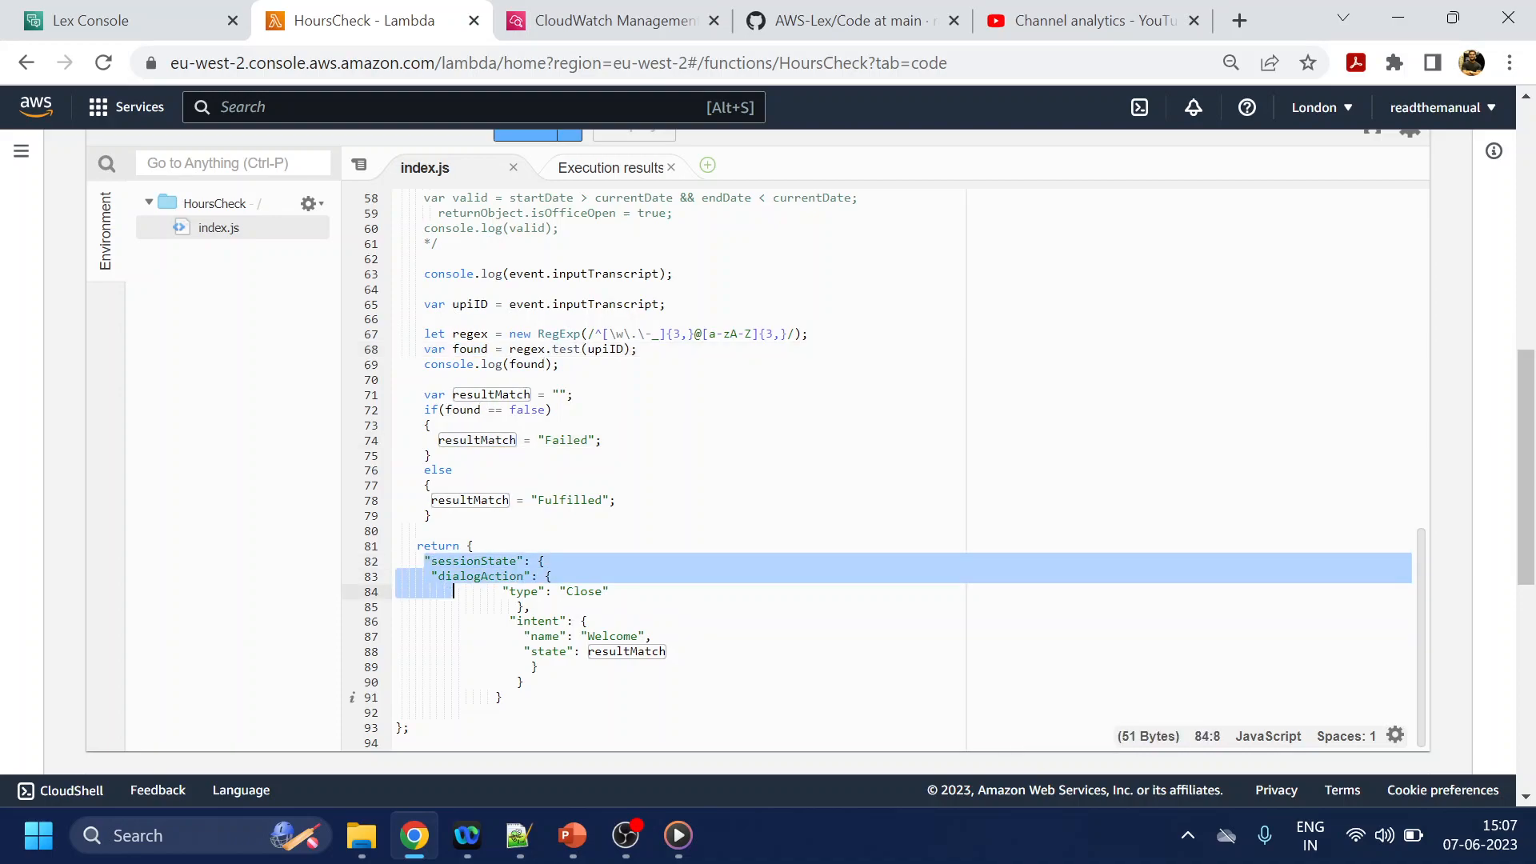
pyautogui.doubleClick(611, 636)
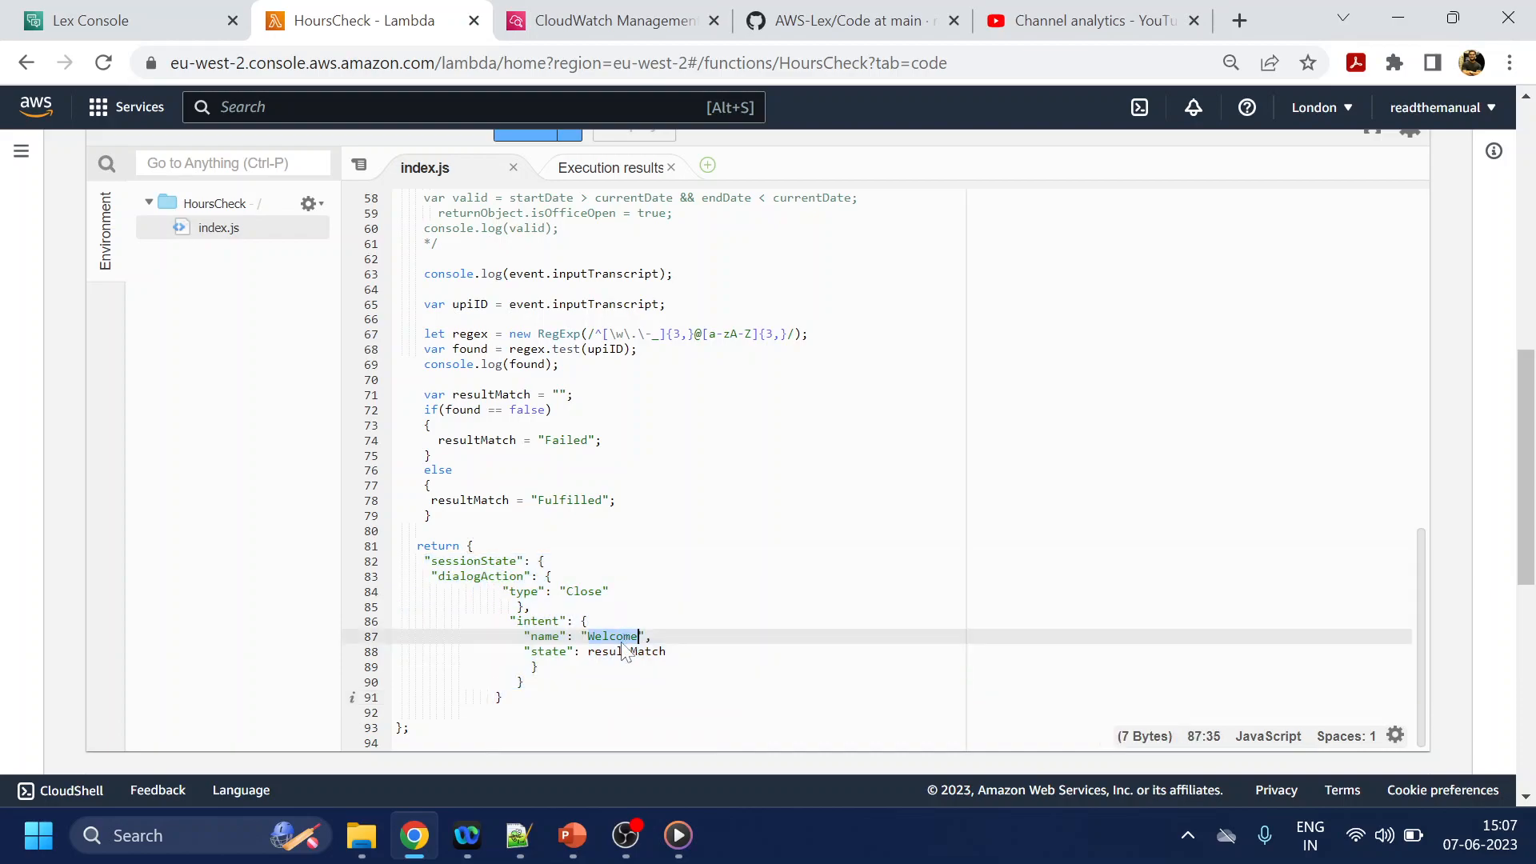
pyautogui.doubleClick(628, 651)
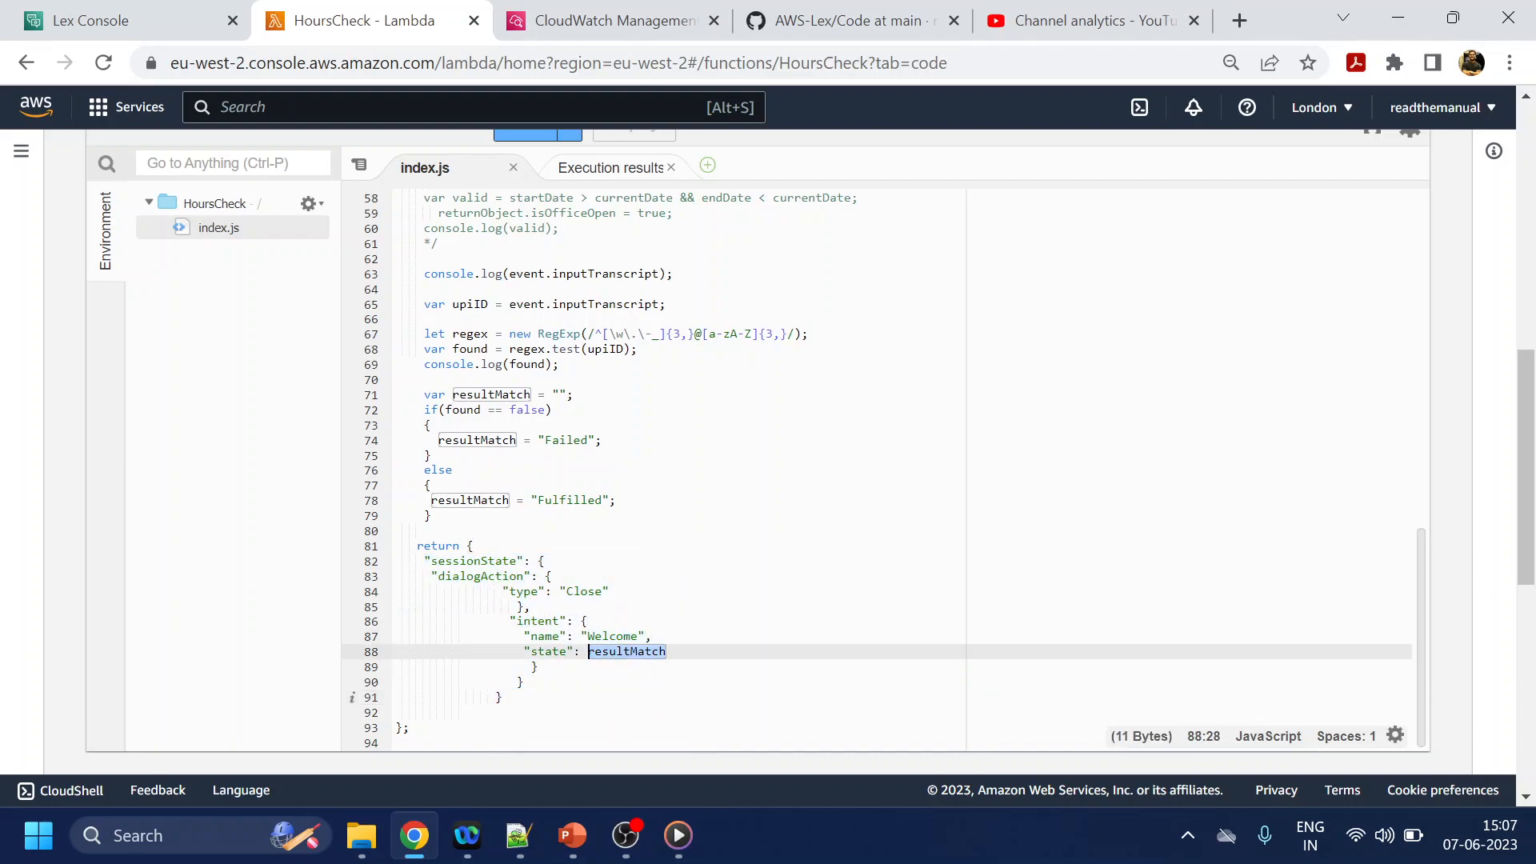
pyautogui.doubleClick(568, 499)
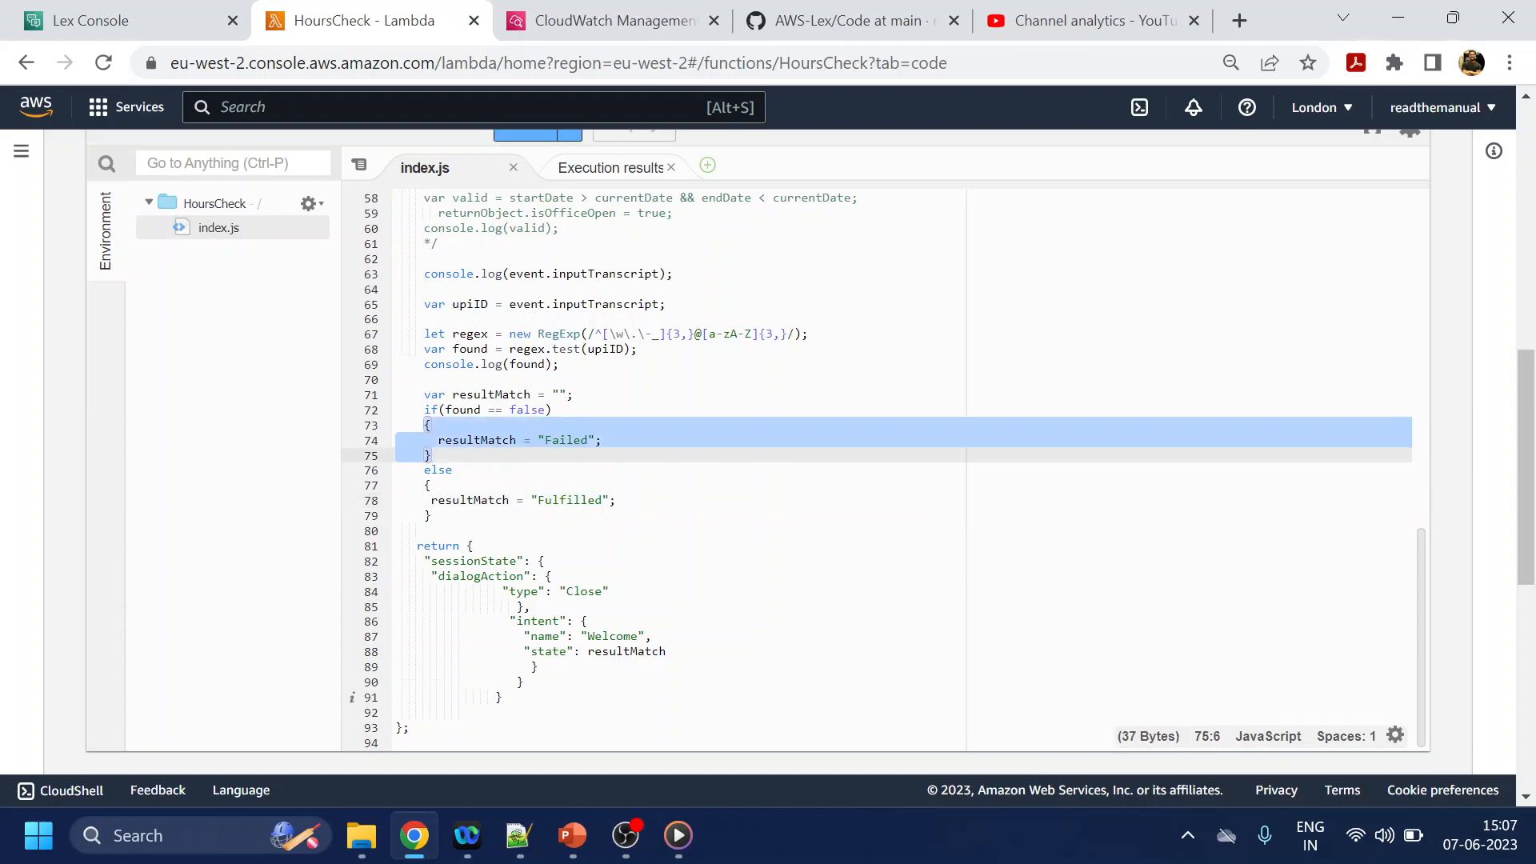
pyautogui.click(88, 21)
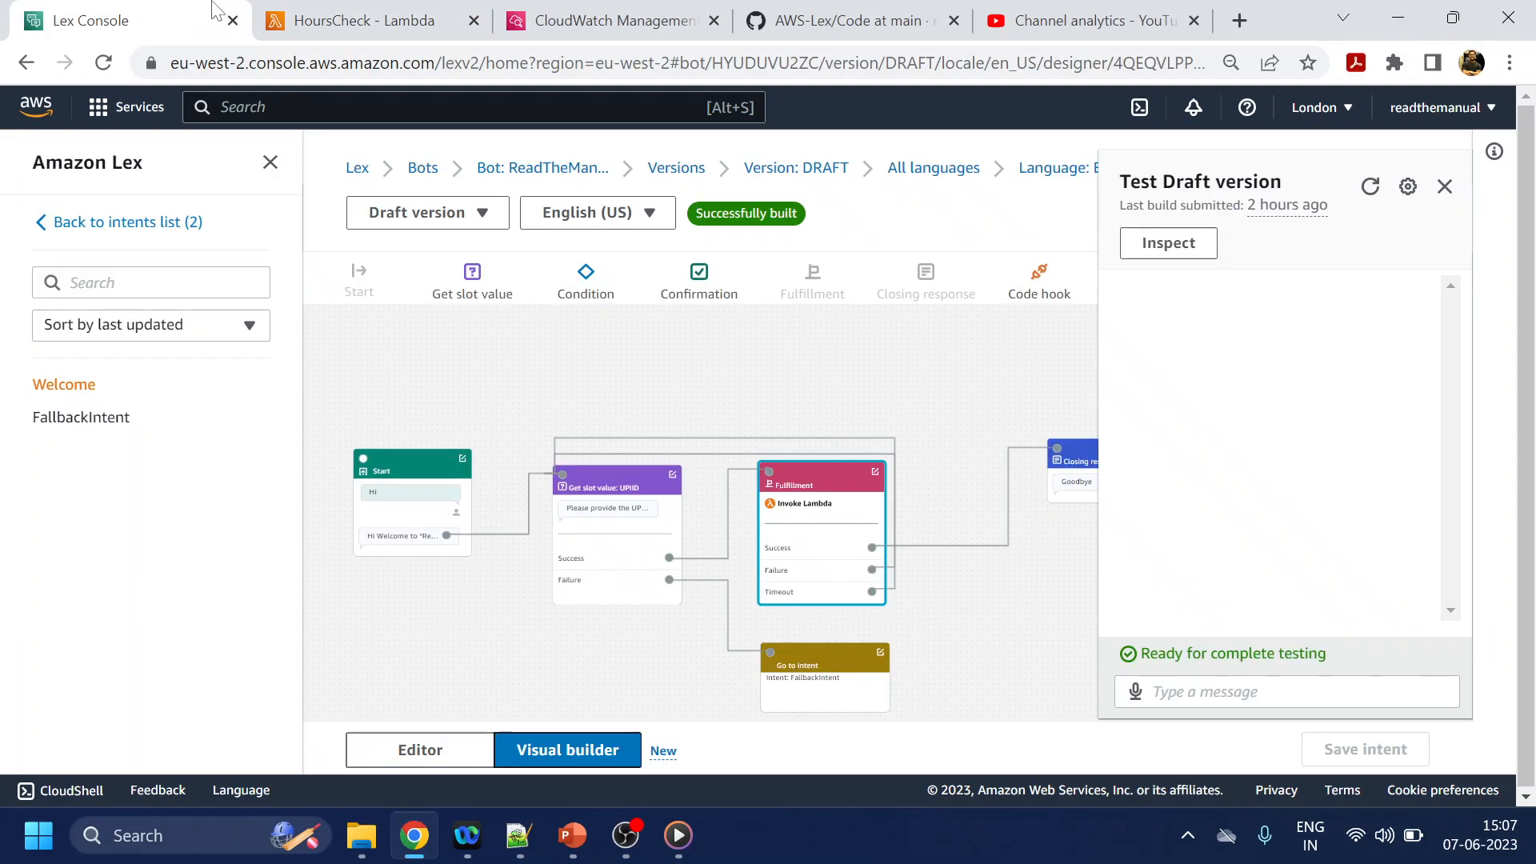
# Greet the draft bot and send 'rajiv', which it rejects as an invalid UPI ID
pyautogui.click(1287, 691)
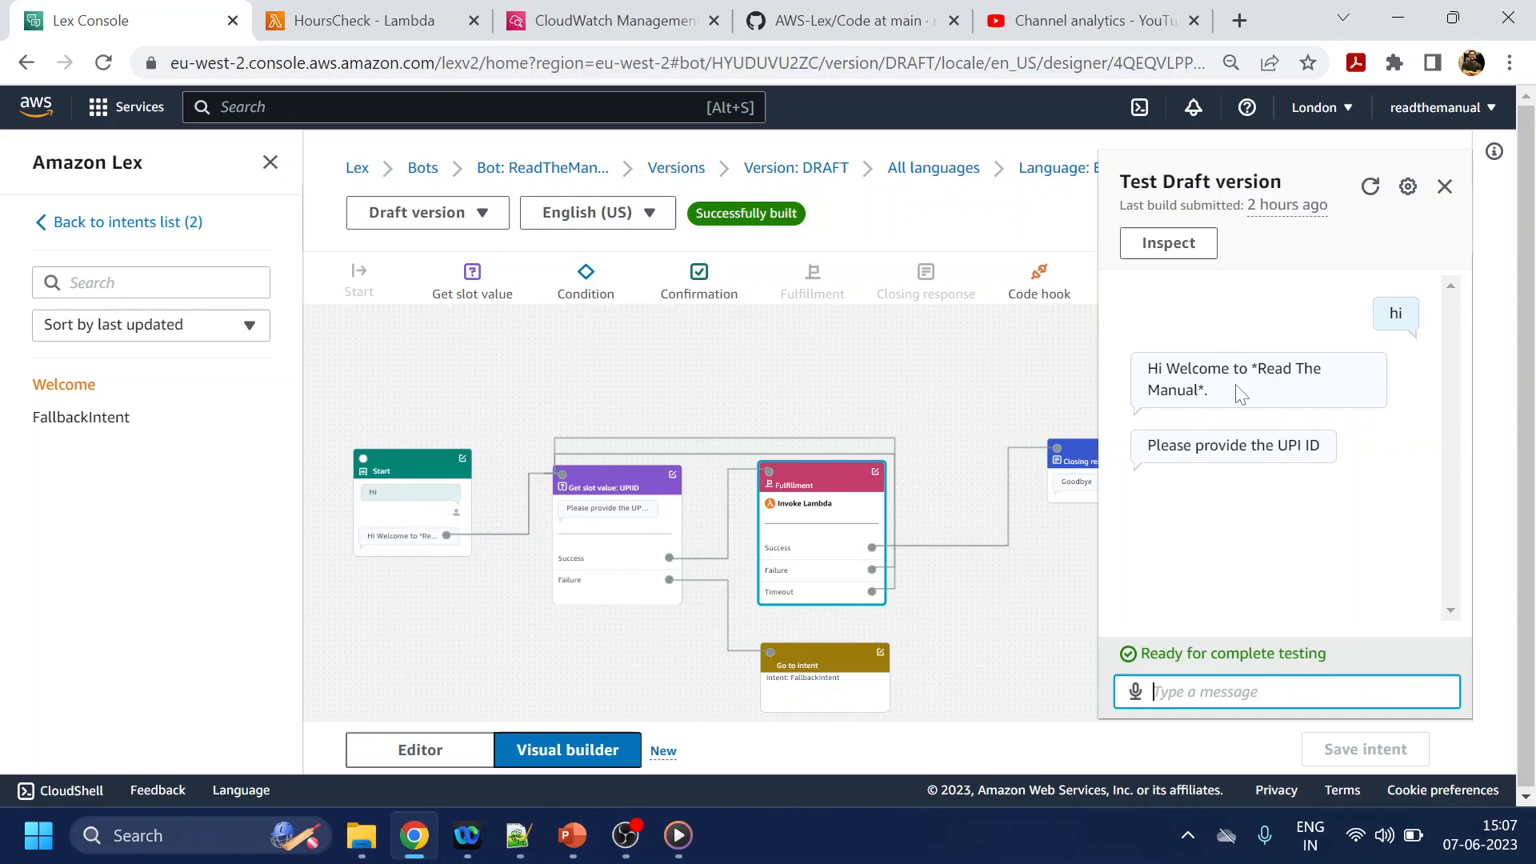
pyautogui.moveTo(1269, 490)
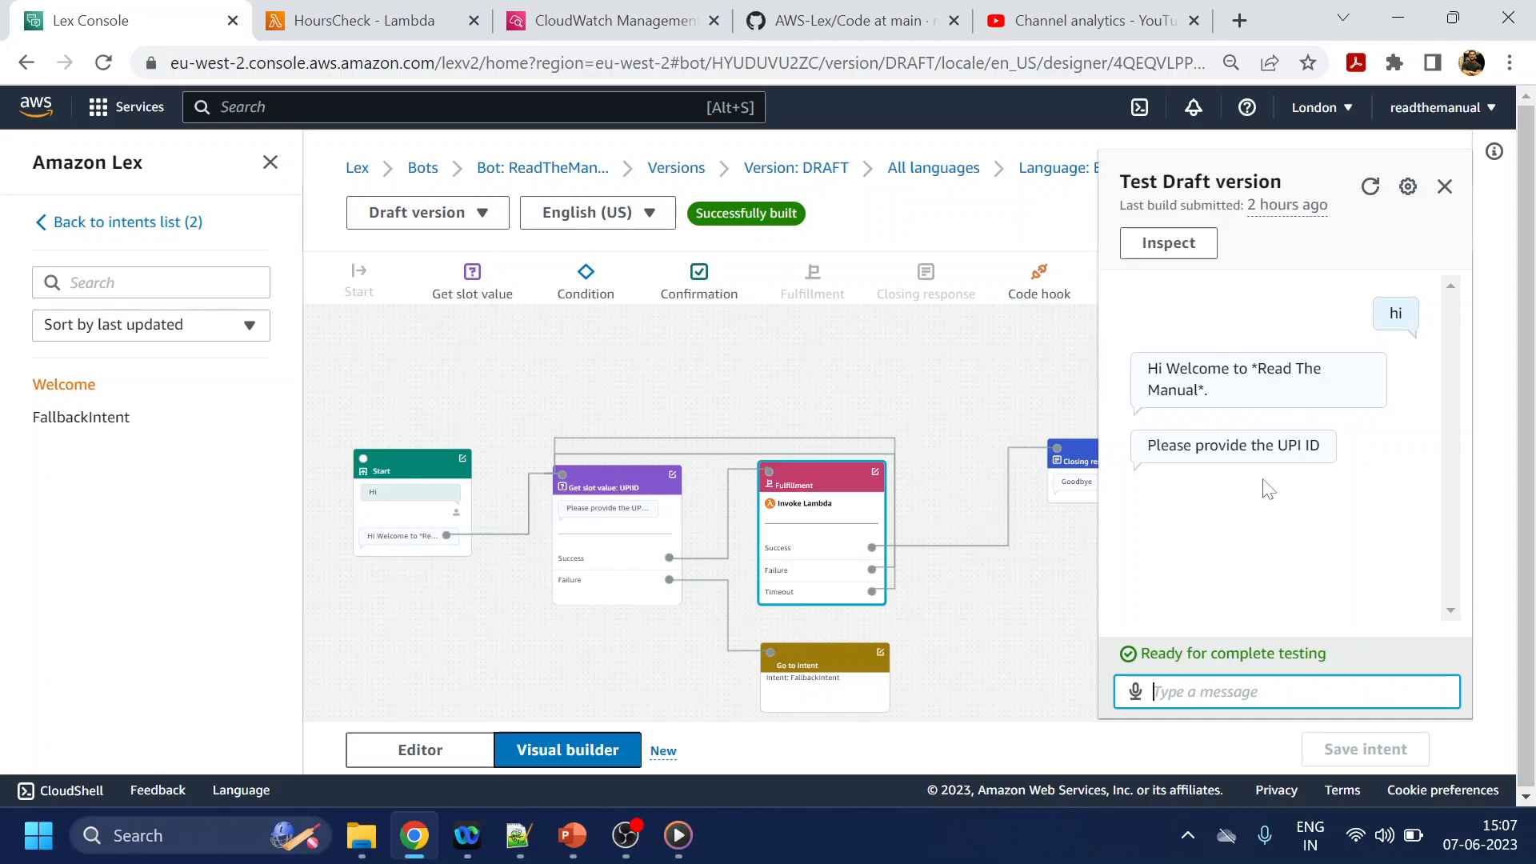
pyautogui.write('raji')
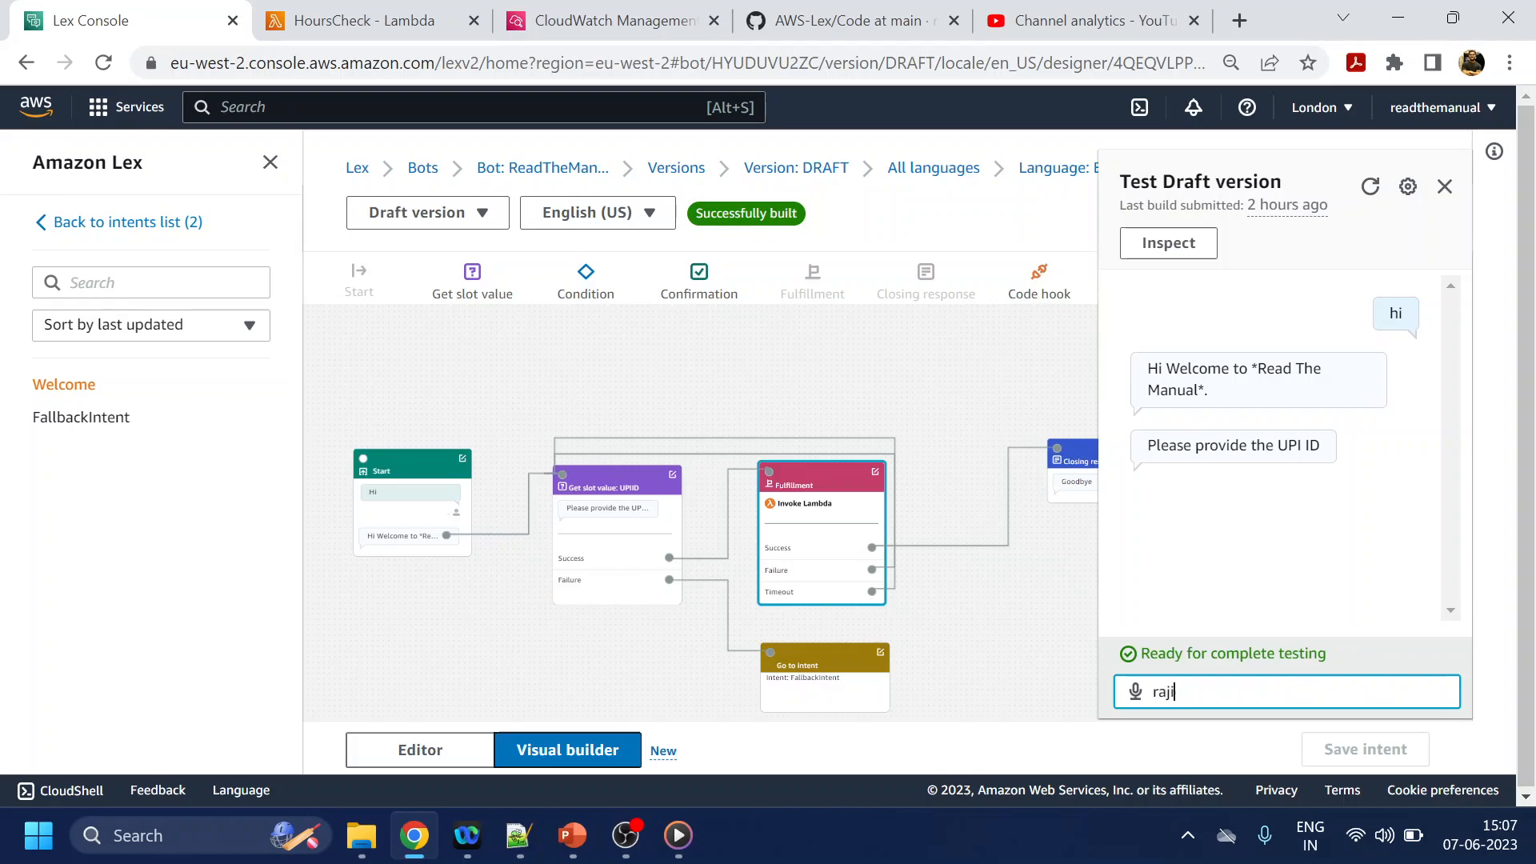
pyautogui.press('Return')
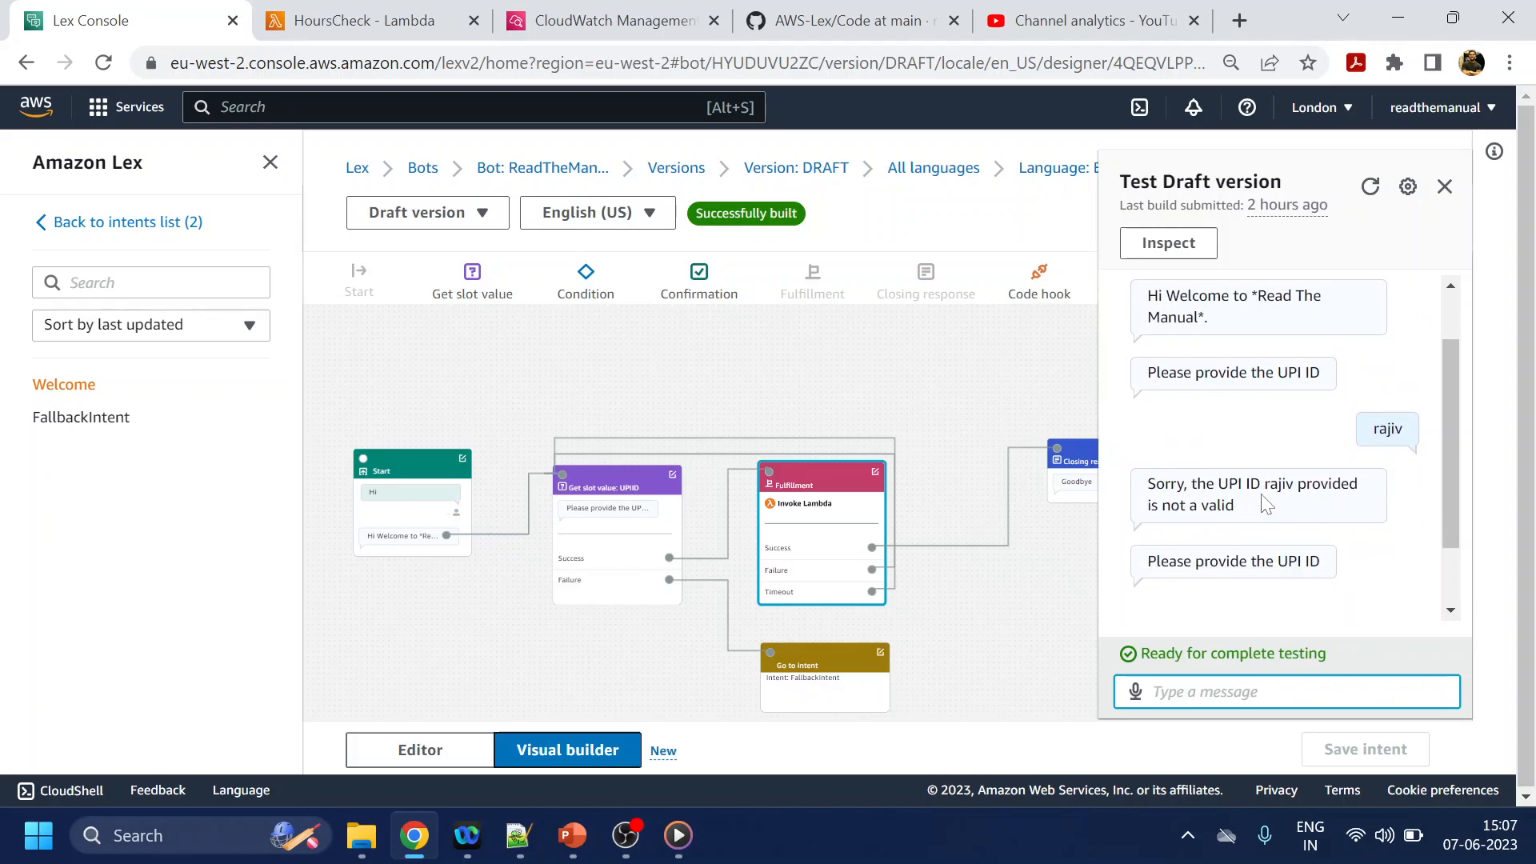
pyautogui.moveTo(1213, 595)
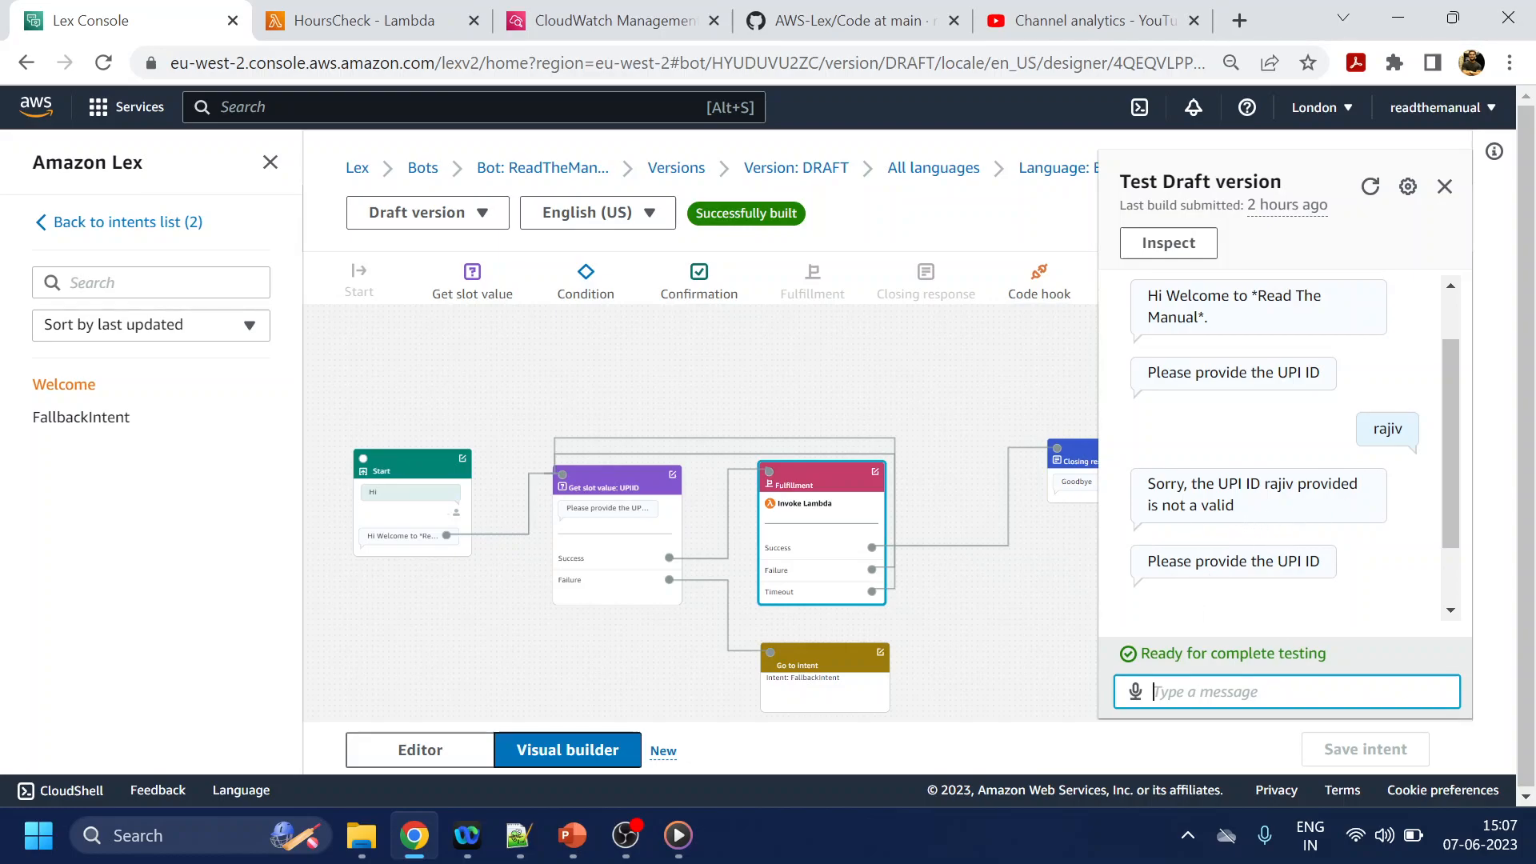
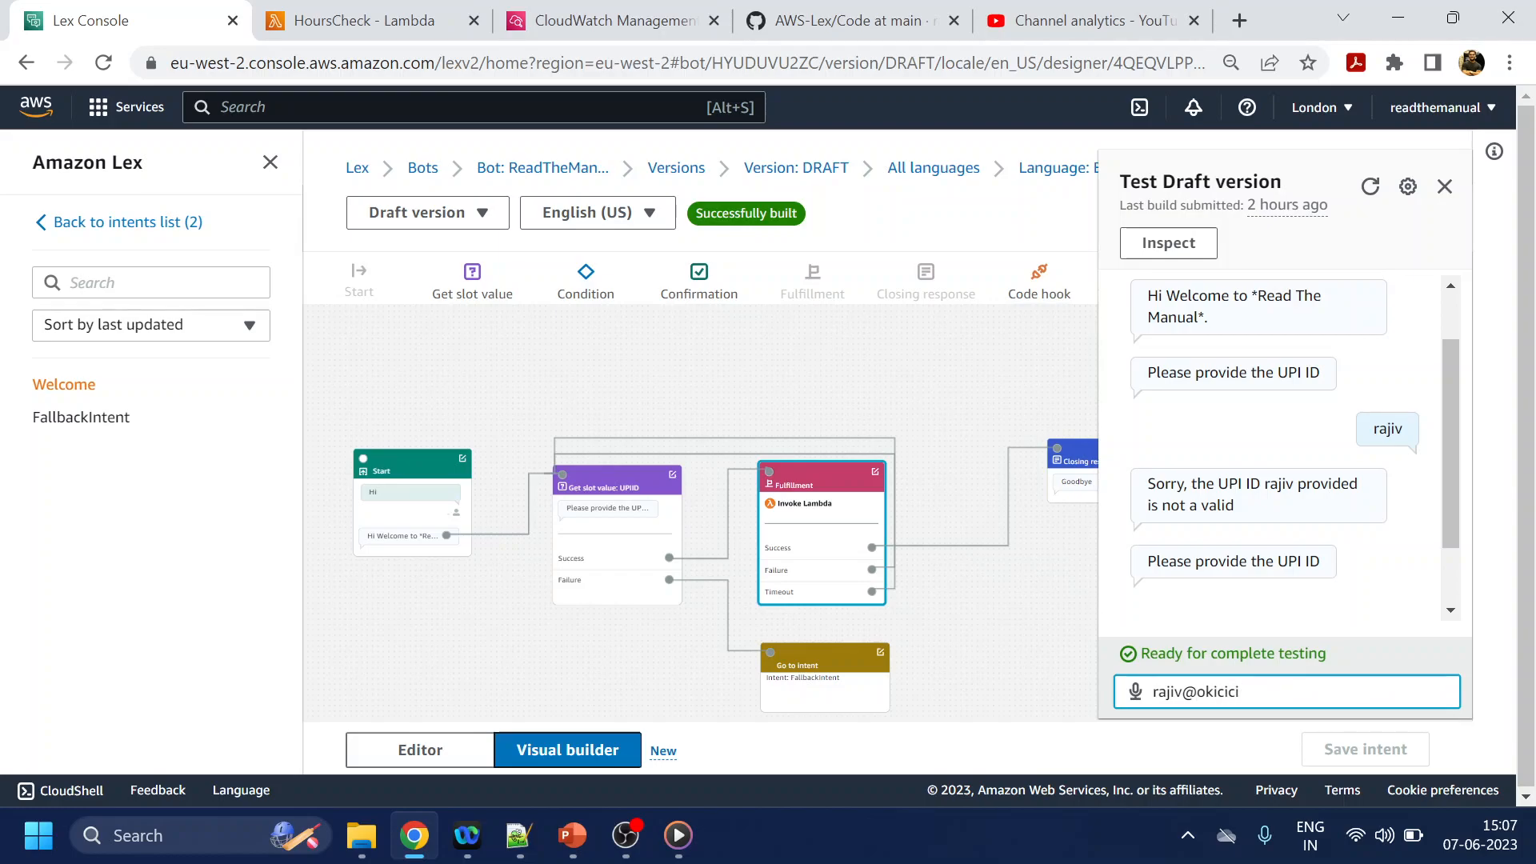
pyautogui.press('Return')
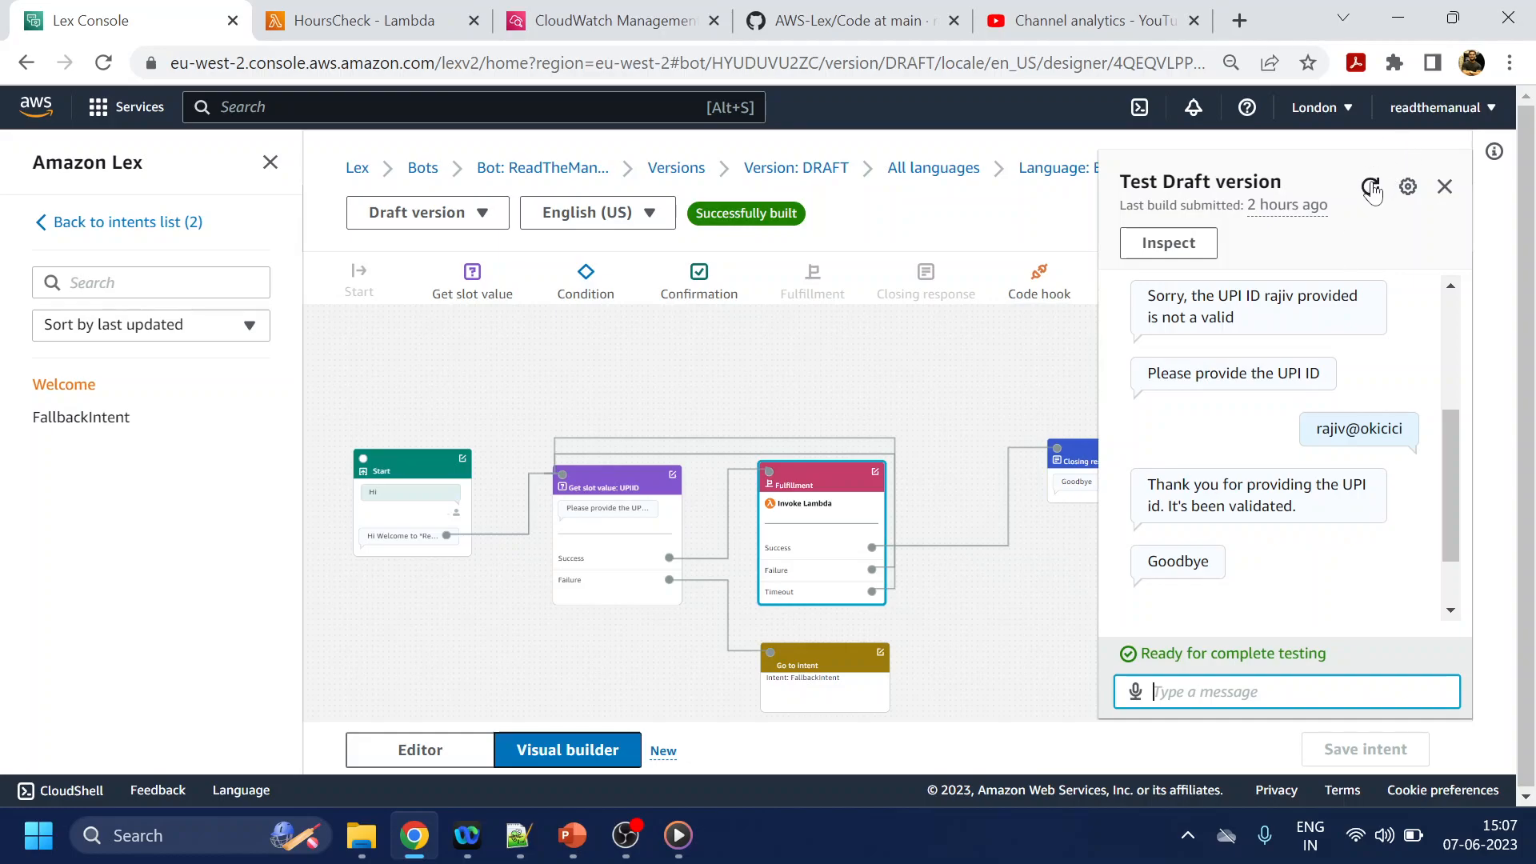
pyautogui.click(1371, 187)
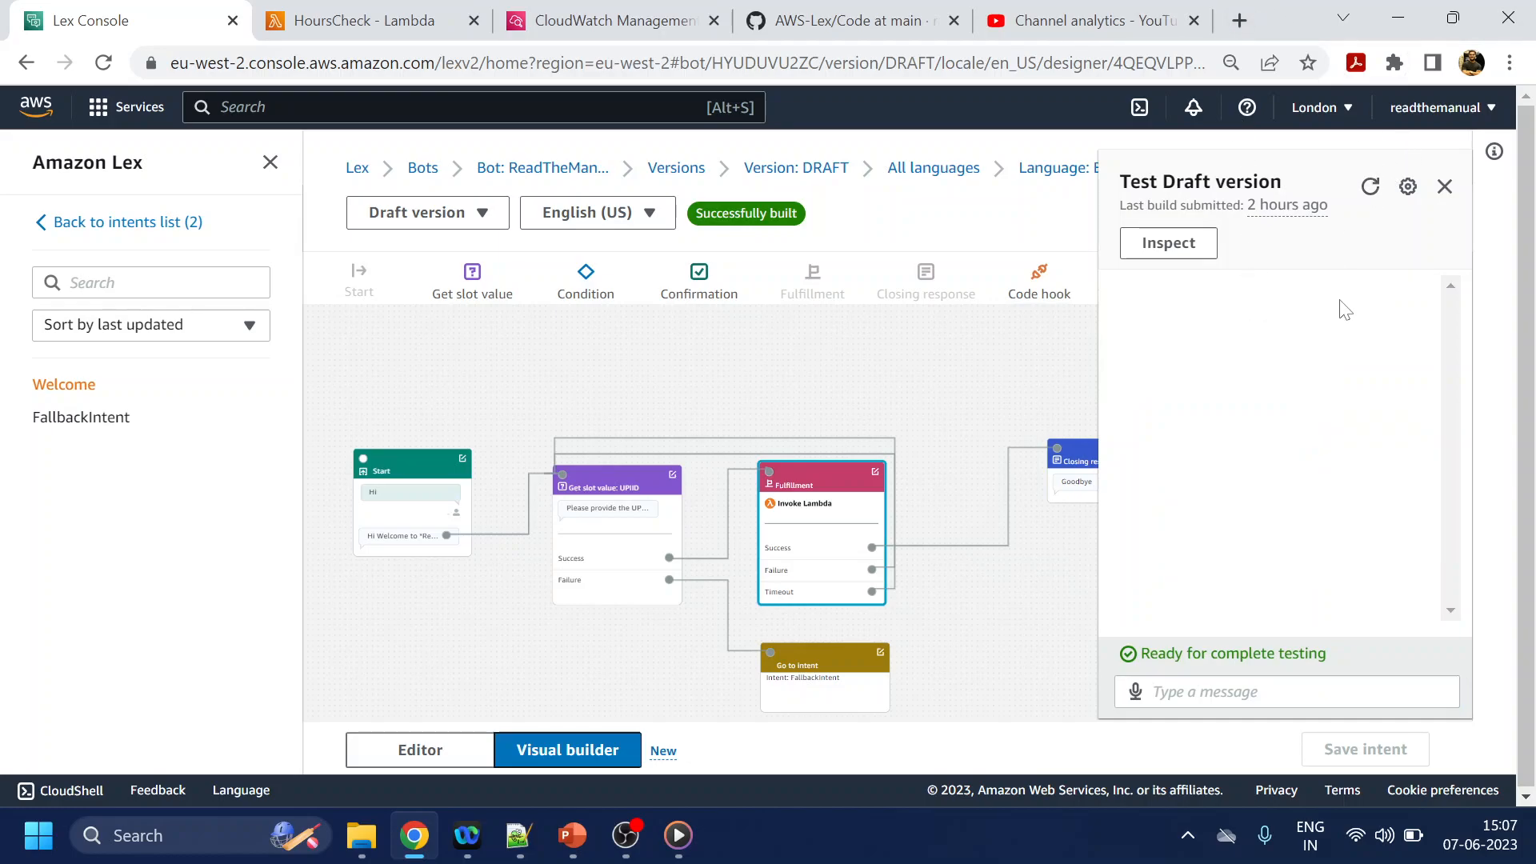
pyautogui.click(1287, 691)
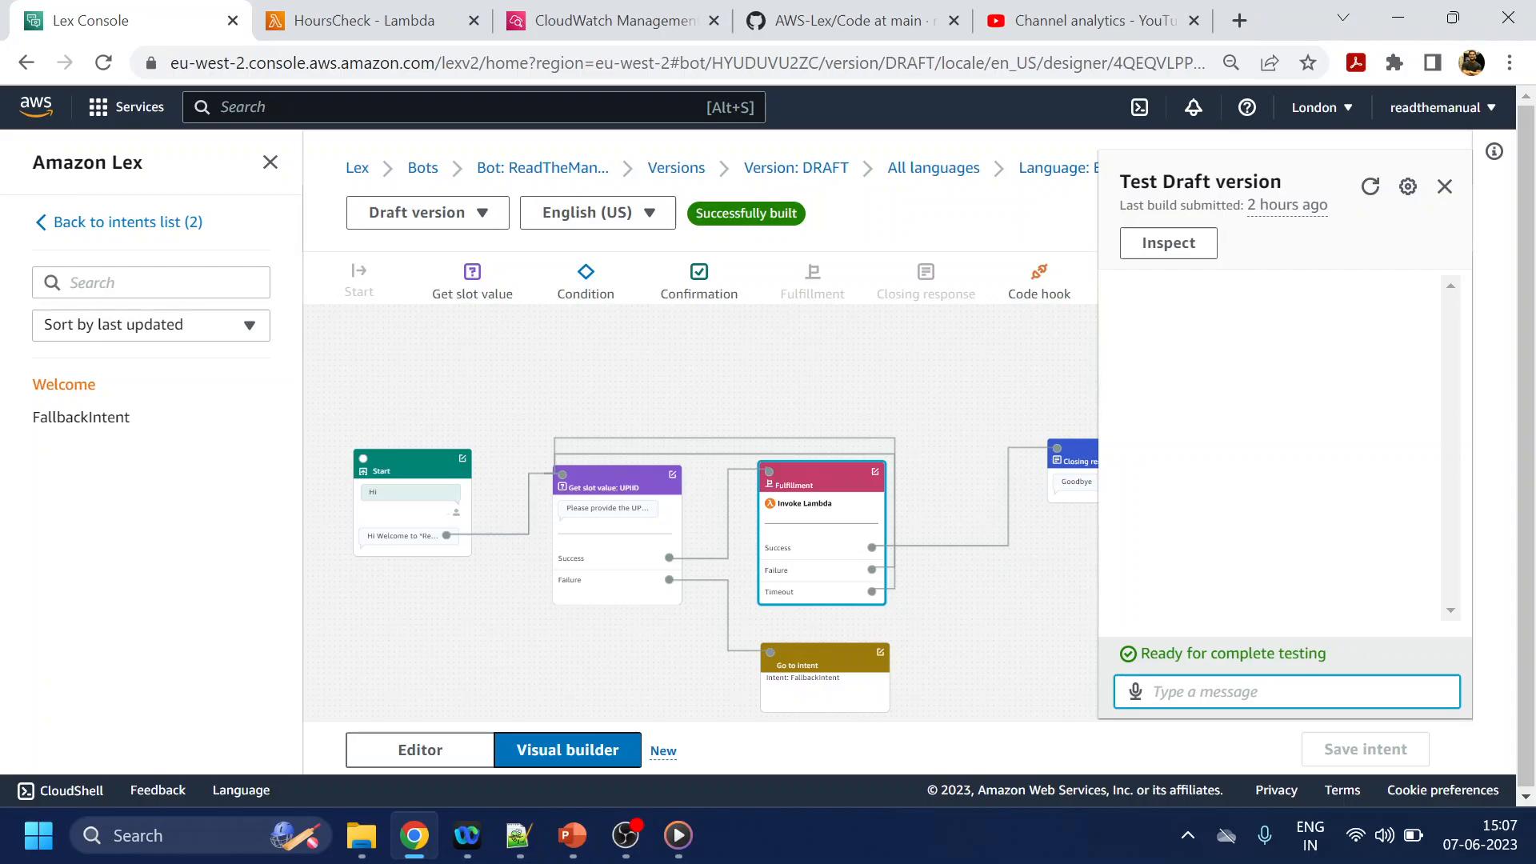
pyautogui.write('hi')
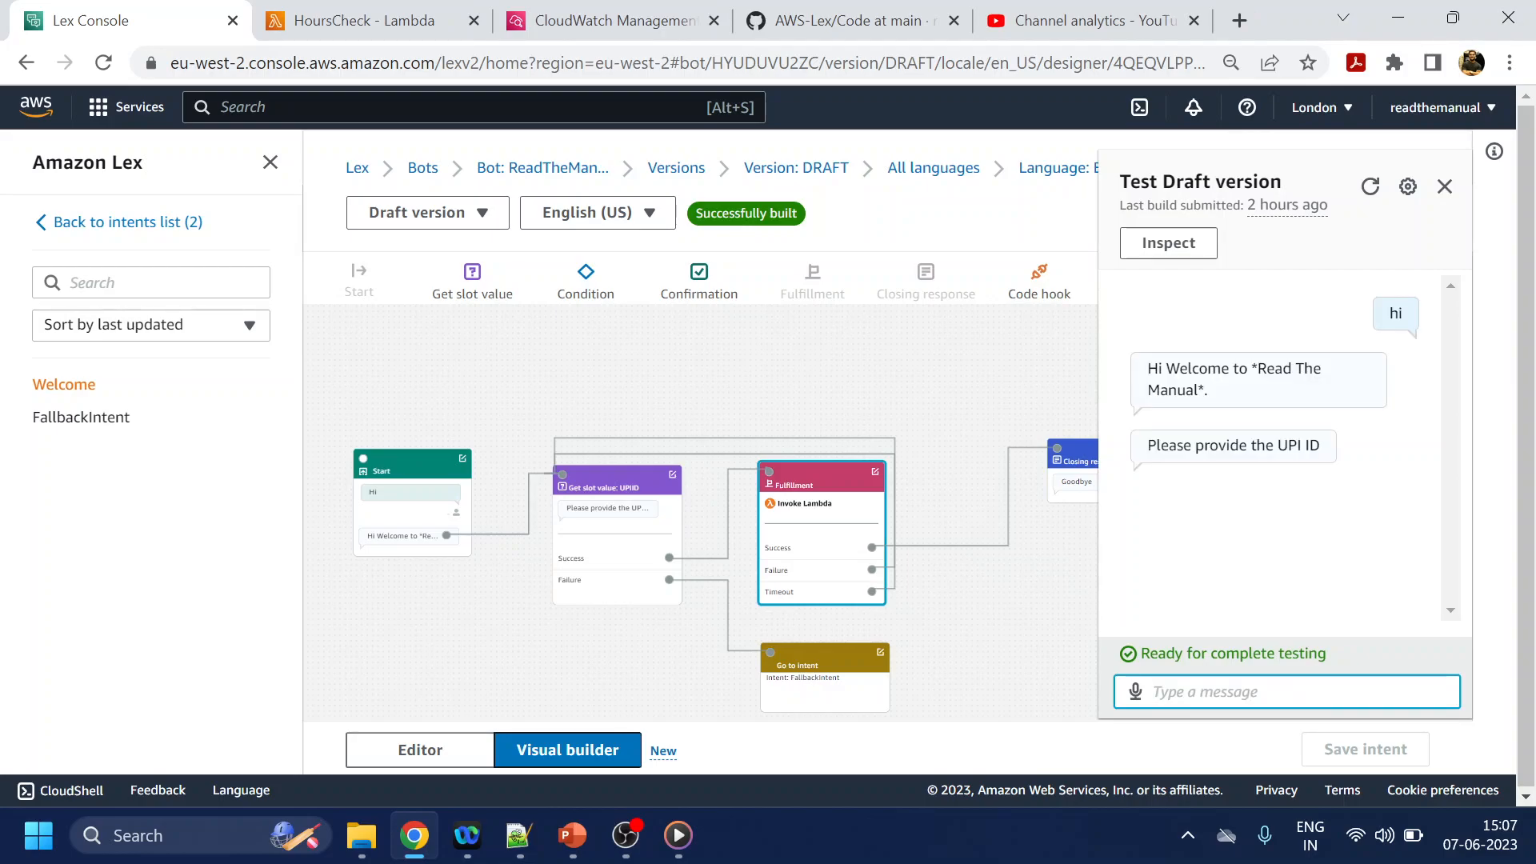
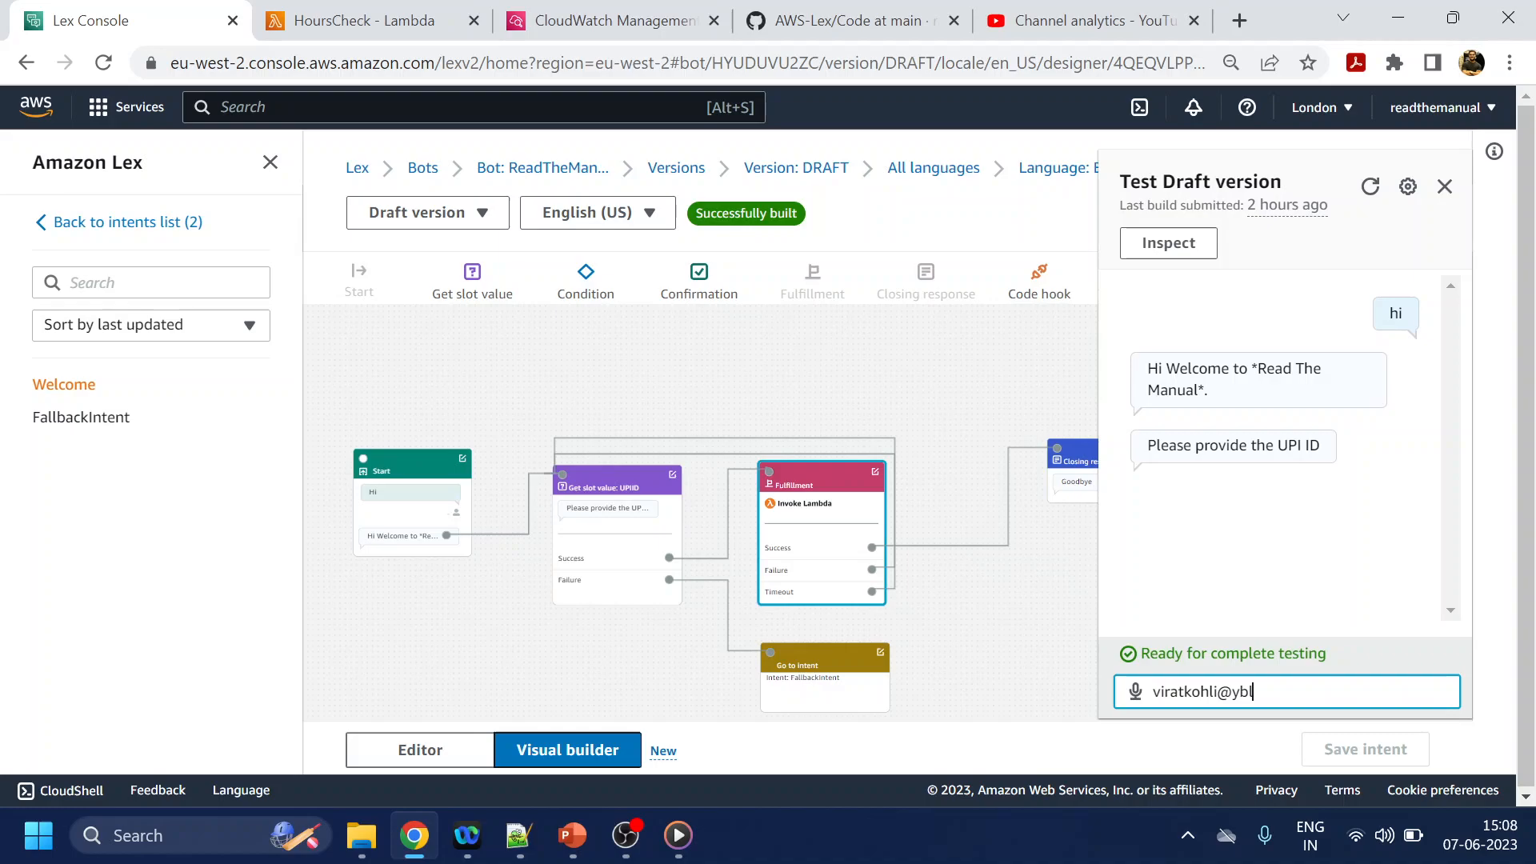
pyautogui.press('Return')
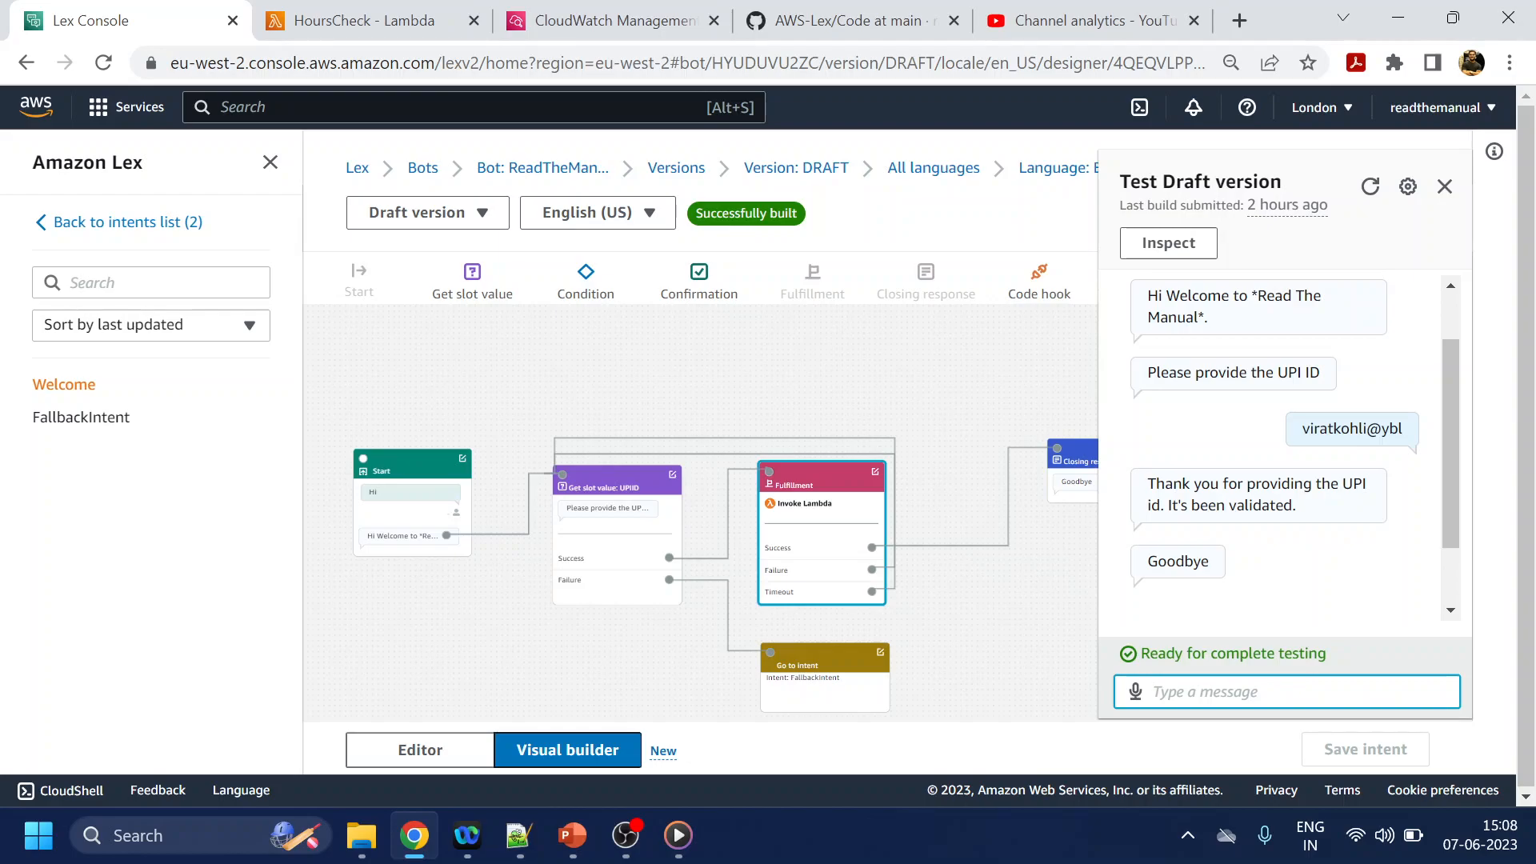
pyautogui.moveTo(1279, 550)
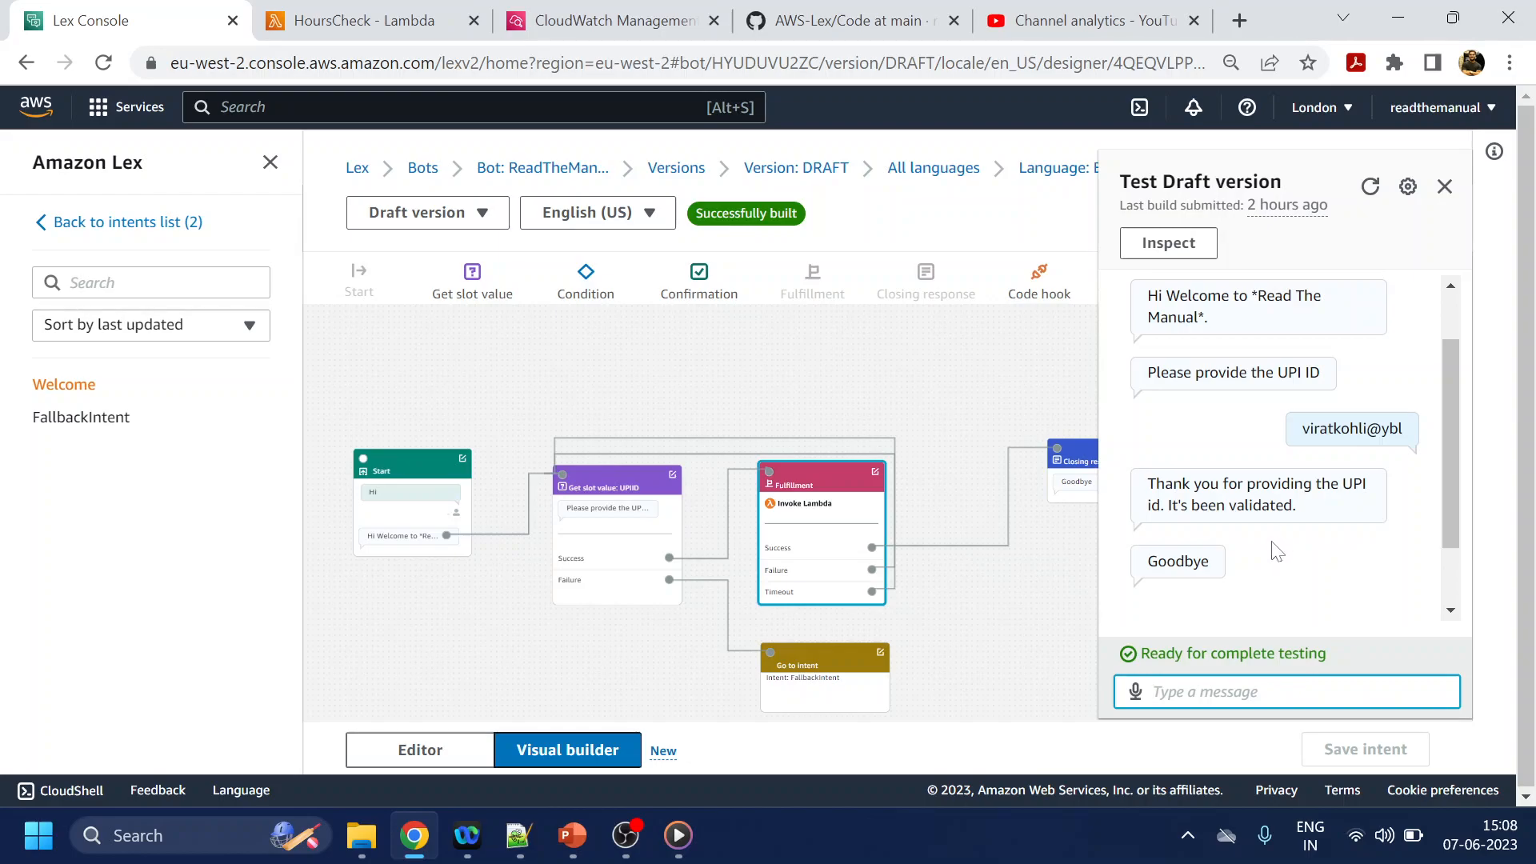
pyautogui.click(1274, 692)
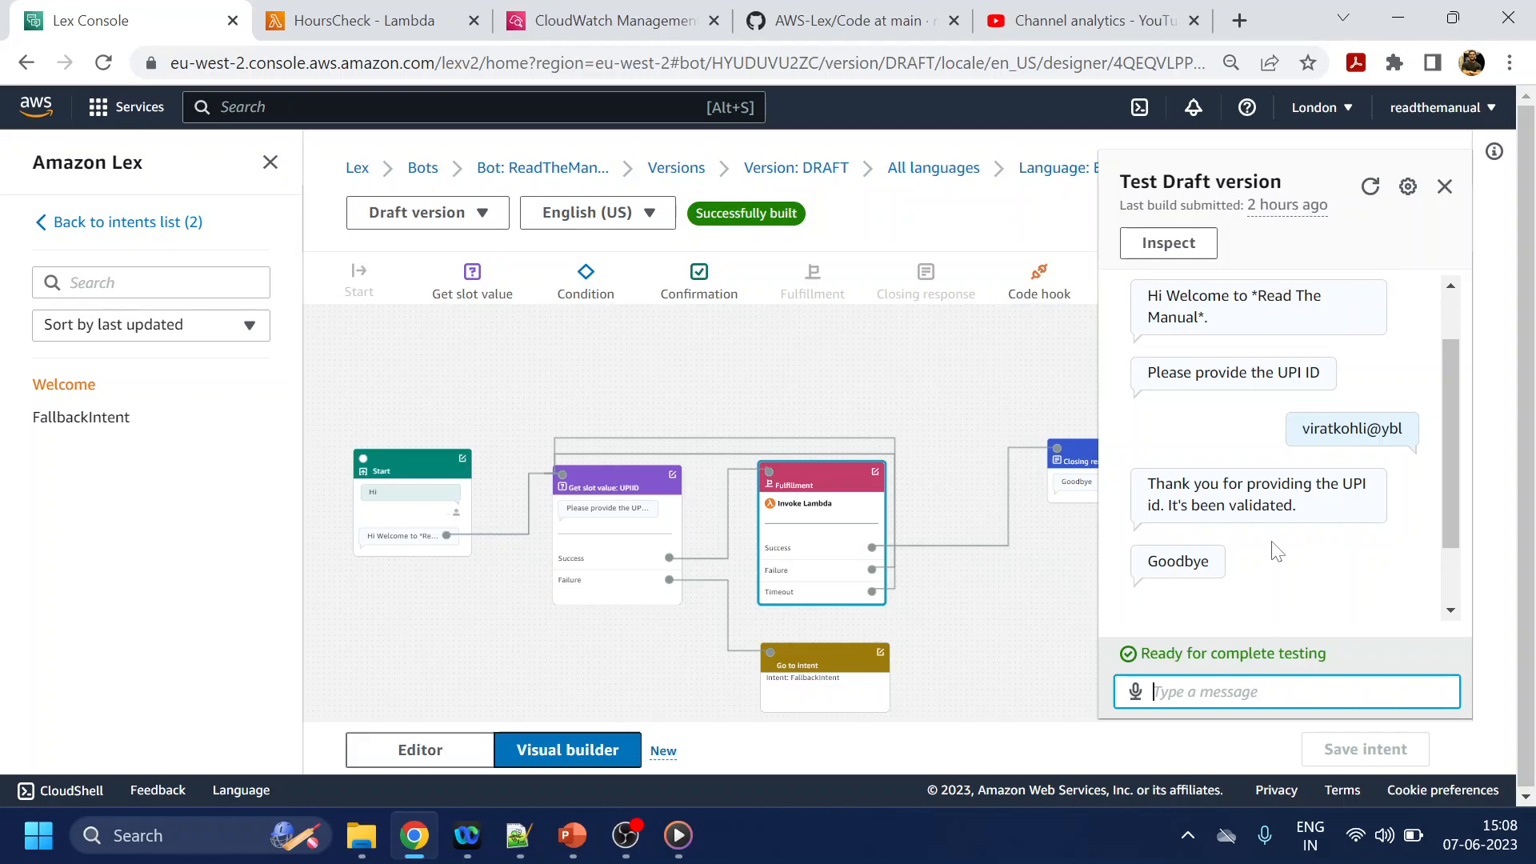
pyautogui.moveTo(1106, 315)
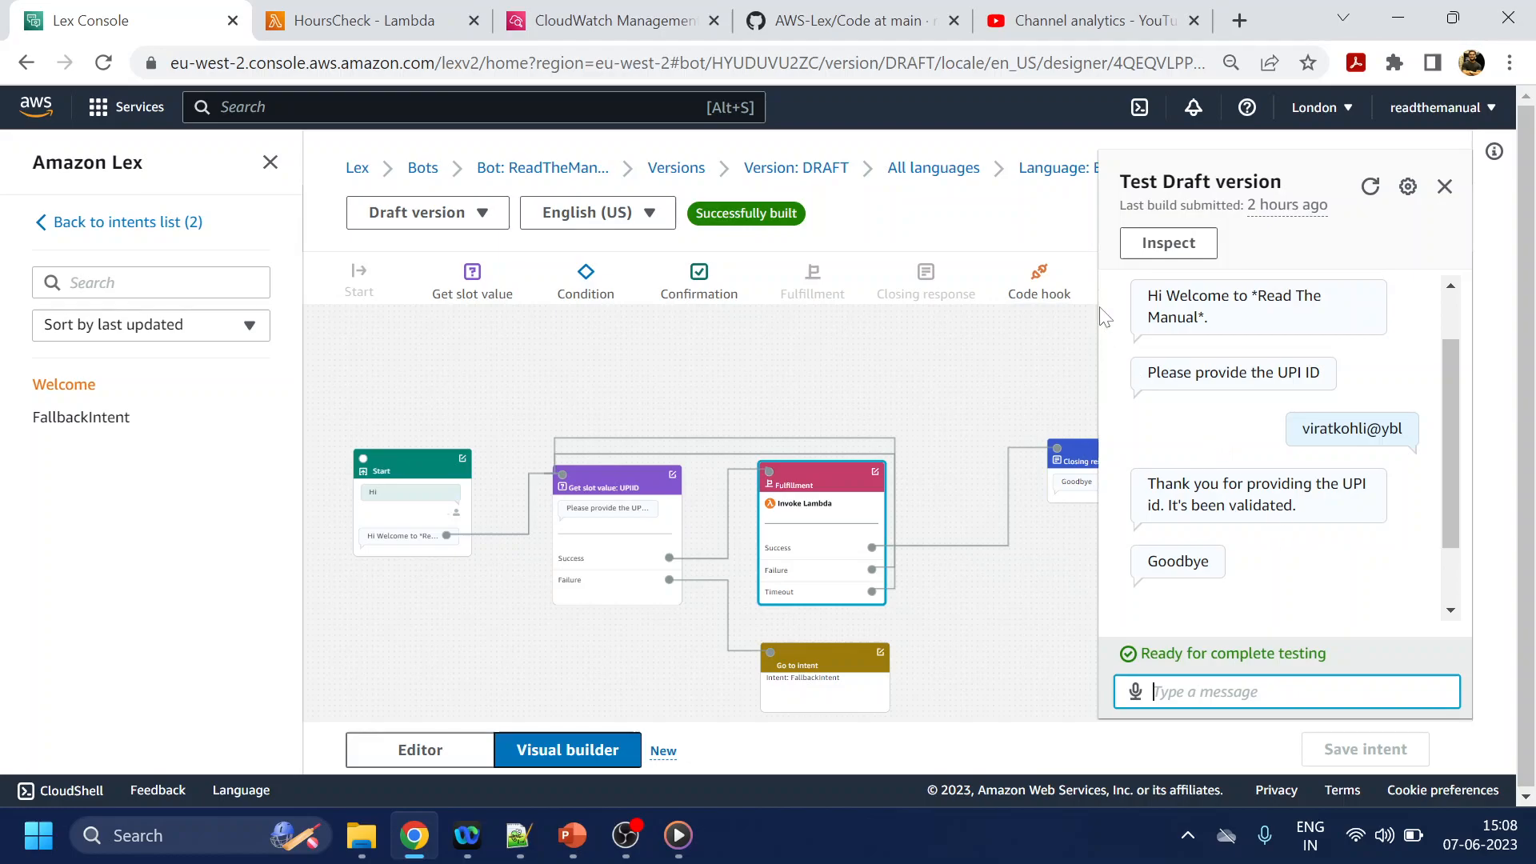
pyautogui.click(1090, 21)
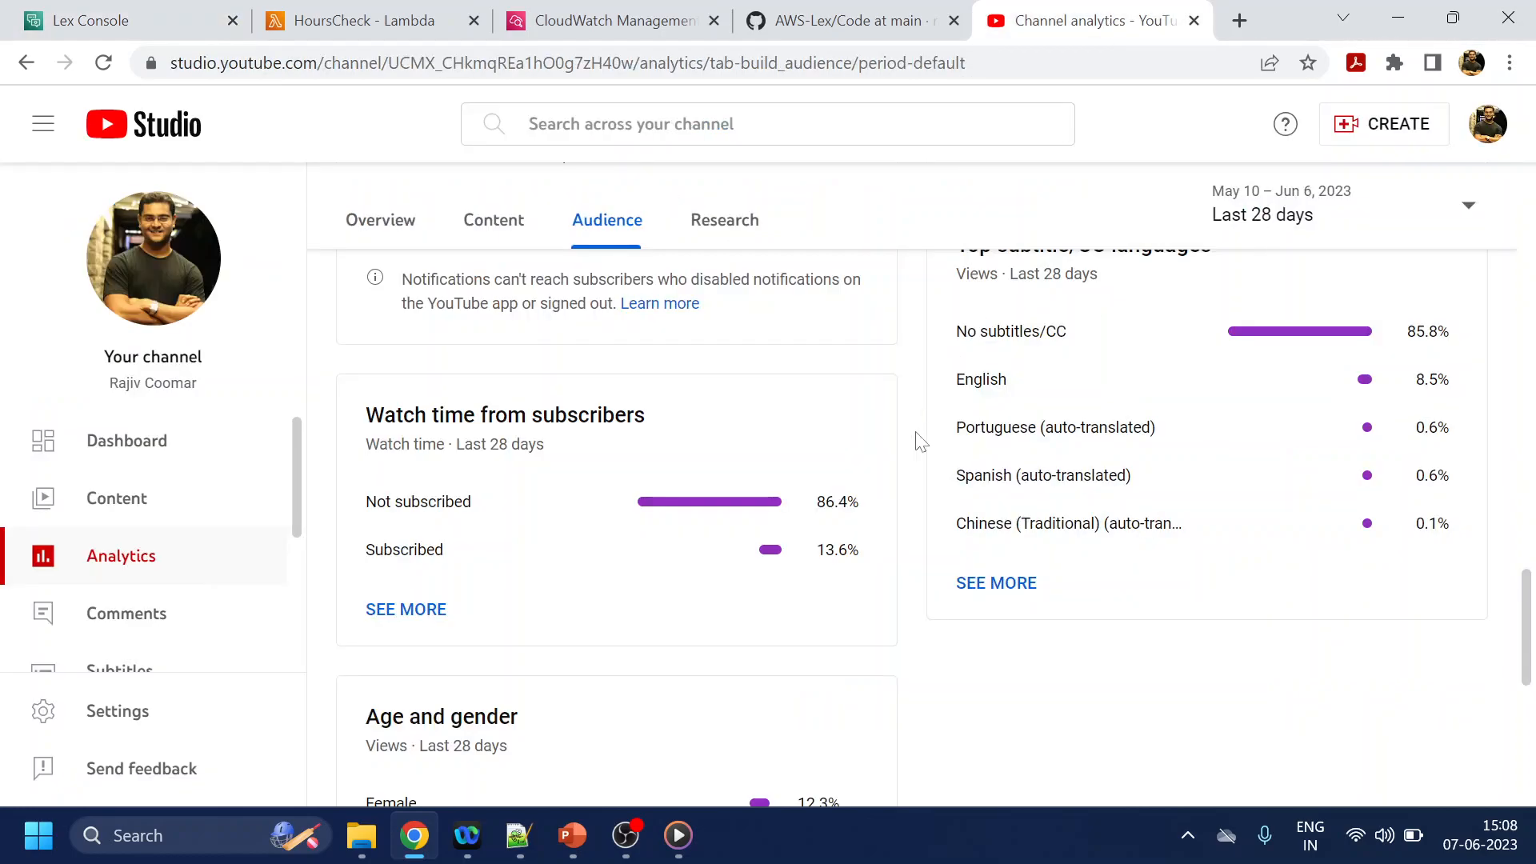
pyautogui.moveTo(847, 595)
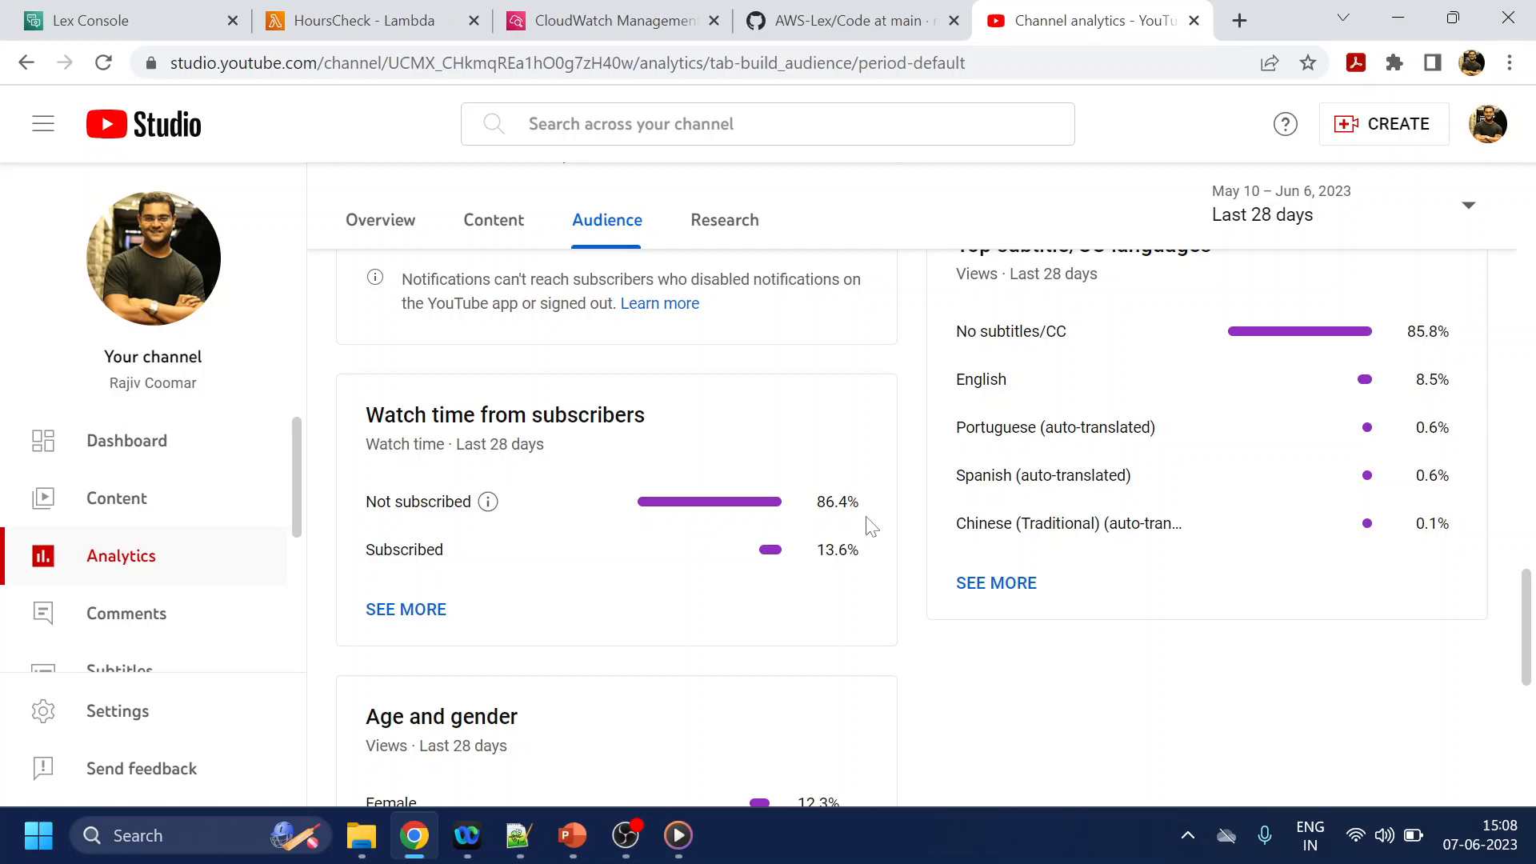
# Return from YouTube Studio analytics to the HoursCheck Lambda function code
pyautogui.click(352, 21)
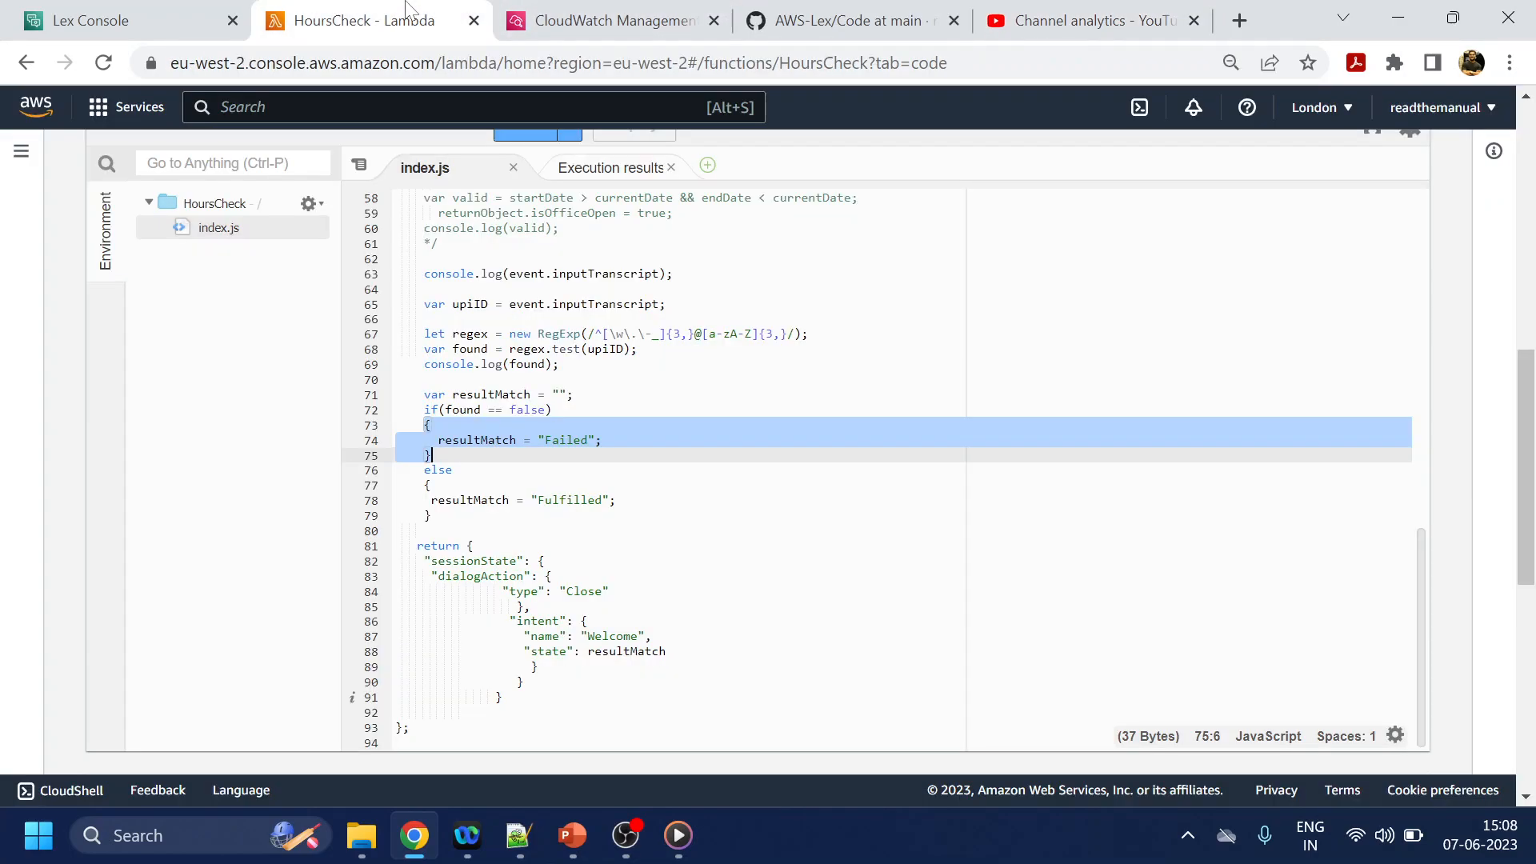
# Revisit the UPI RegExp on line 67 of index.js, then return to the Lex test conversation
pyautogui.click(675, 335)
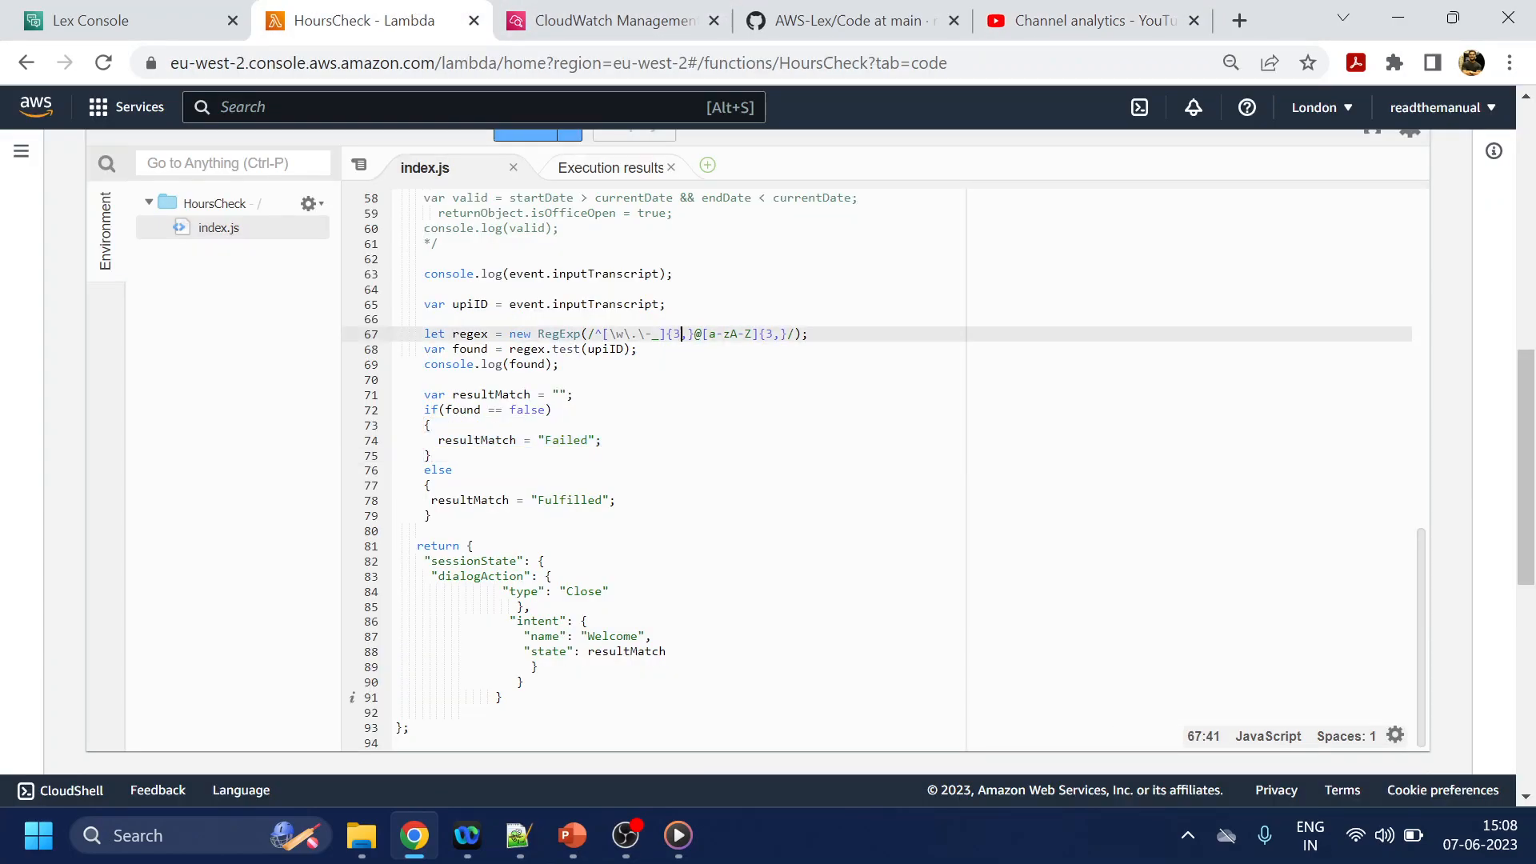
pyautogui.click(88, 19)
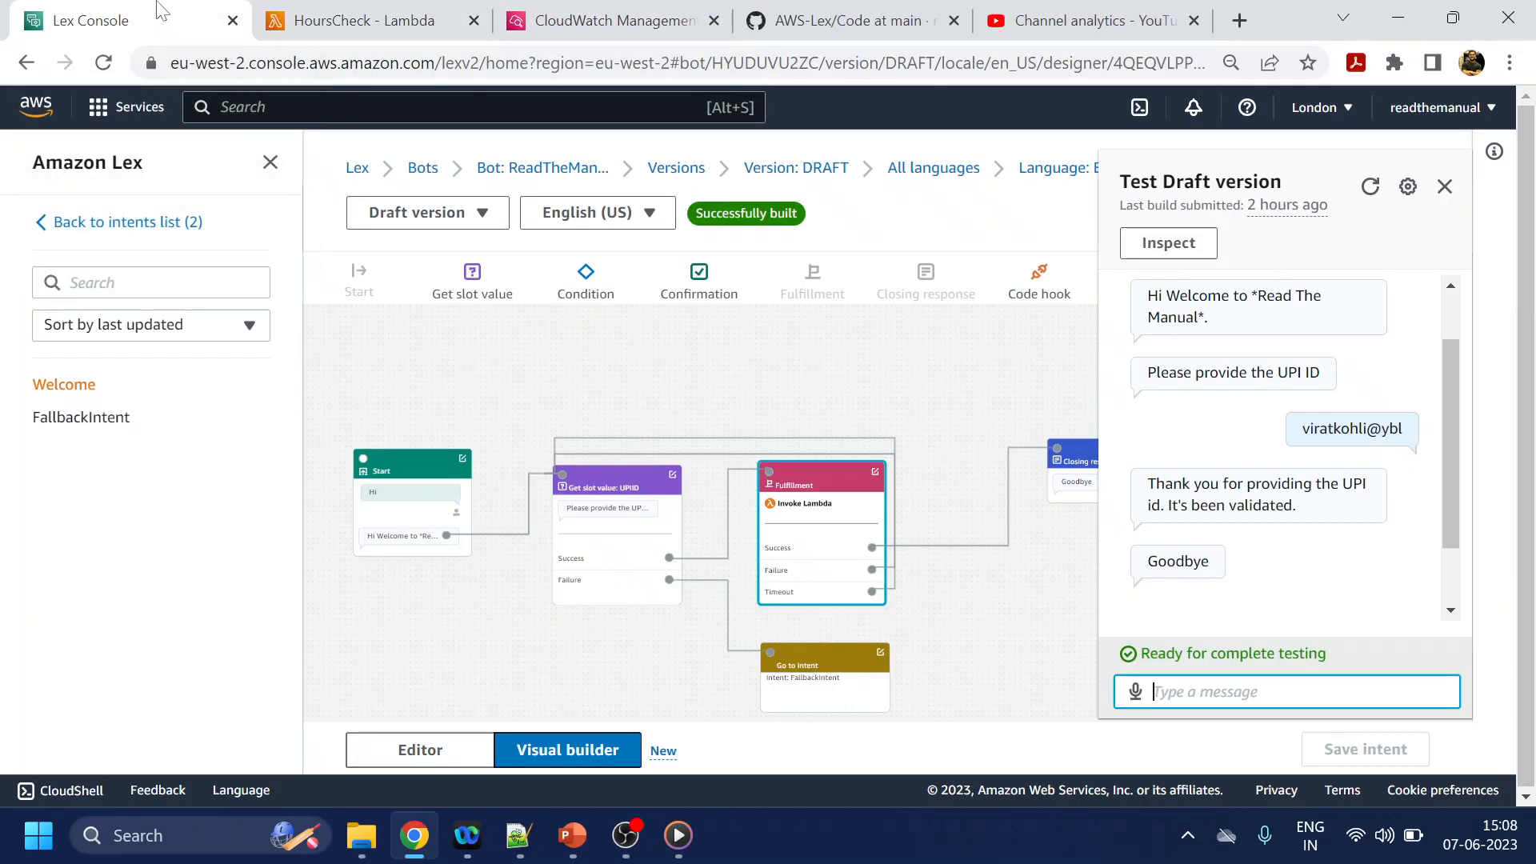
pyautogui.moveTo(862, 387)
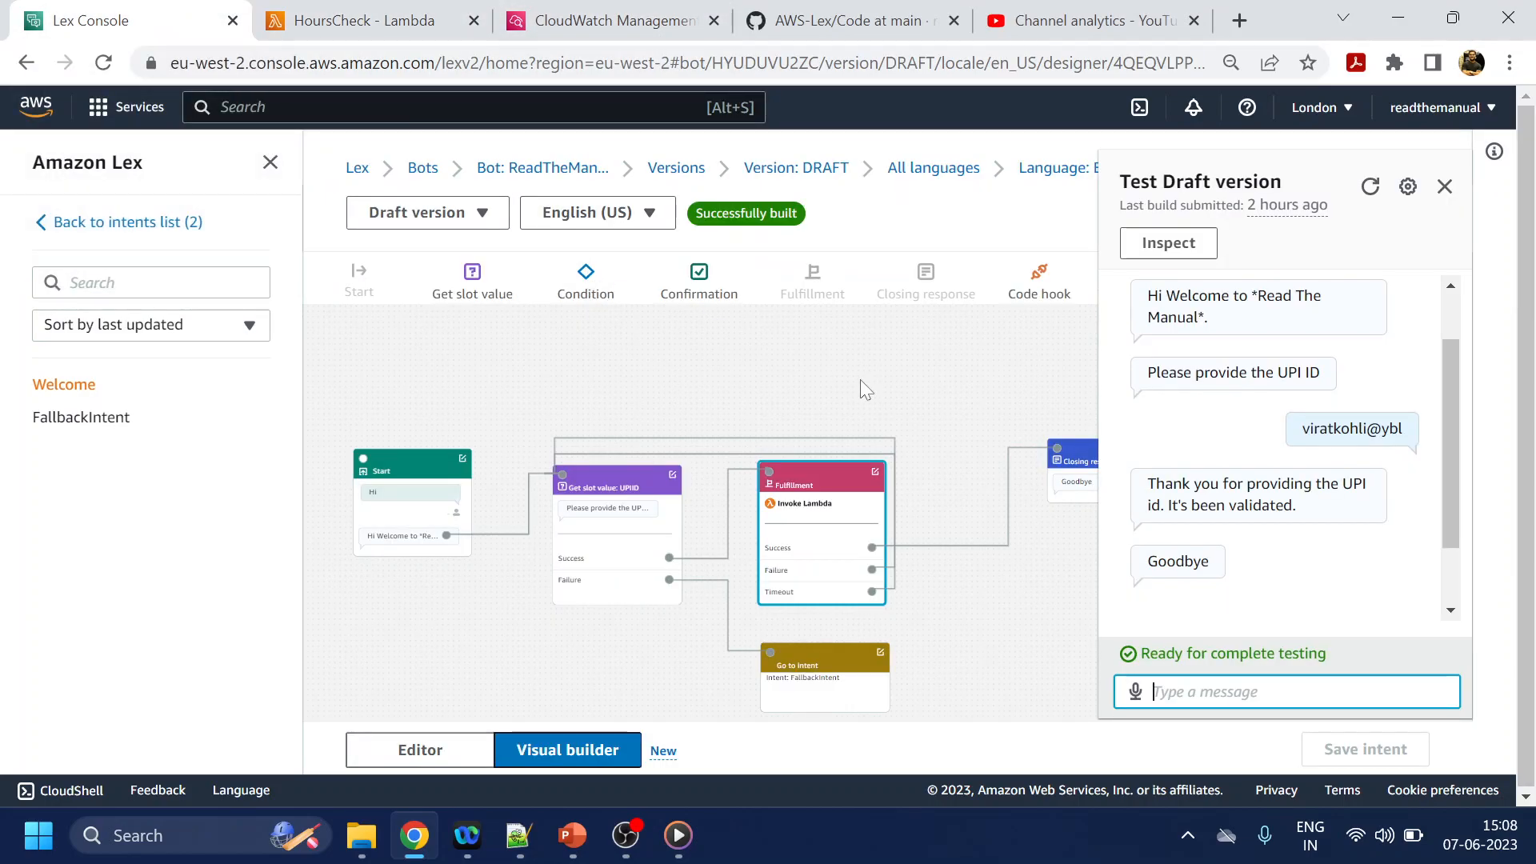